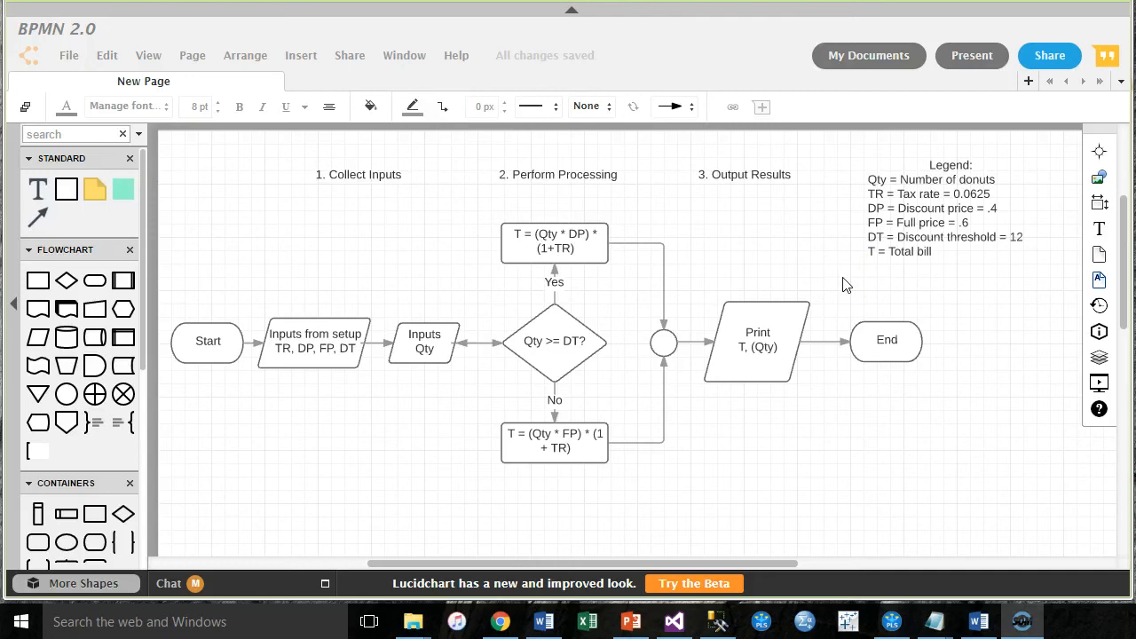
Step: Review the donut-bill flowchart's discounted total box and Qty >= DT? decision, then reach the File commands
click(554, 240)
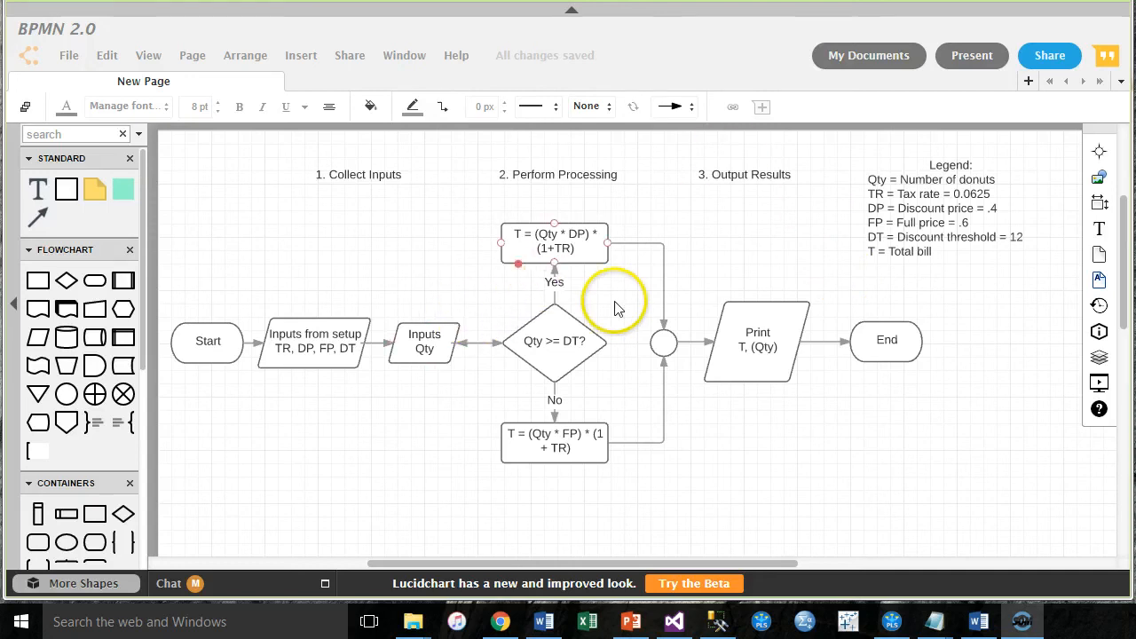
click(553, 341)
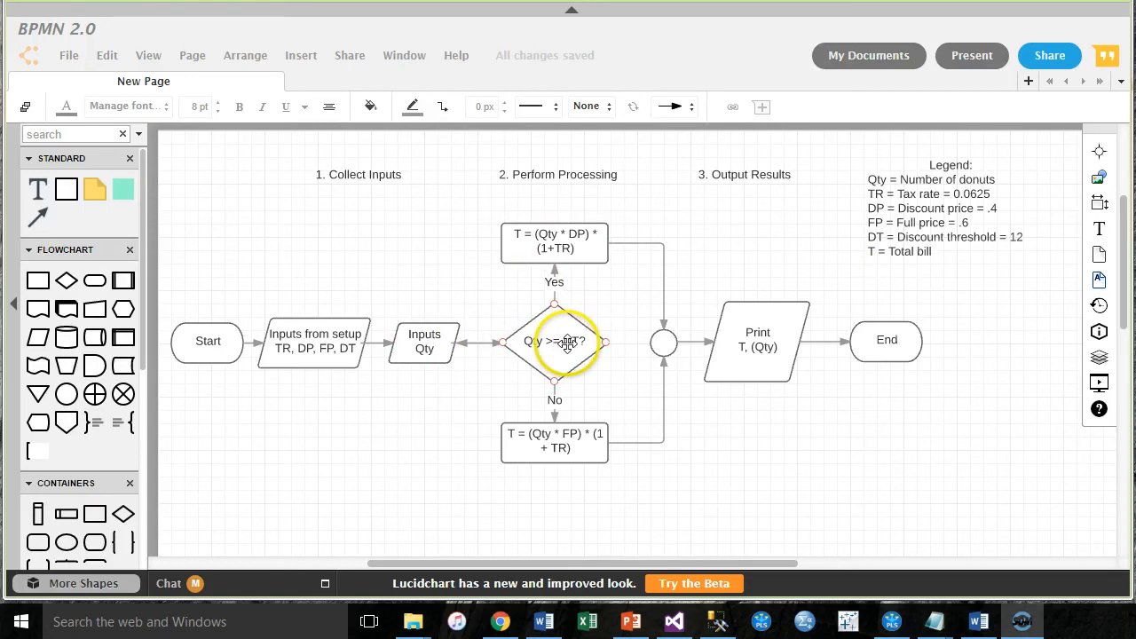
click(767, 454)
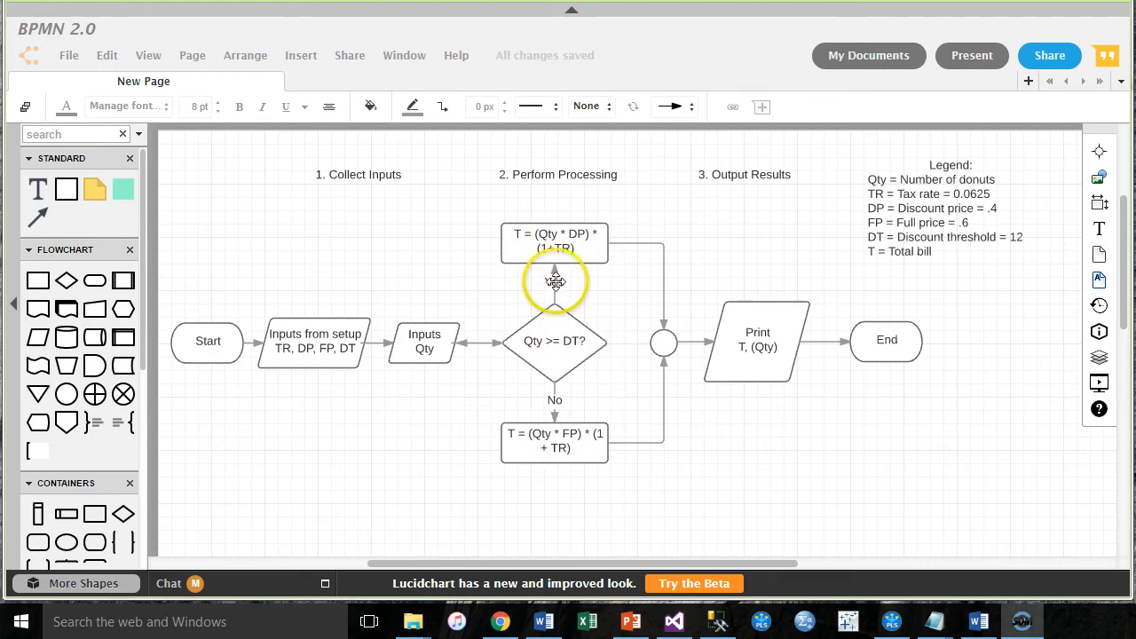
click(553, 241)
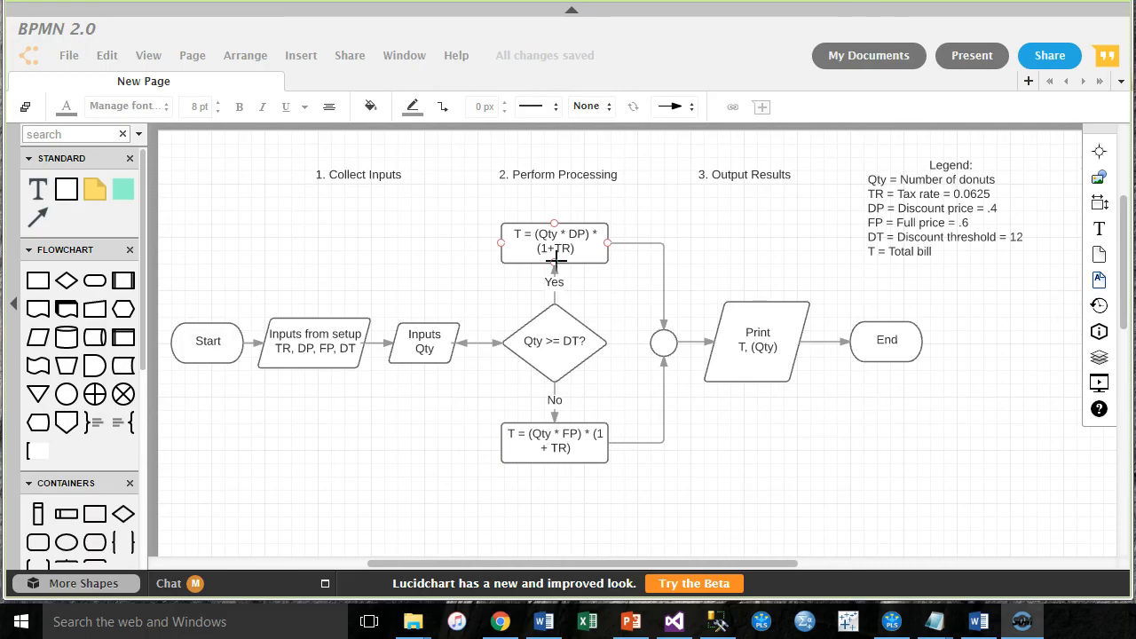
click(69, 55)
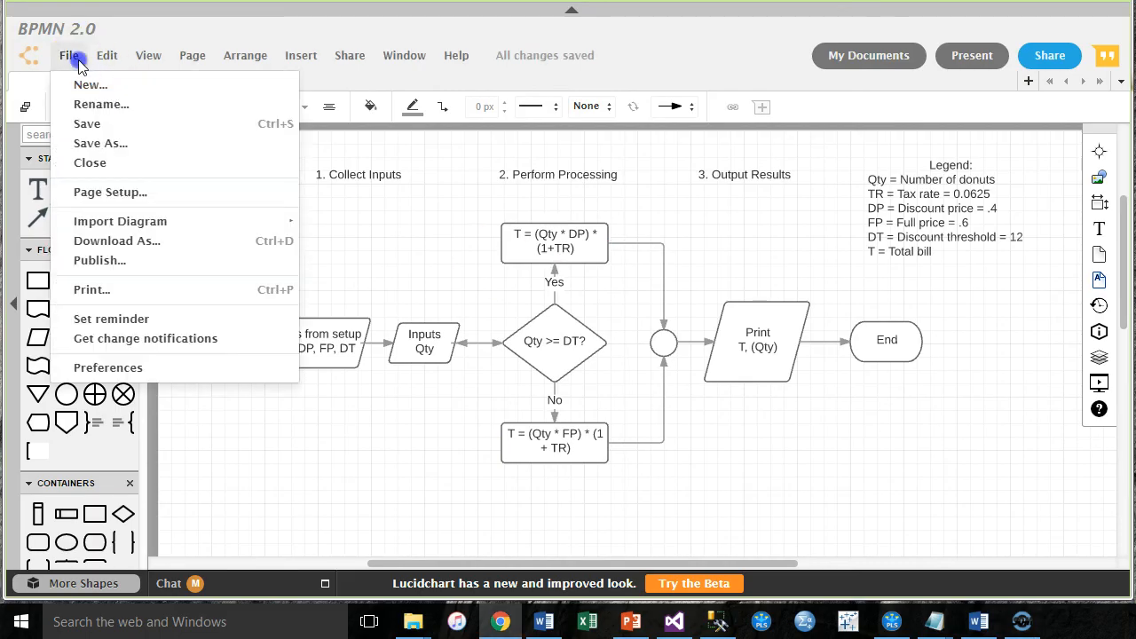
Step: Create a new document from the Flowchart template category
click(88, 85)
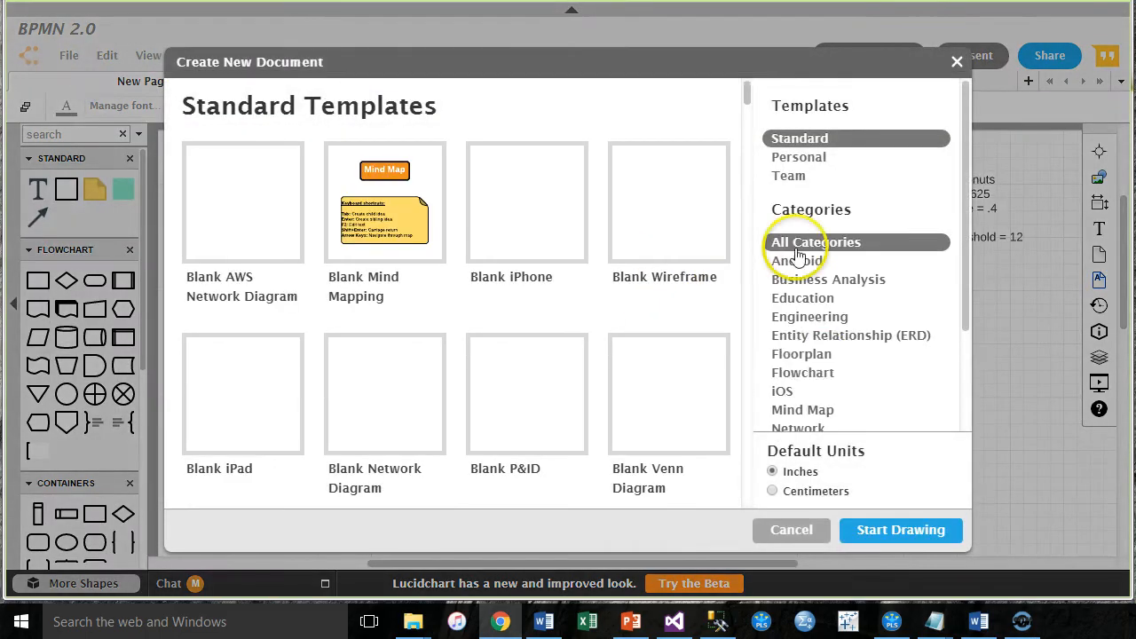
scroll(down, 3)
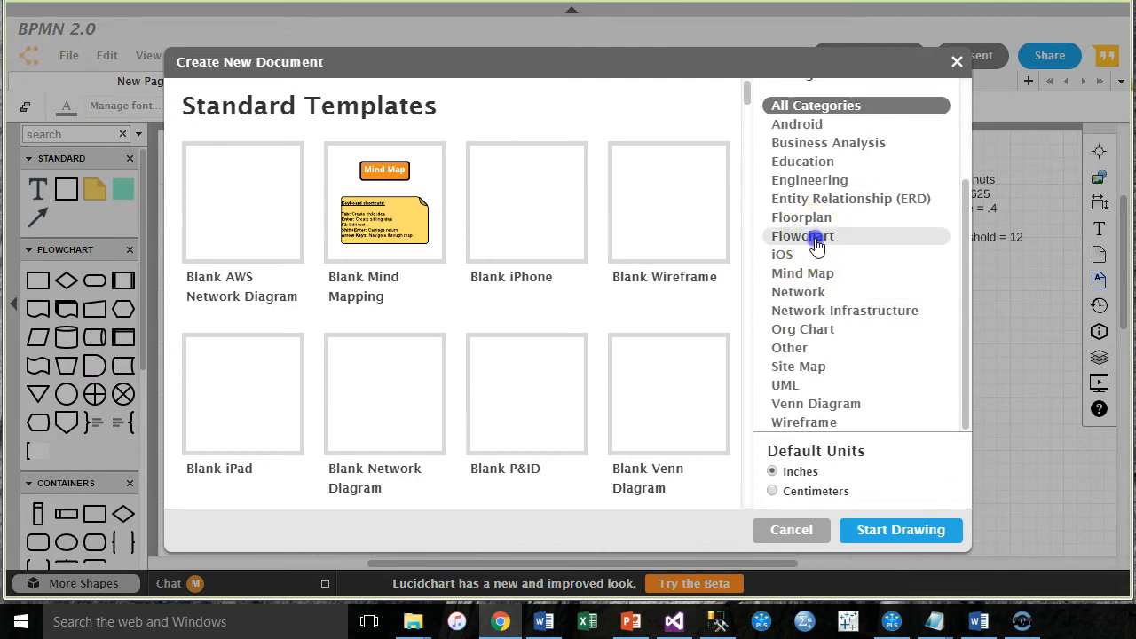
click(900, 529)
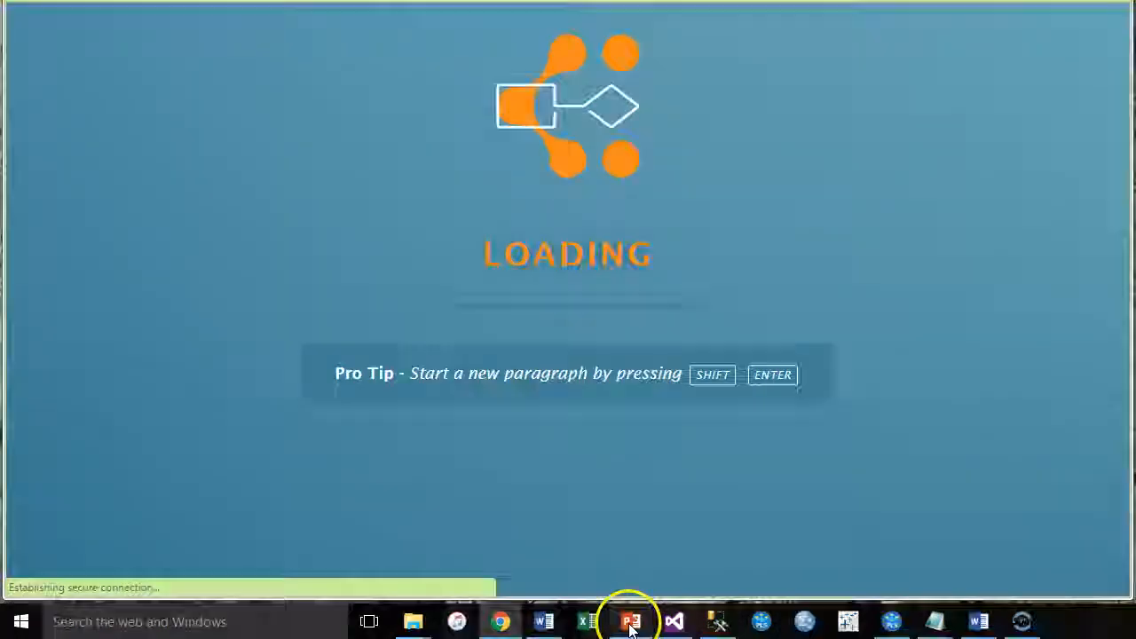
Step: Show the Problem 3 hotel-discount slide in PowerPoint and correct 'preference' to 'price'
click(630, 622)
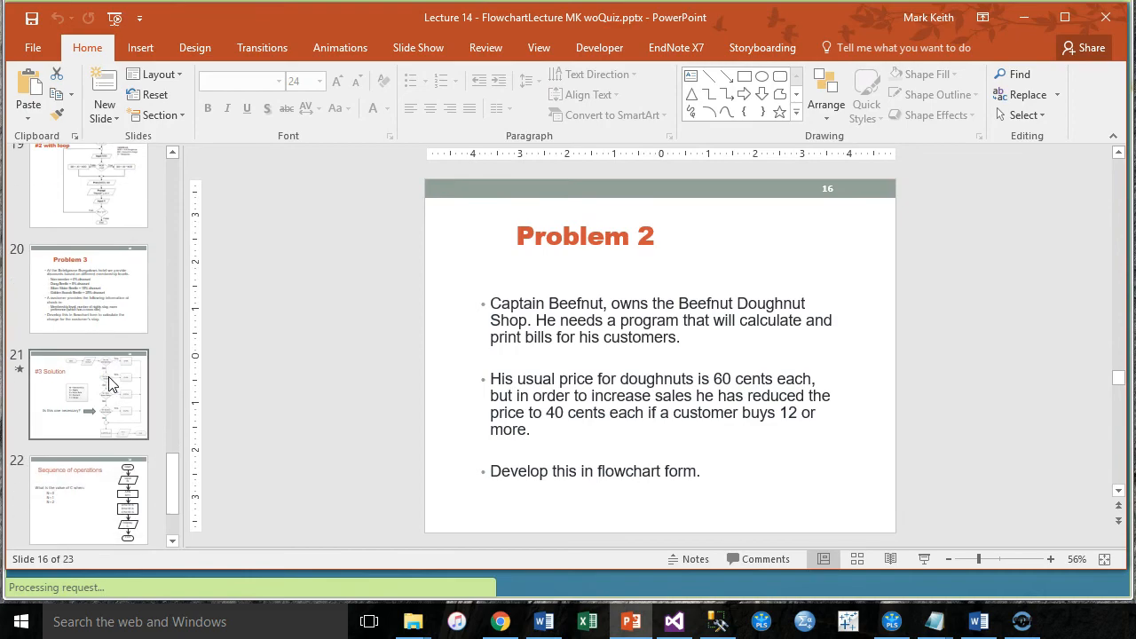
click(88, 284)
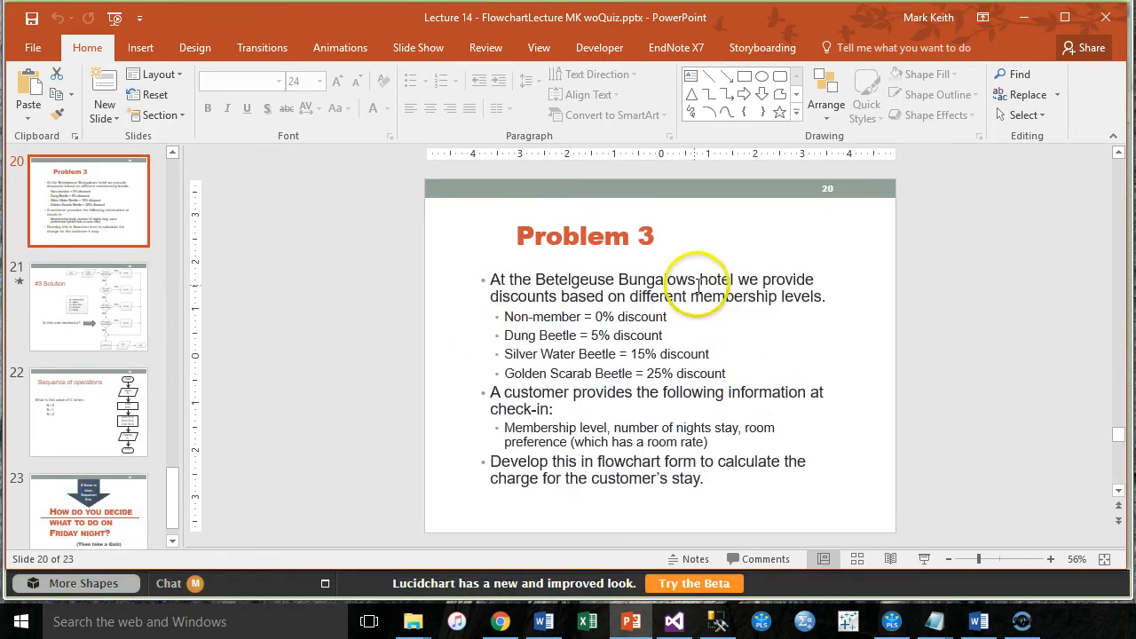
mouse_move(586, 305)
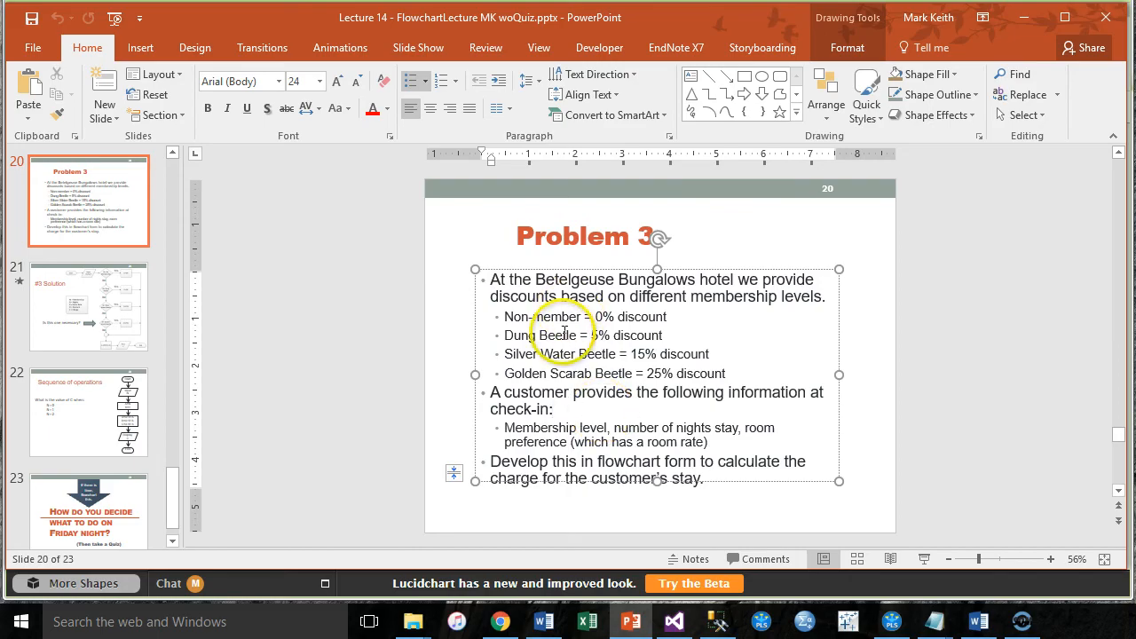
mouse_move(795, 431)
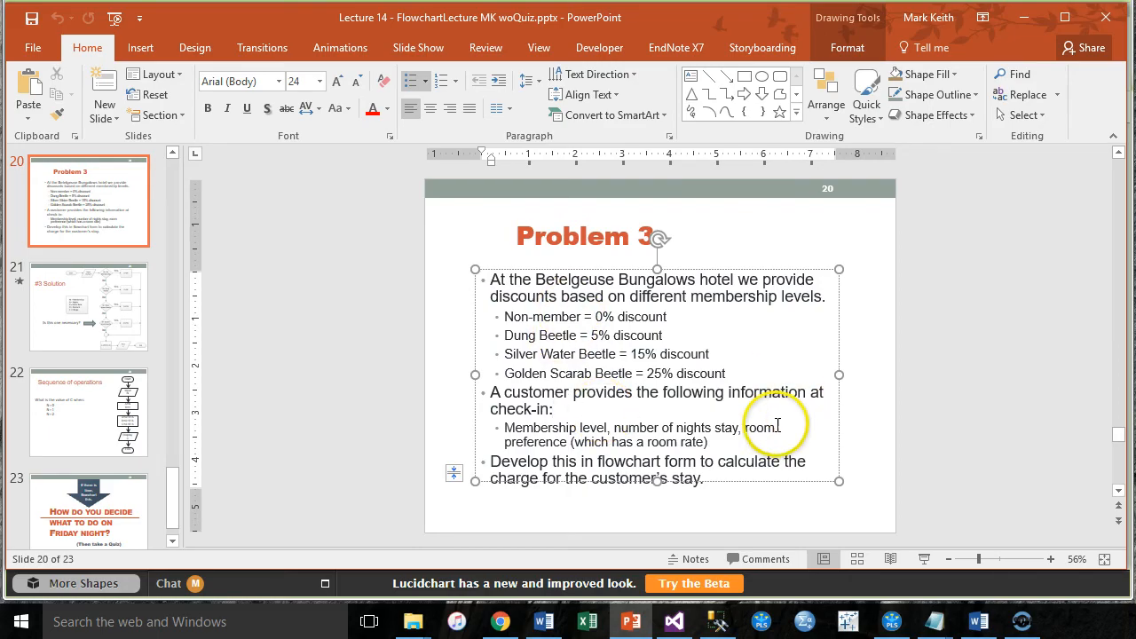
mouse_move(524, 426)
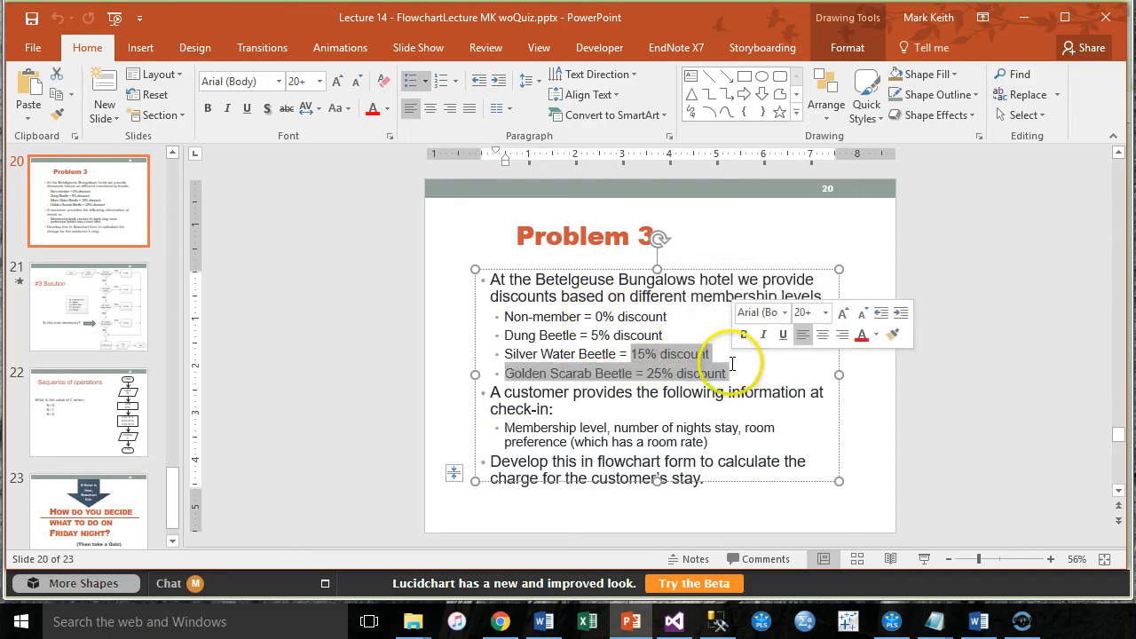
click(733, 444)
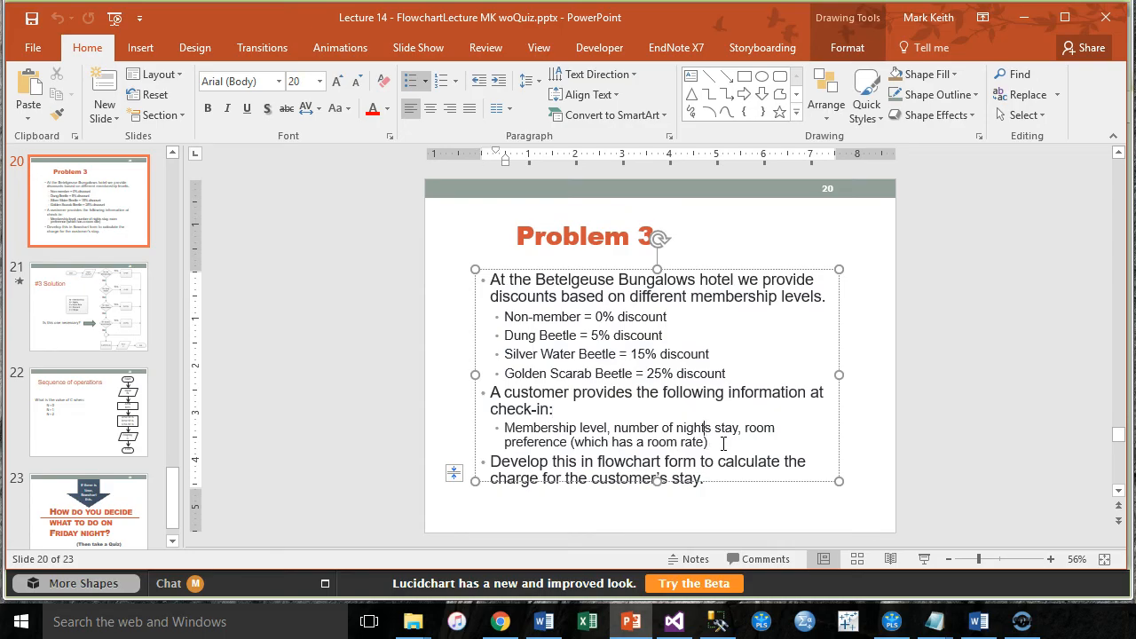
double_click(536, 442)
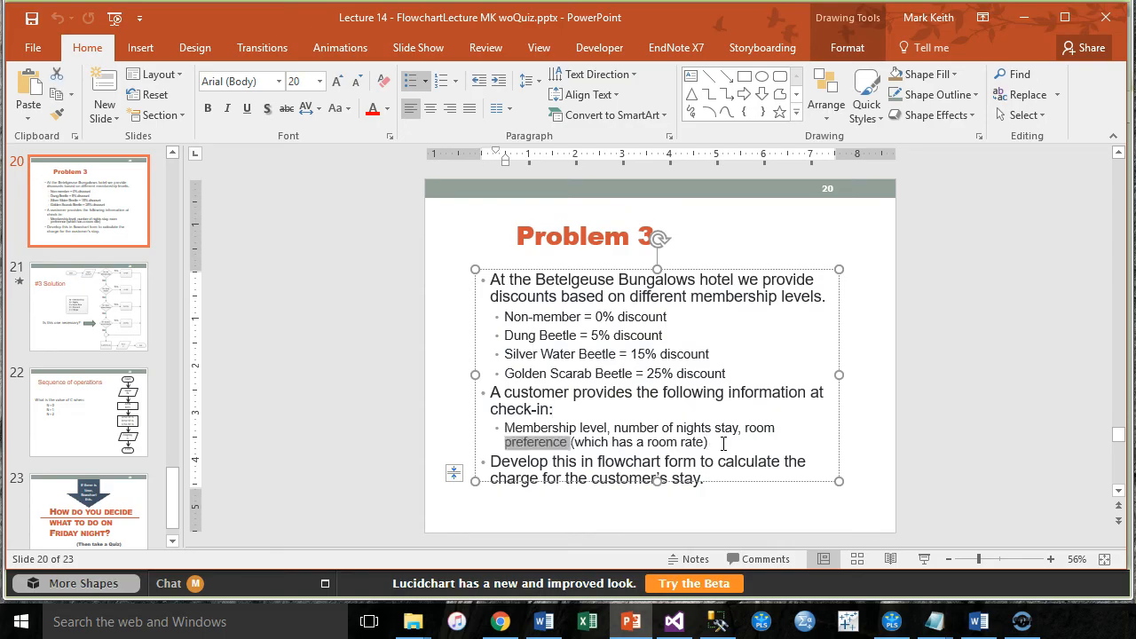
text(price)
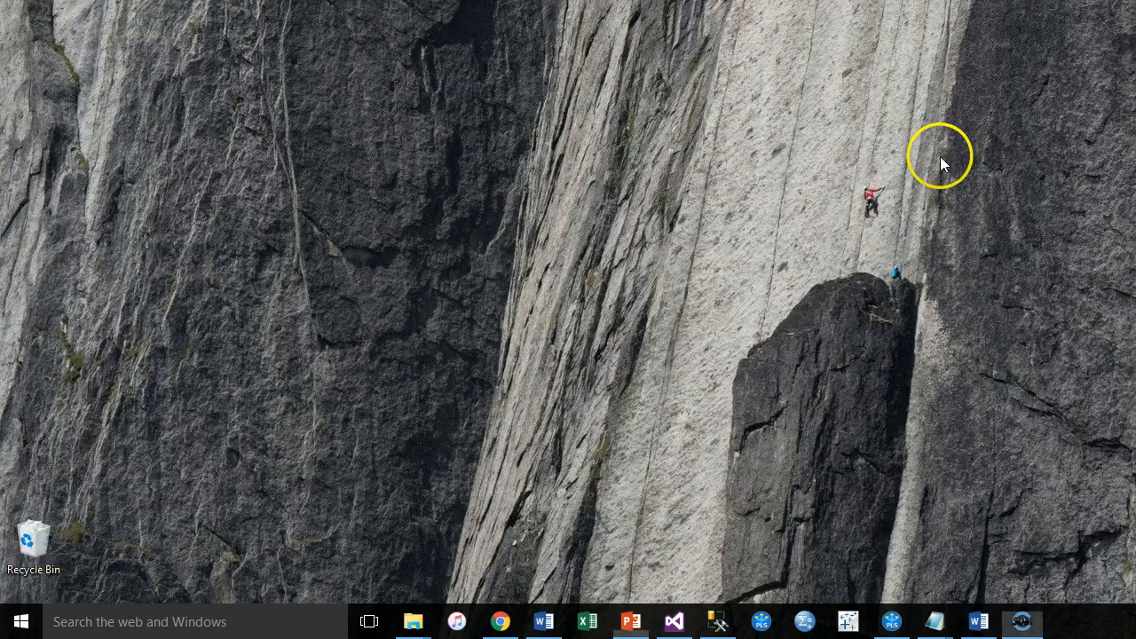
Step: Add a small Start terminator and position it at the far left of the new diagram
click(501, 621)
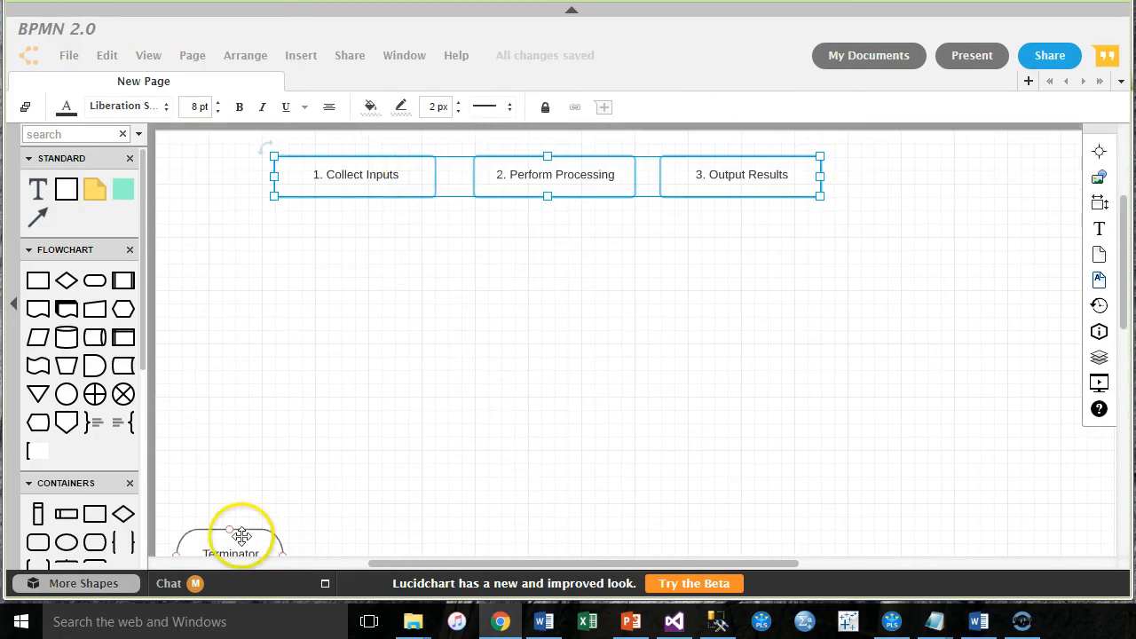
drag(241, 536, 234, 368)
text(Start)
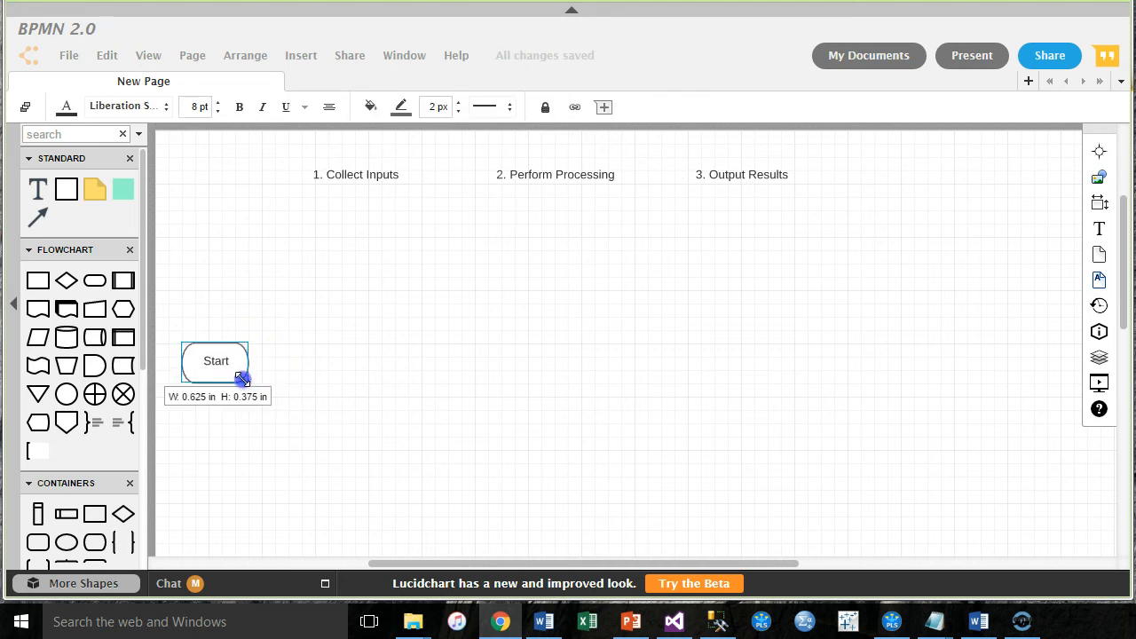
drag(217, 360, 195, 316)
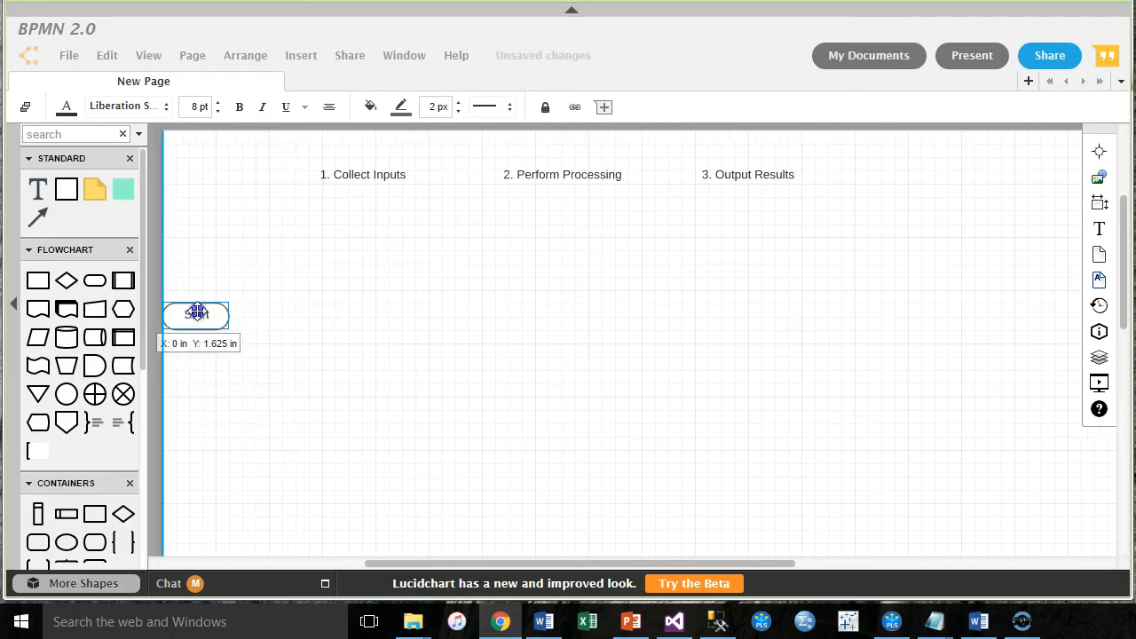
drag(195, 316, 269, 327)
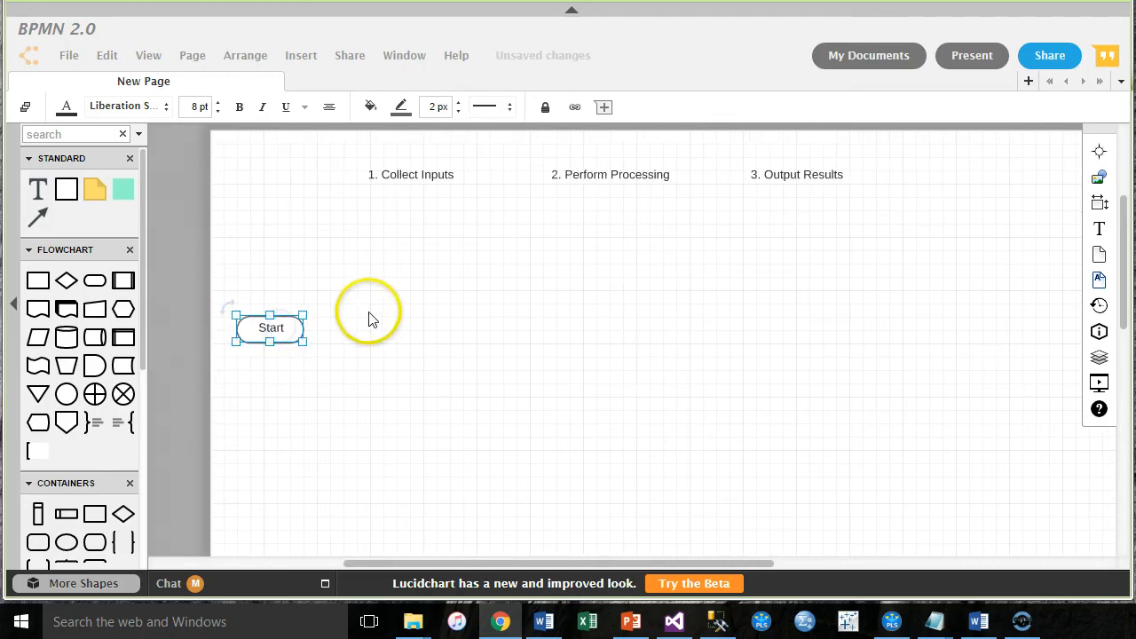
Step: Label the data parallelogram 'Inputs RR, NN, ML'
click(383, 333)
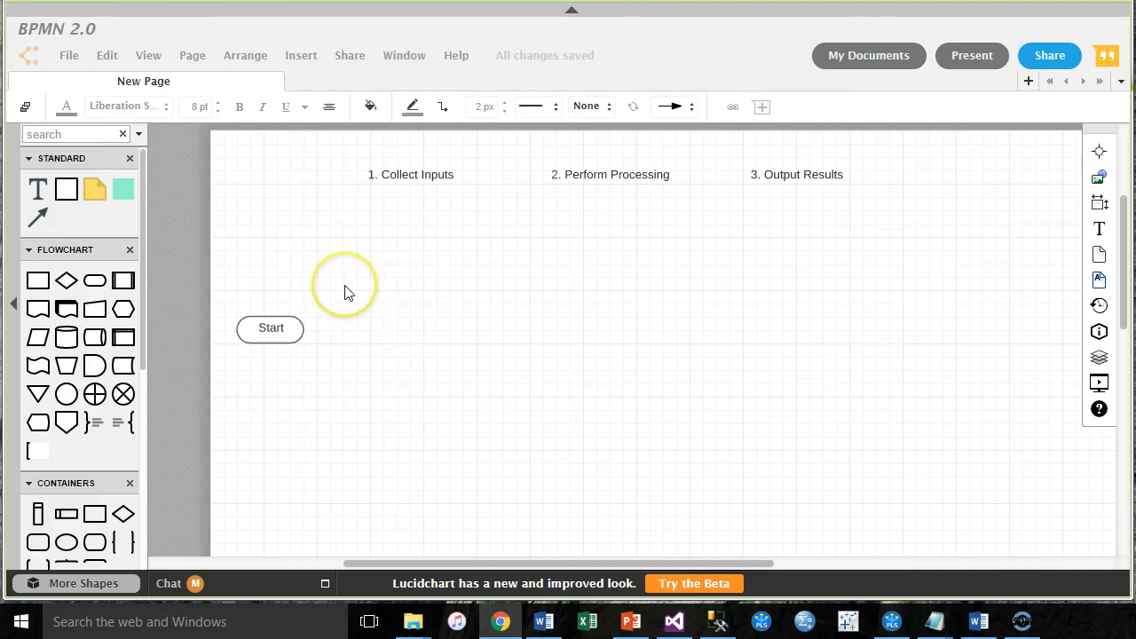
mouse_move(346, 292)
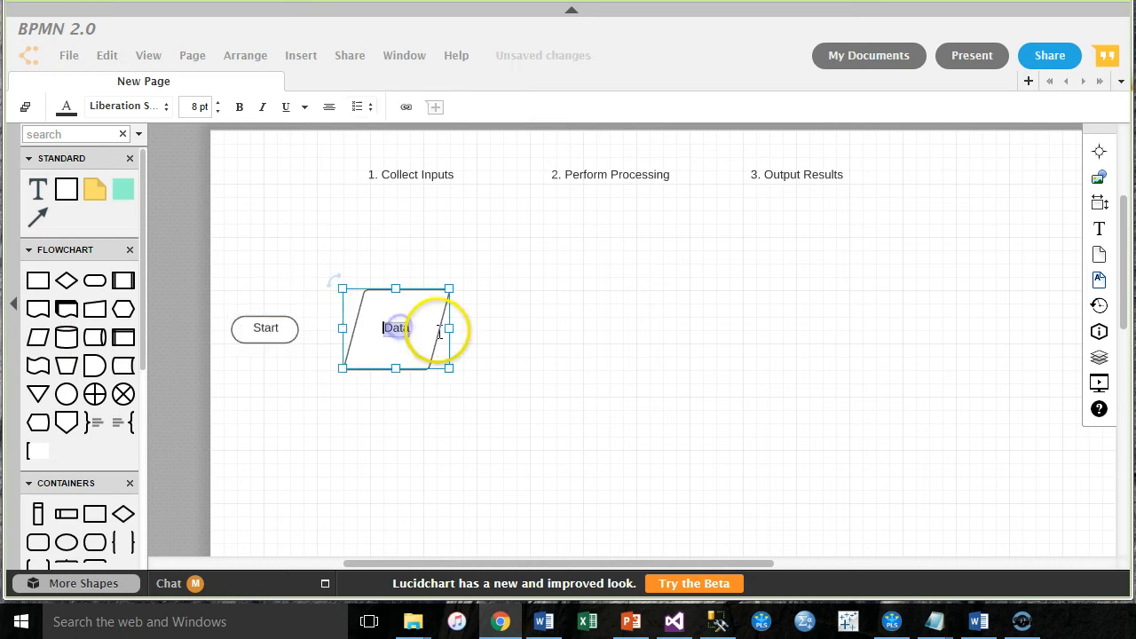
text(INpu)
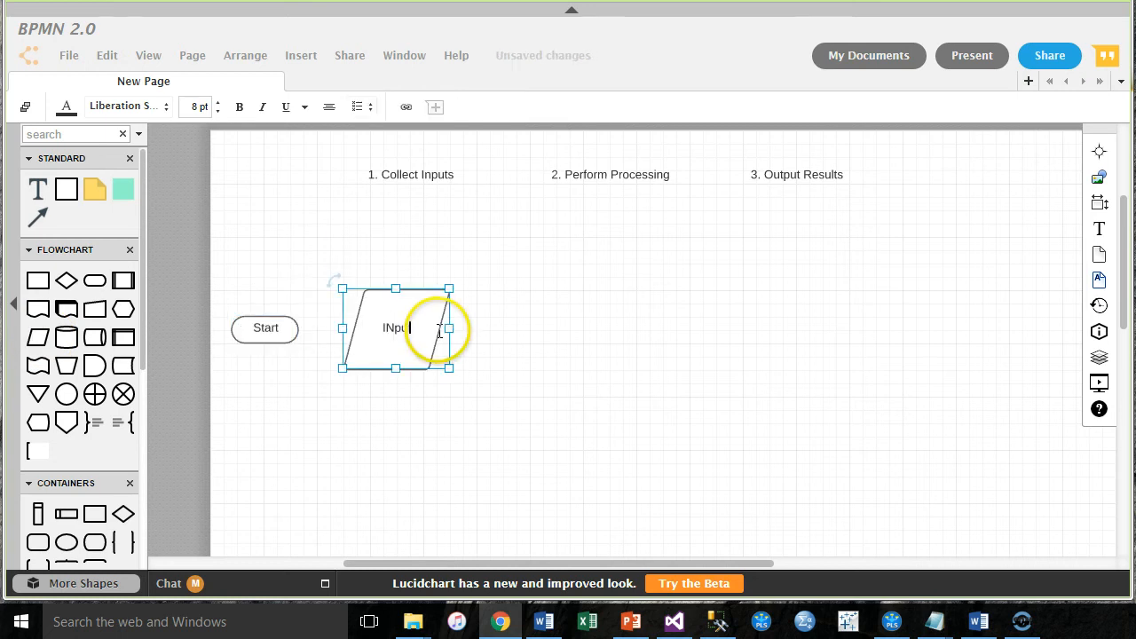
text(Inputs)
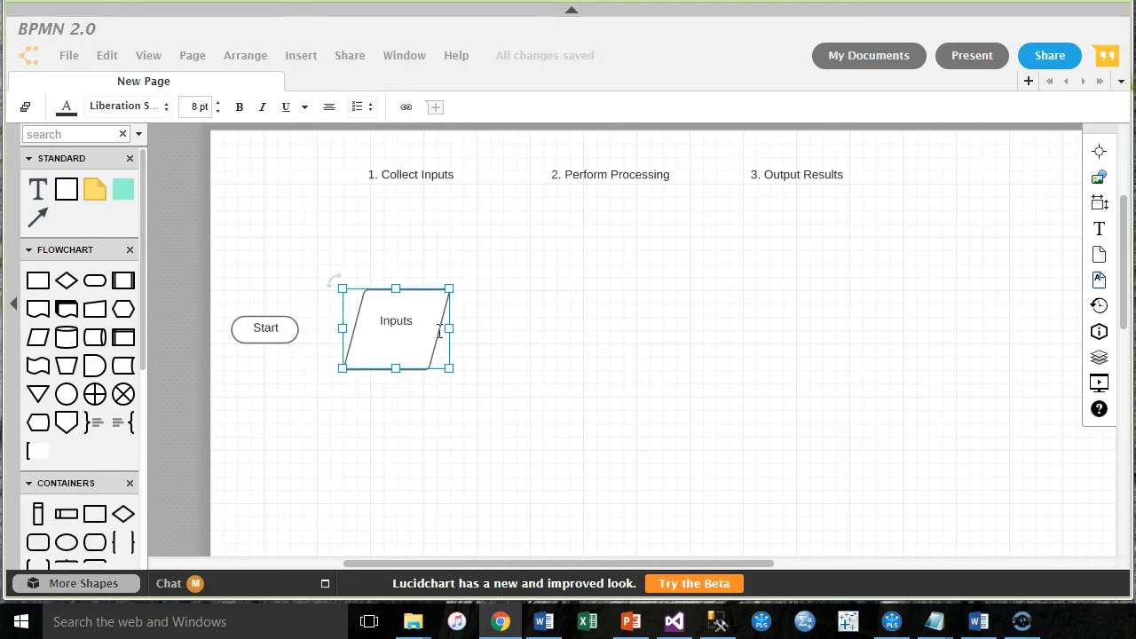
text(RR,)
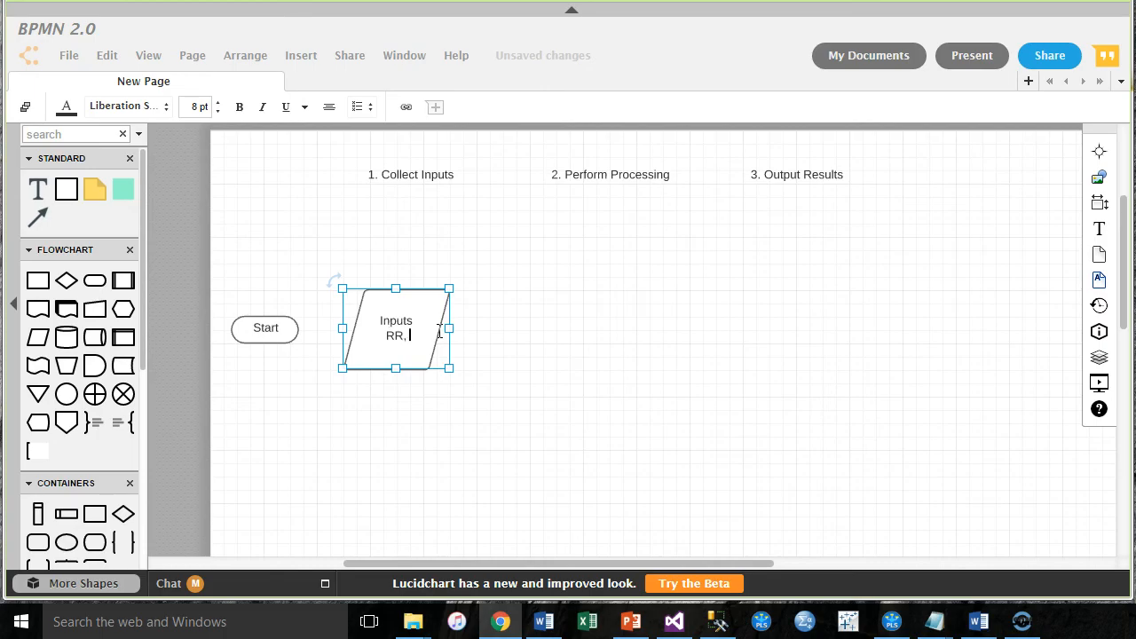
text(NN,)
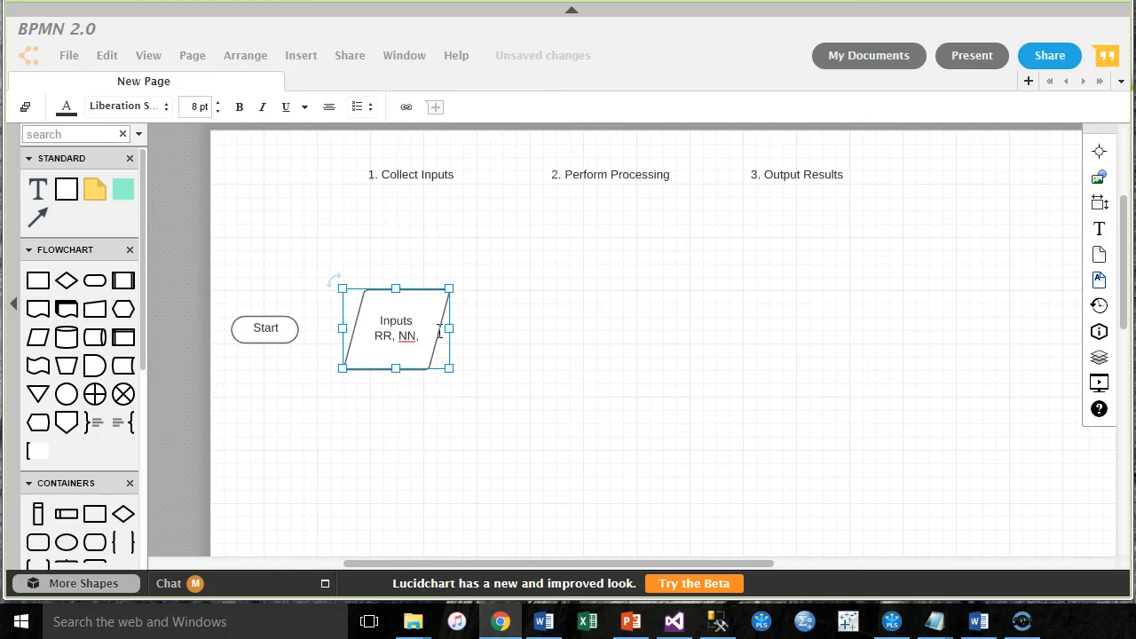
text(ML)
text(Legend:)
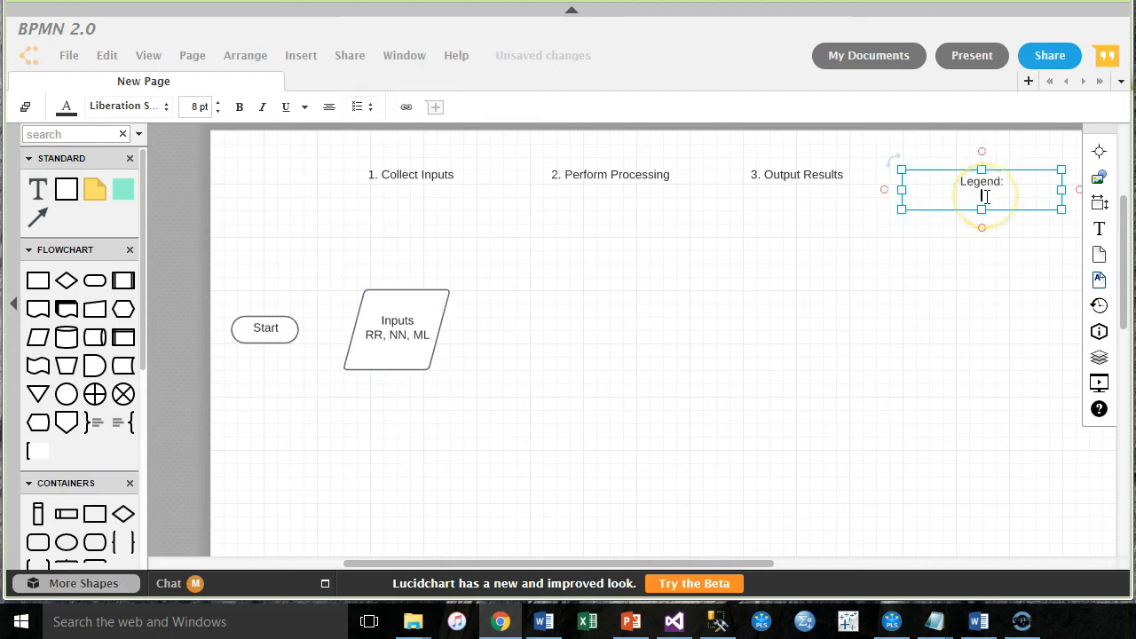
Step: Write legend lines RR = Price of the room, NN = Number of nights, ML = Membership level
click(330, 106)
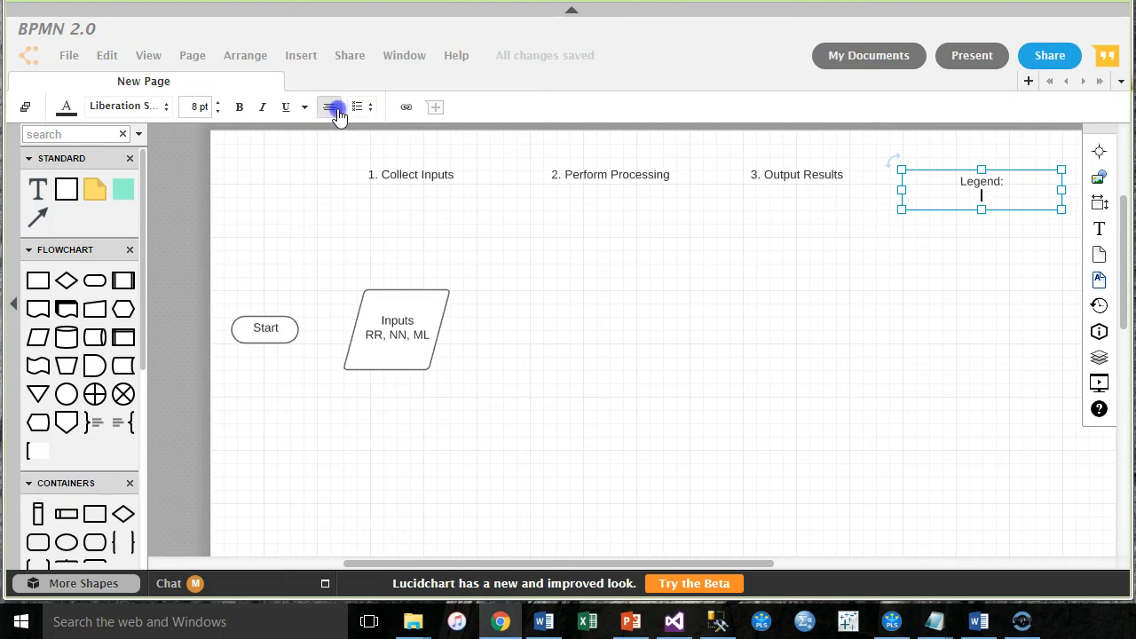
click(331, 107)
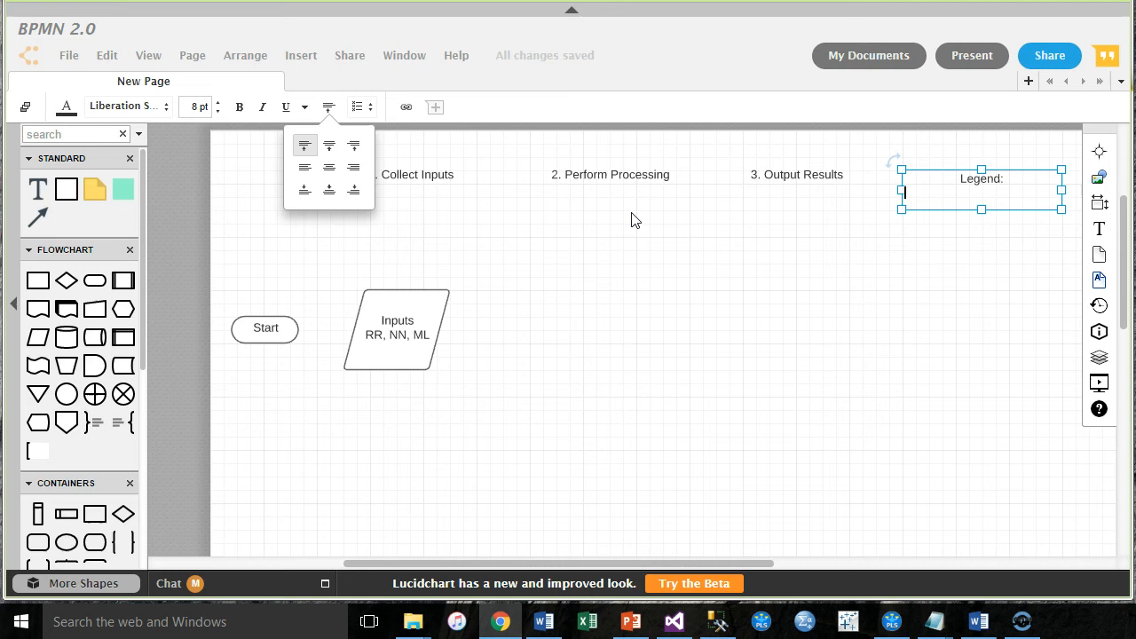
text(RR =)
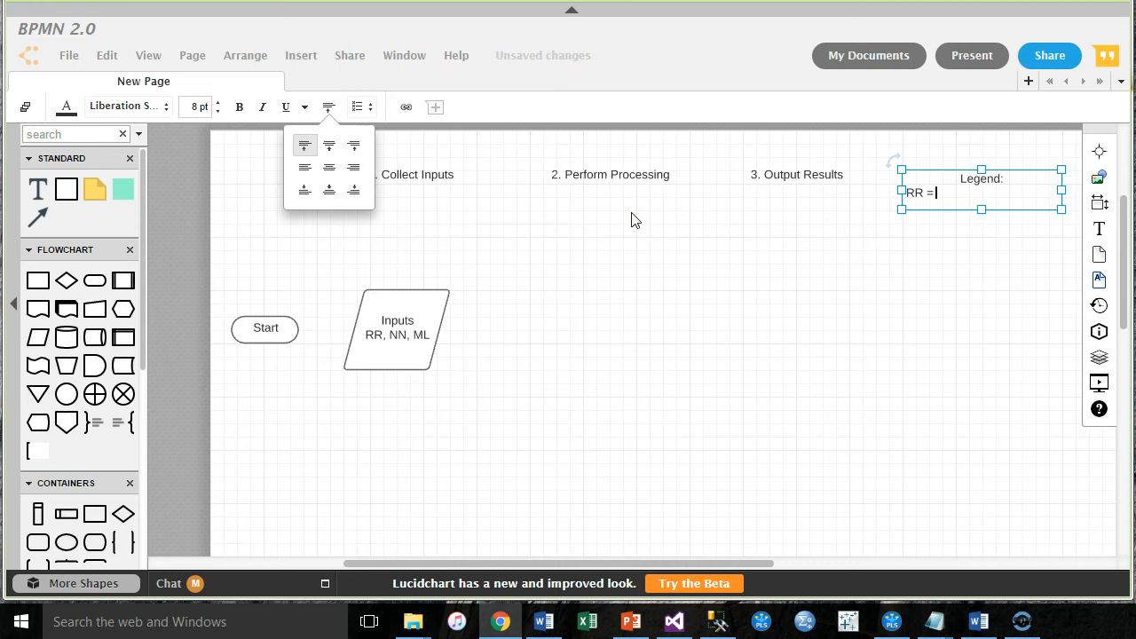
text(Price)
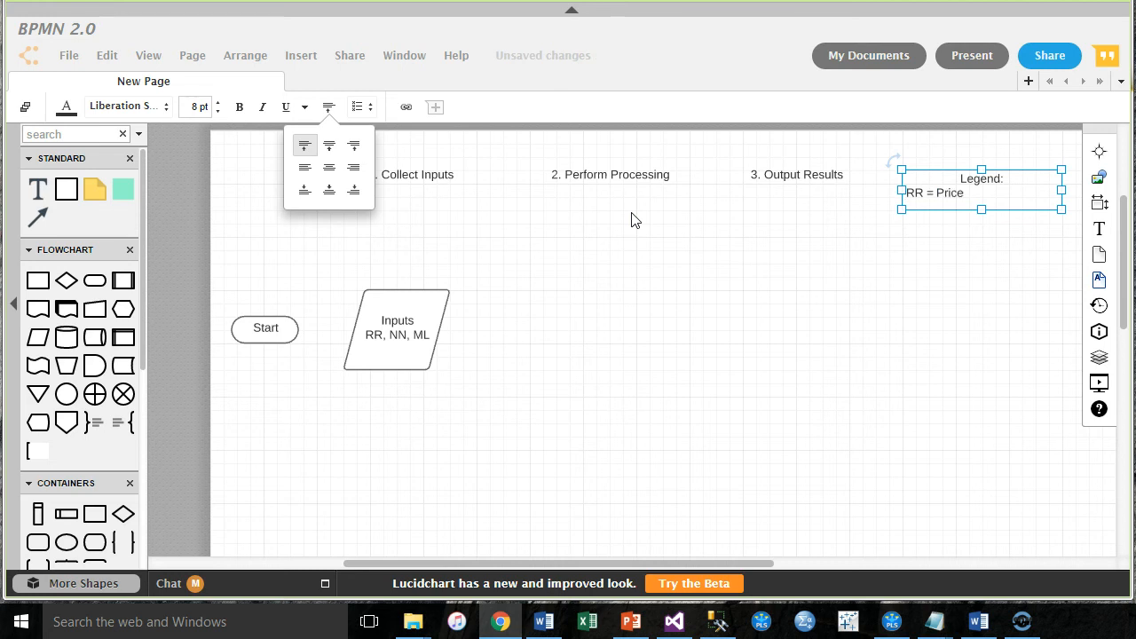
text(of the room)
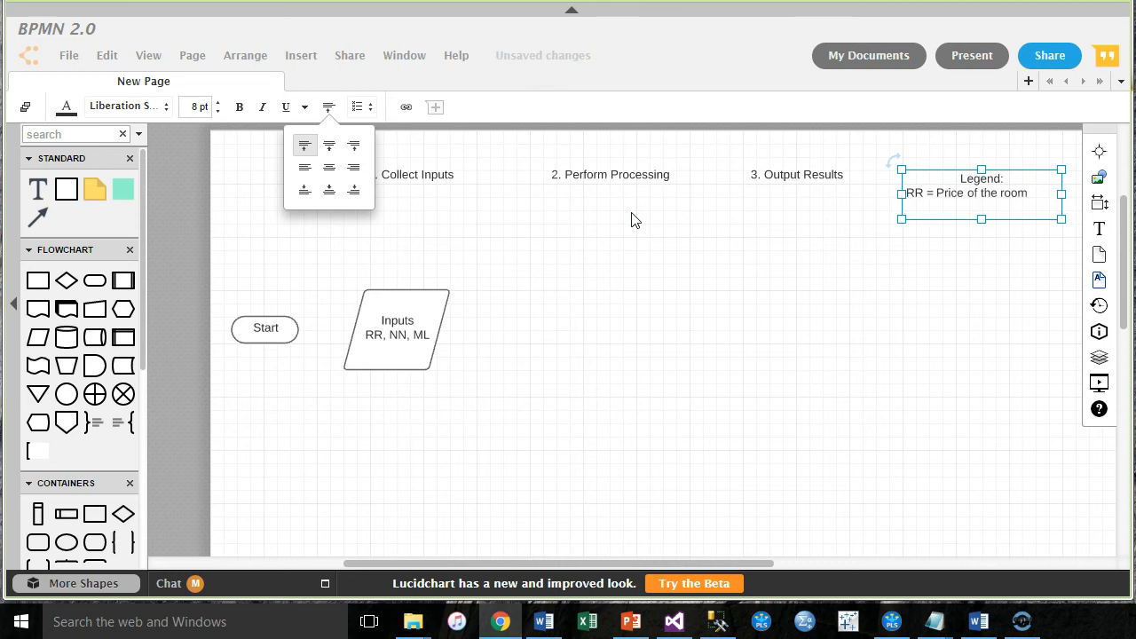
text(NN -)
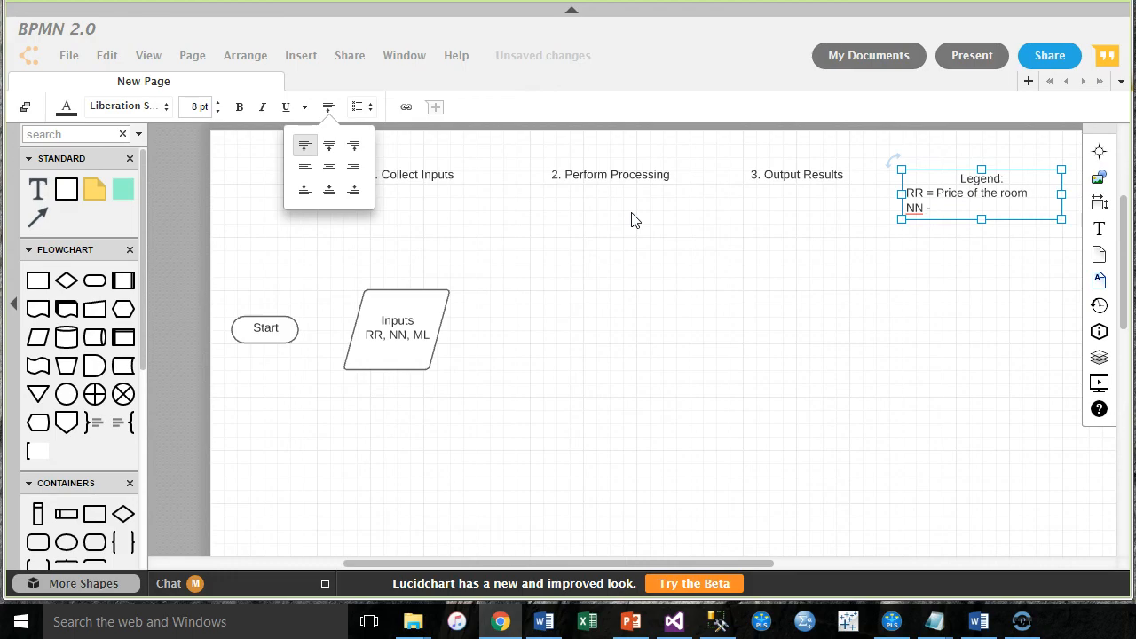
text(= Numb)
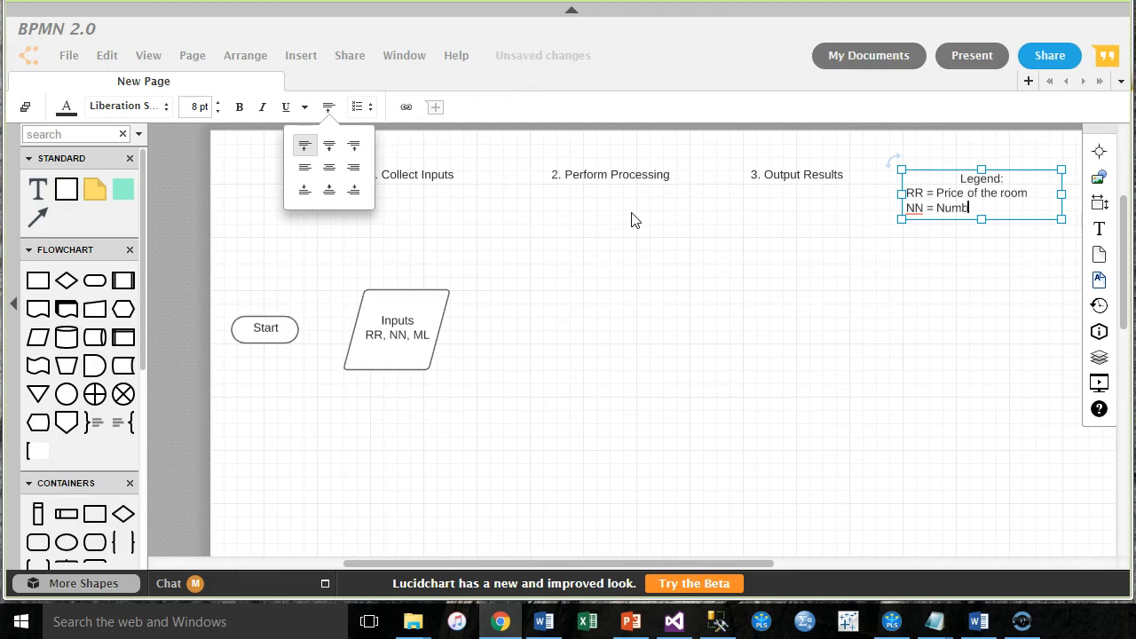
text(er of nights)
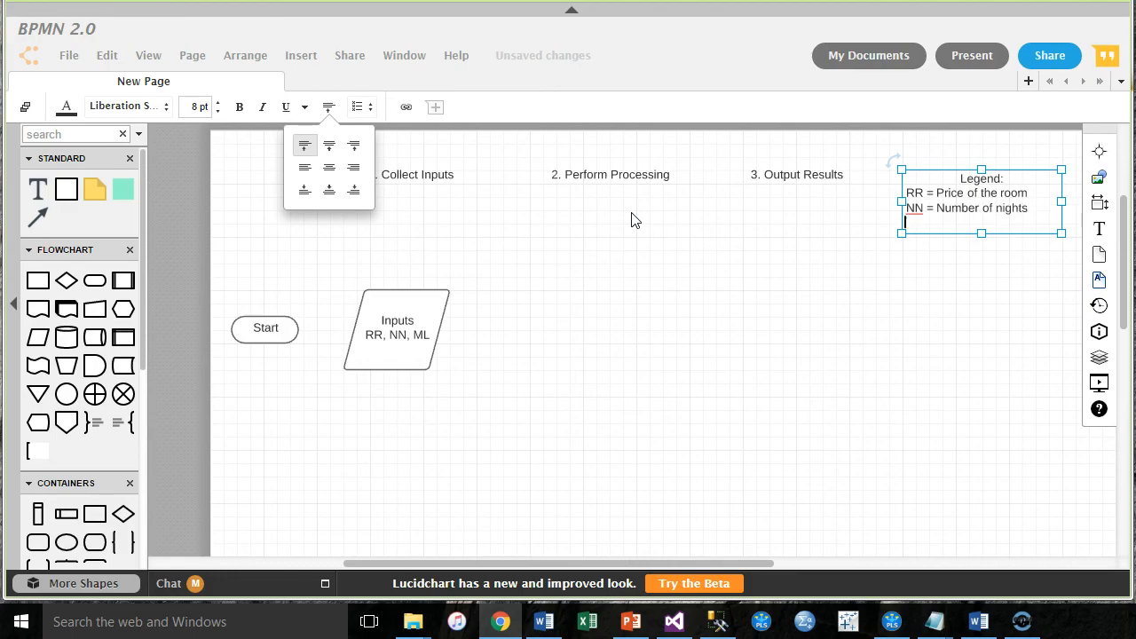
text(ML =)
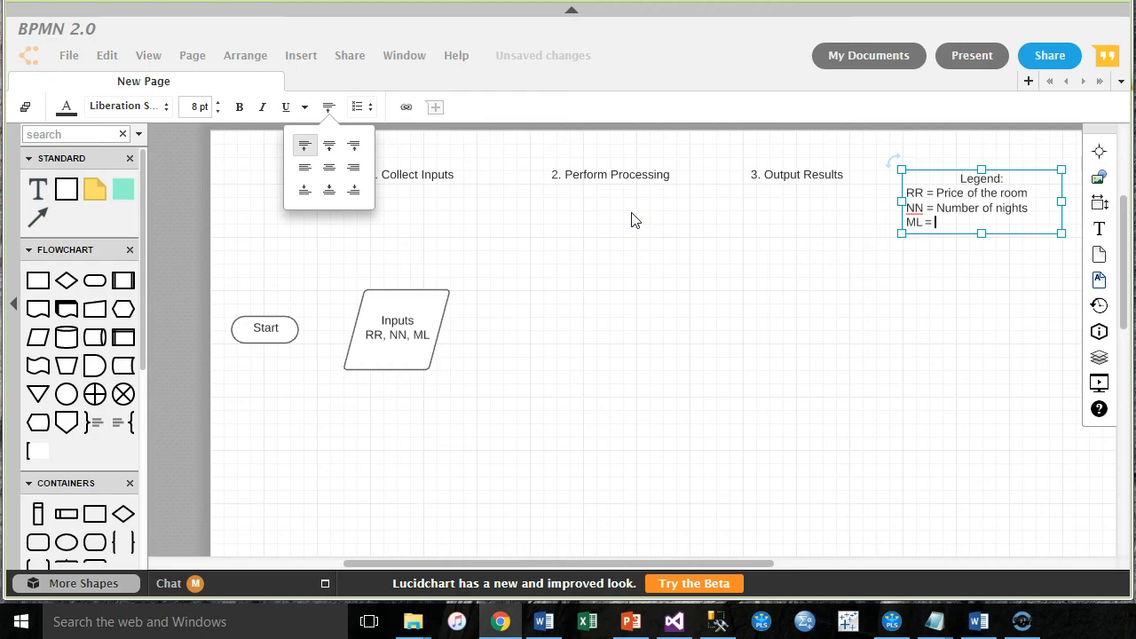
text(Membership level)
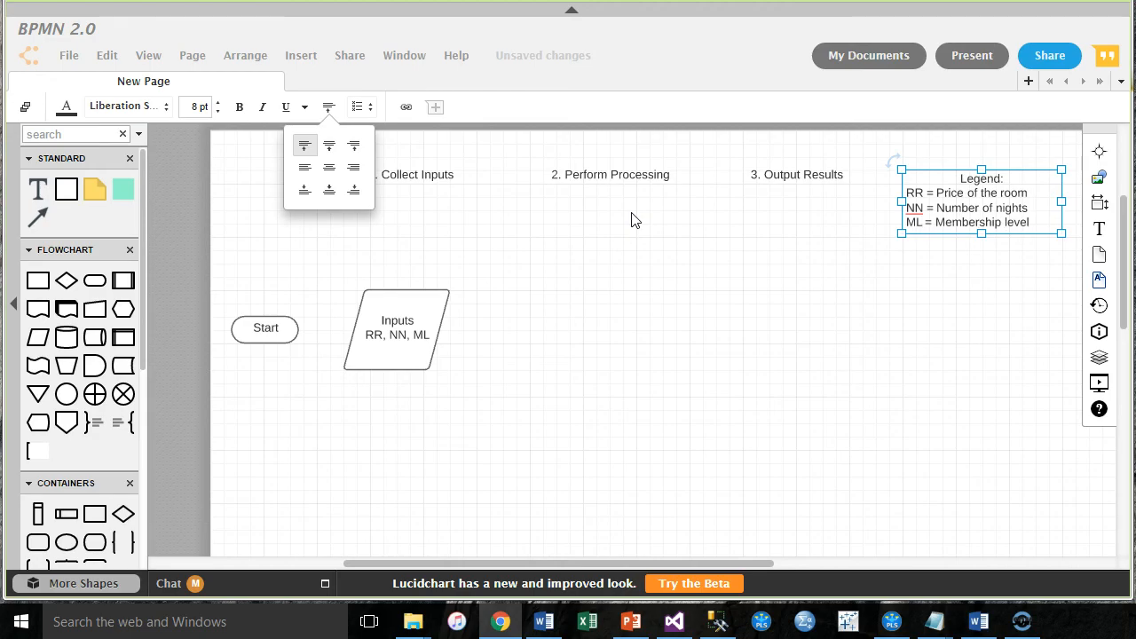
click(497, 398)
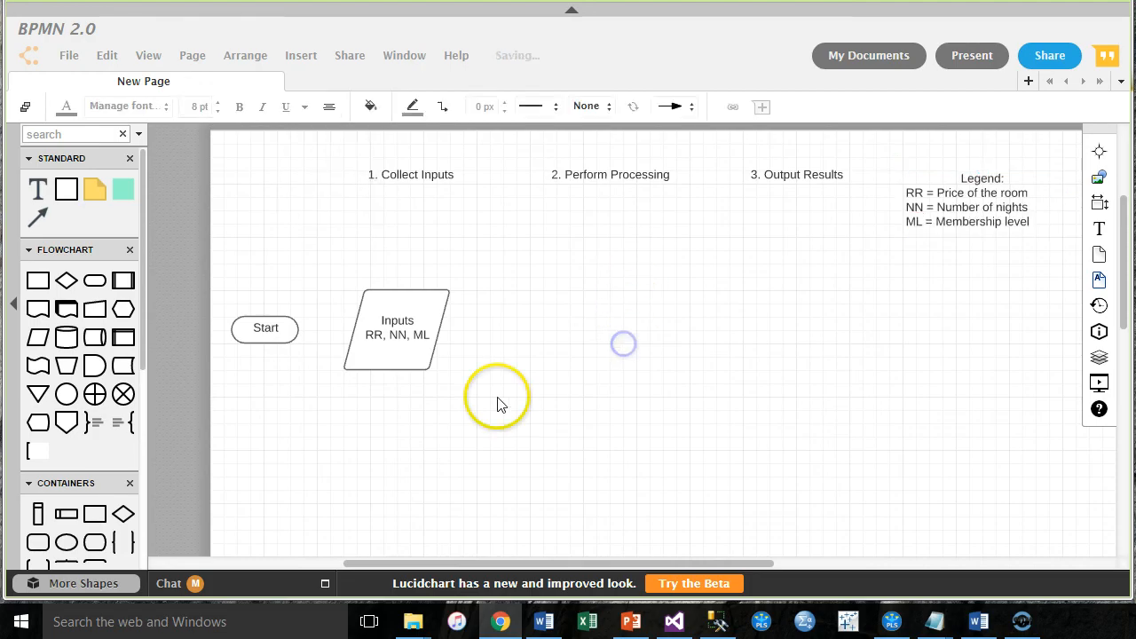
Step: Draw an arrow from Start to Inputs and flatten the Inputs parallelogram beside it
click(556, 106)
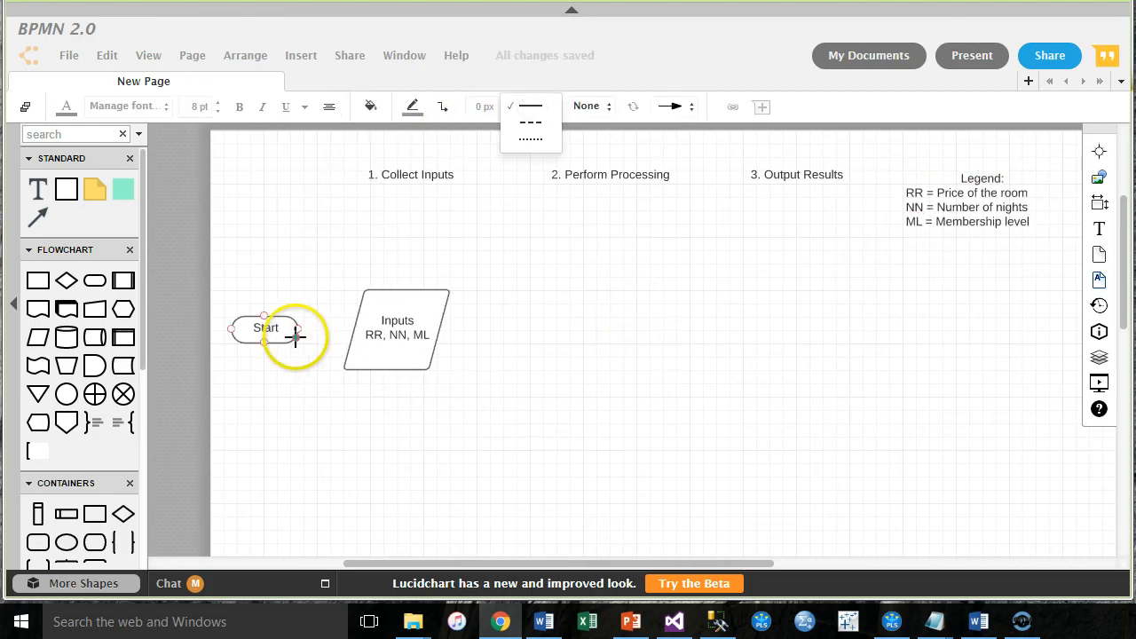
drag(293, 337, 355, 330)
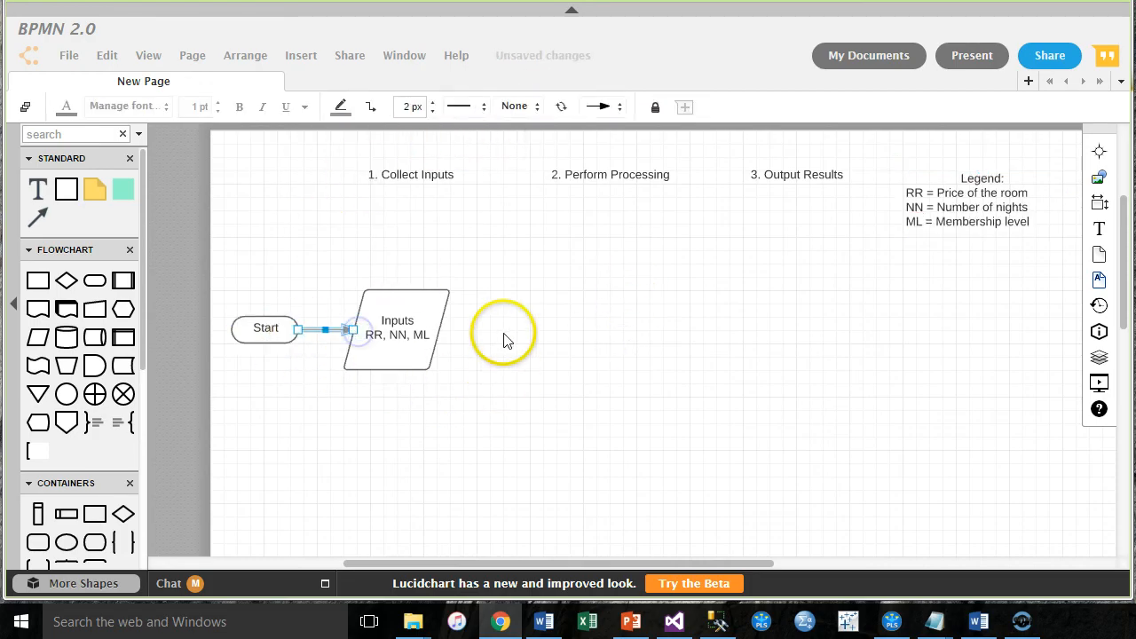
click(398, 328)
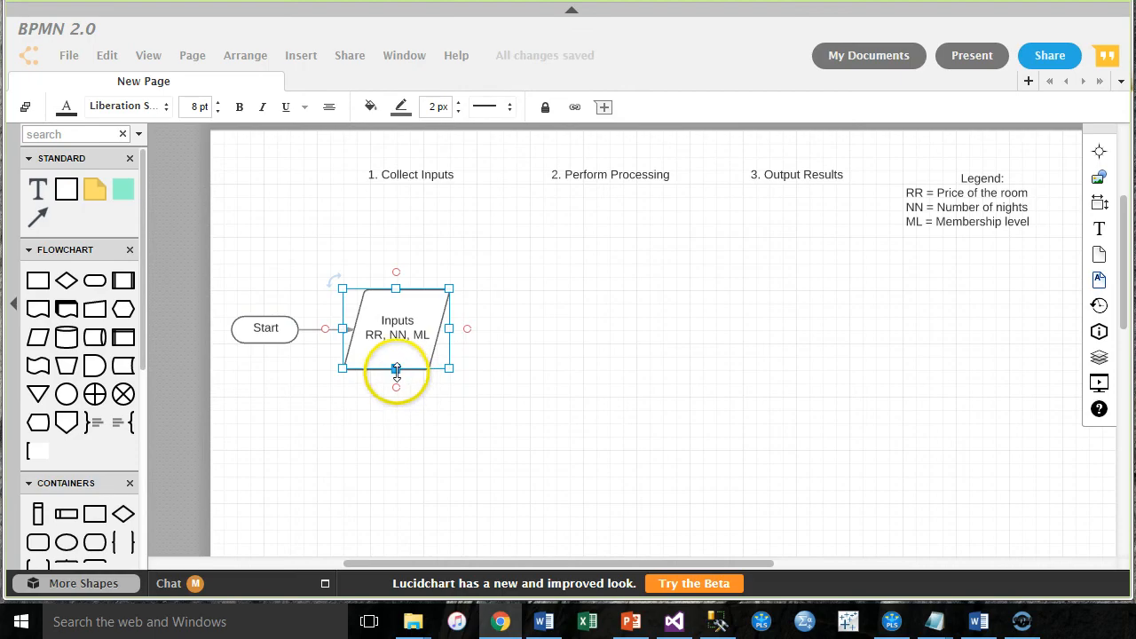
drag(395, 369, 435, 310)
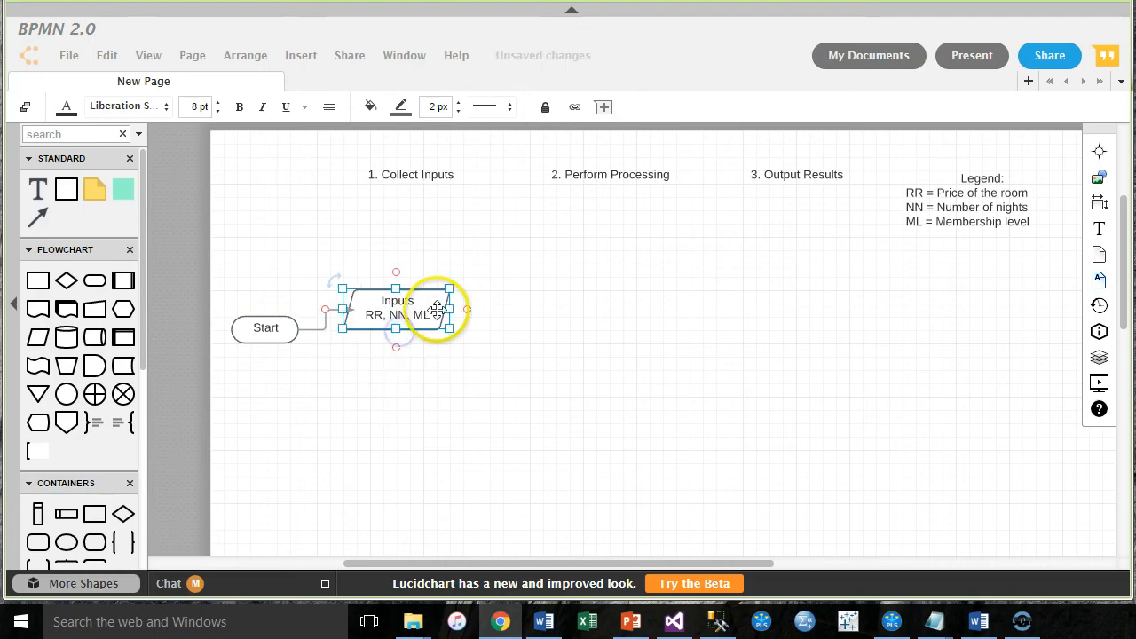
drag(435, 311, 405, 320)
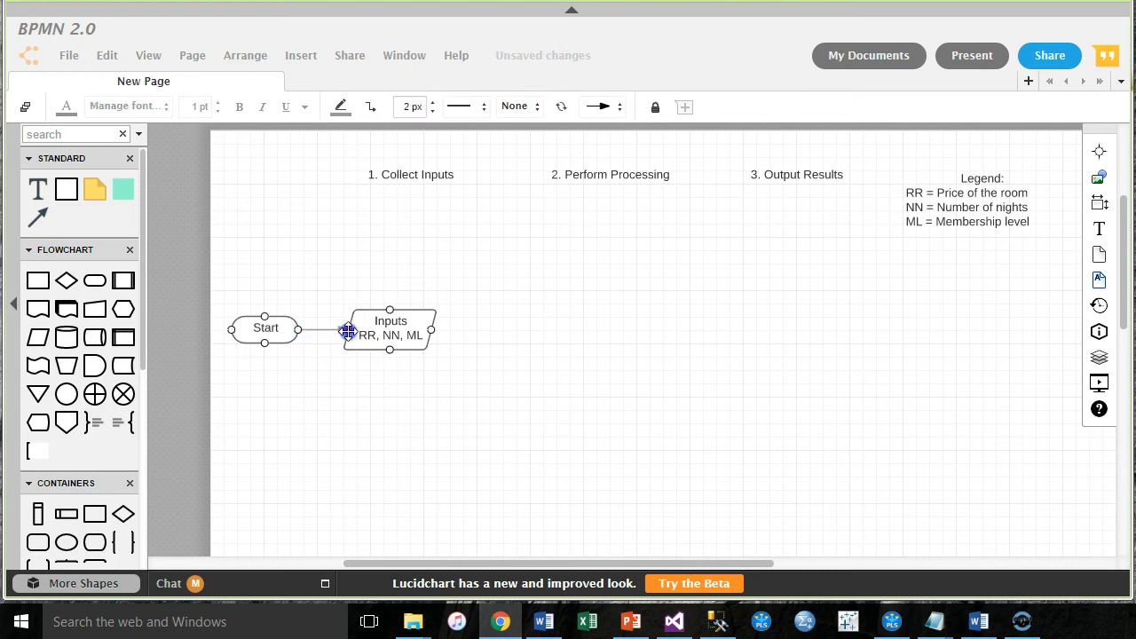
click(476, 389)
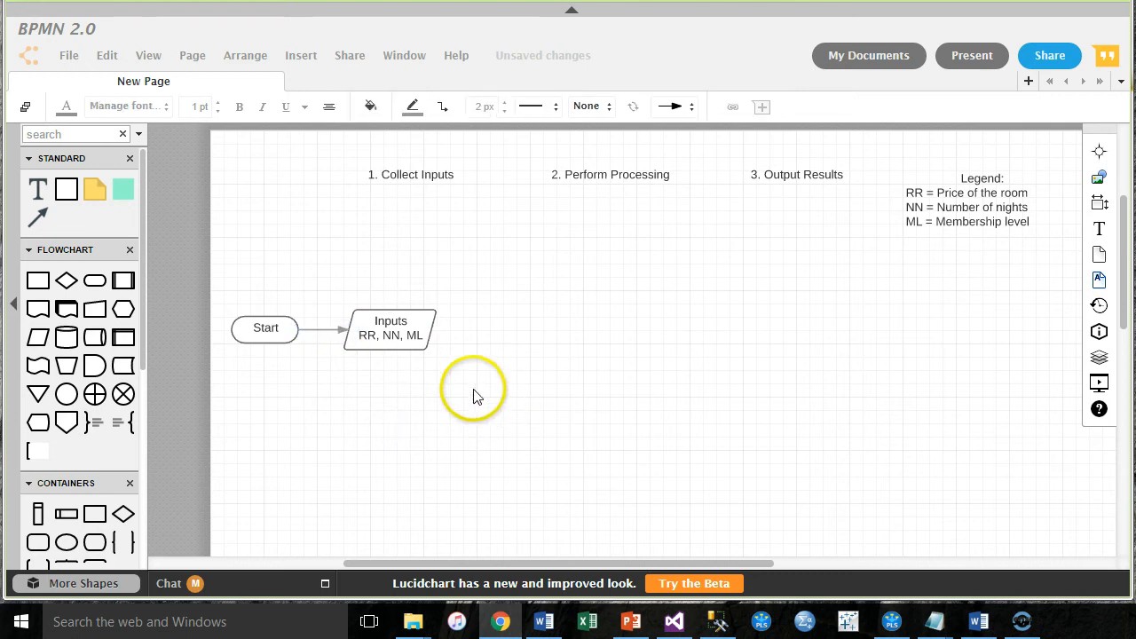
click(980, 208)
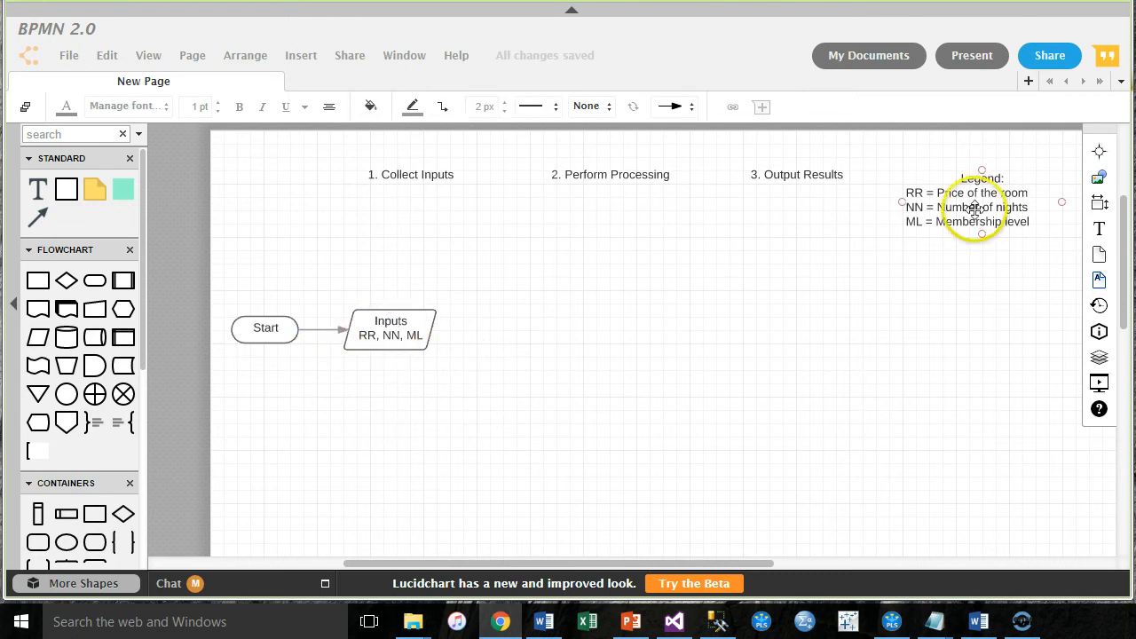
click(426, 416)
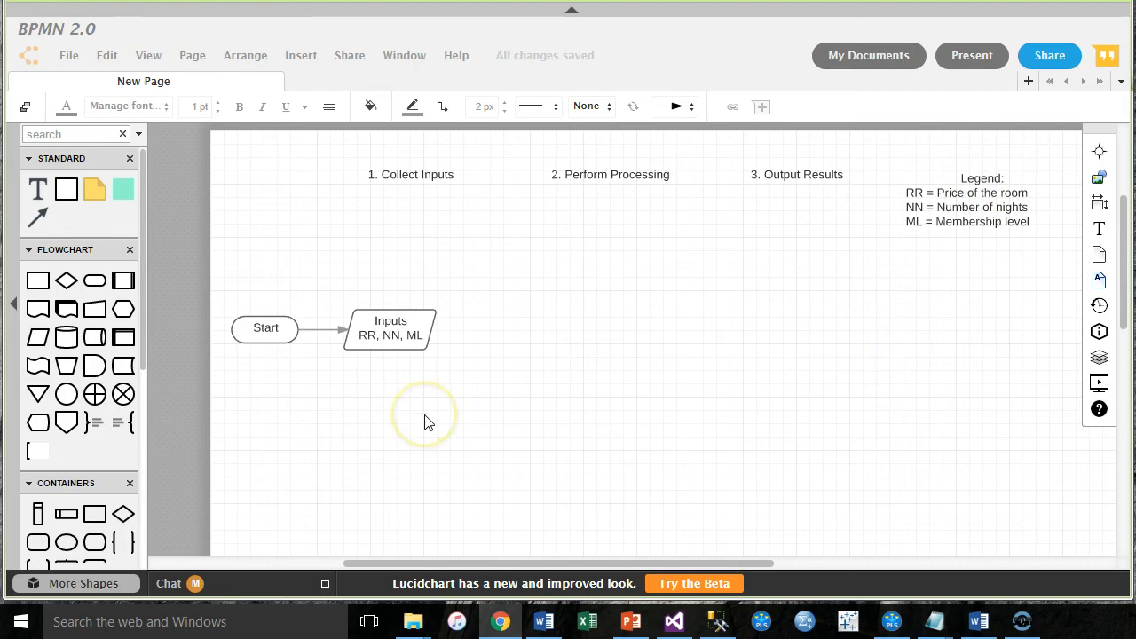
mouse_move(419, 423)
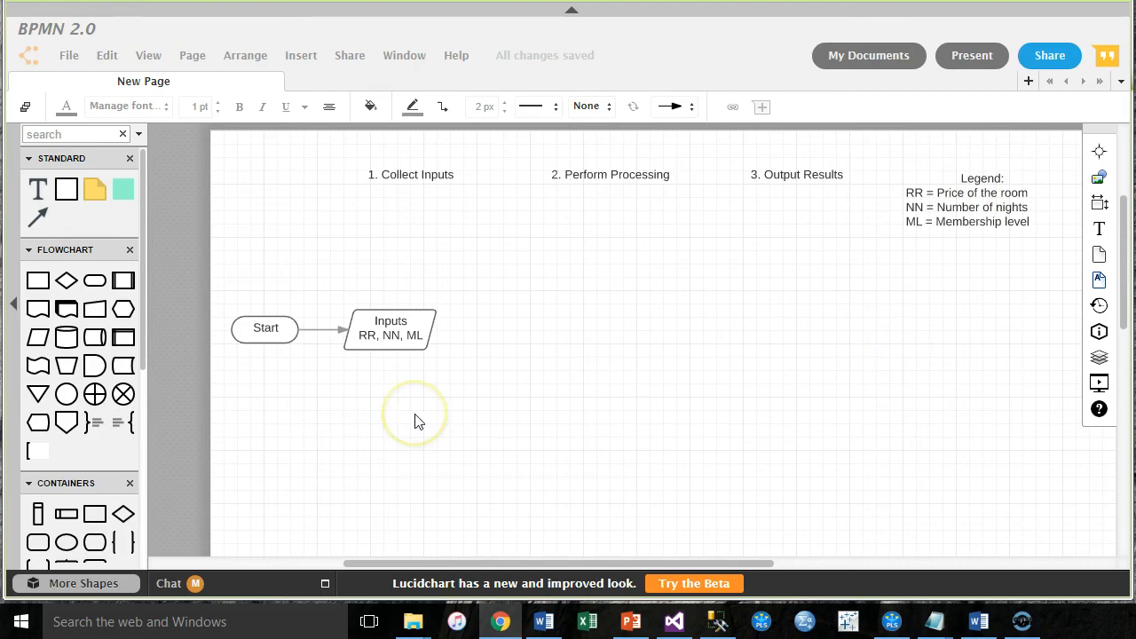
mouse_move(495, 327)
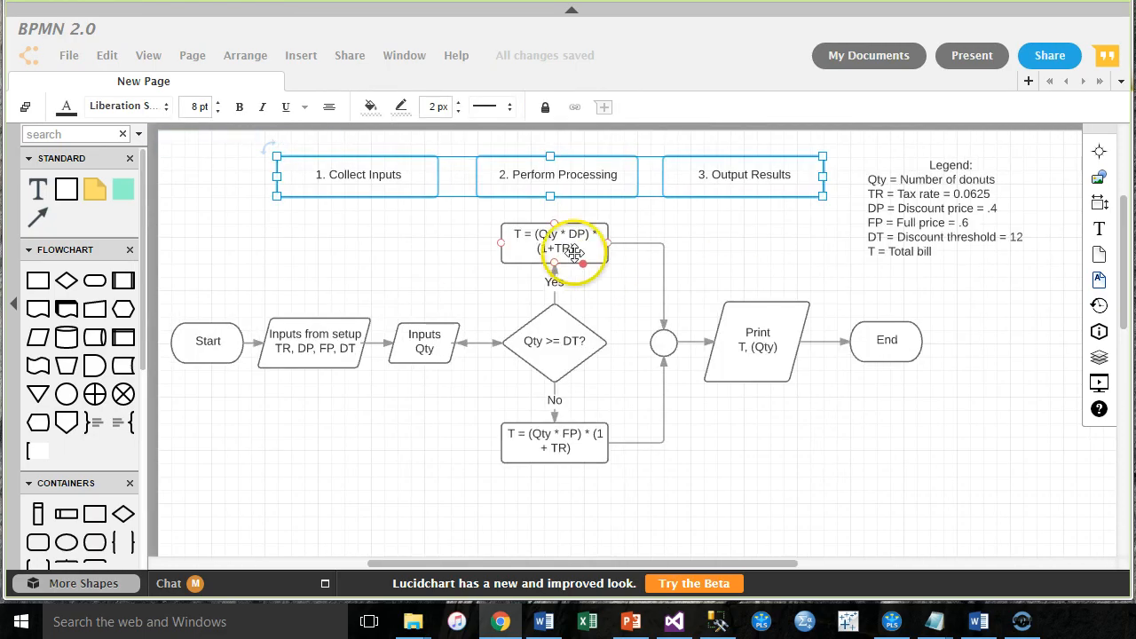
click(554, 440)
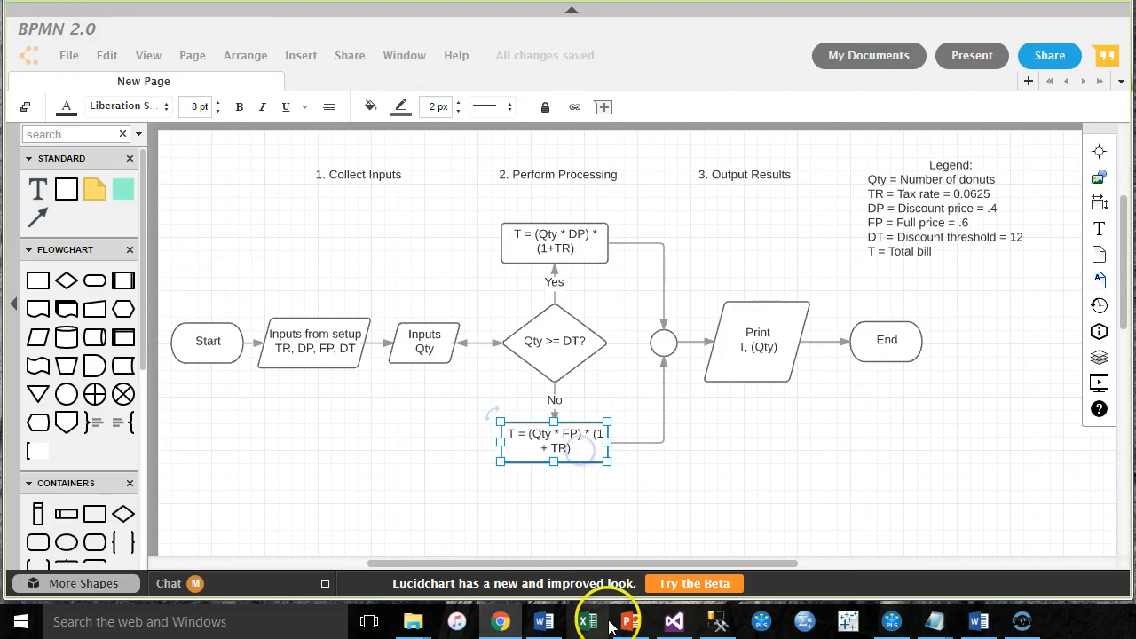
mouse_move(614, 514)
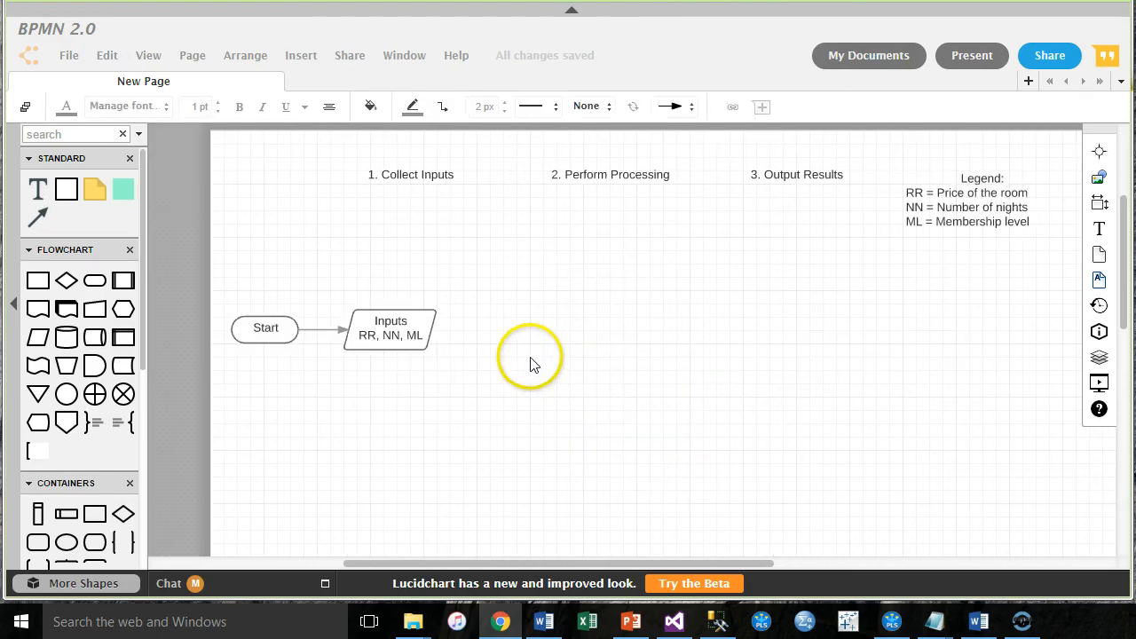
mouse_move(646, 368)
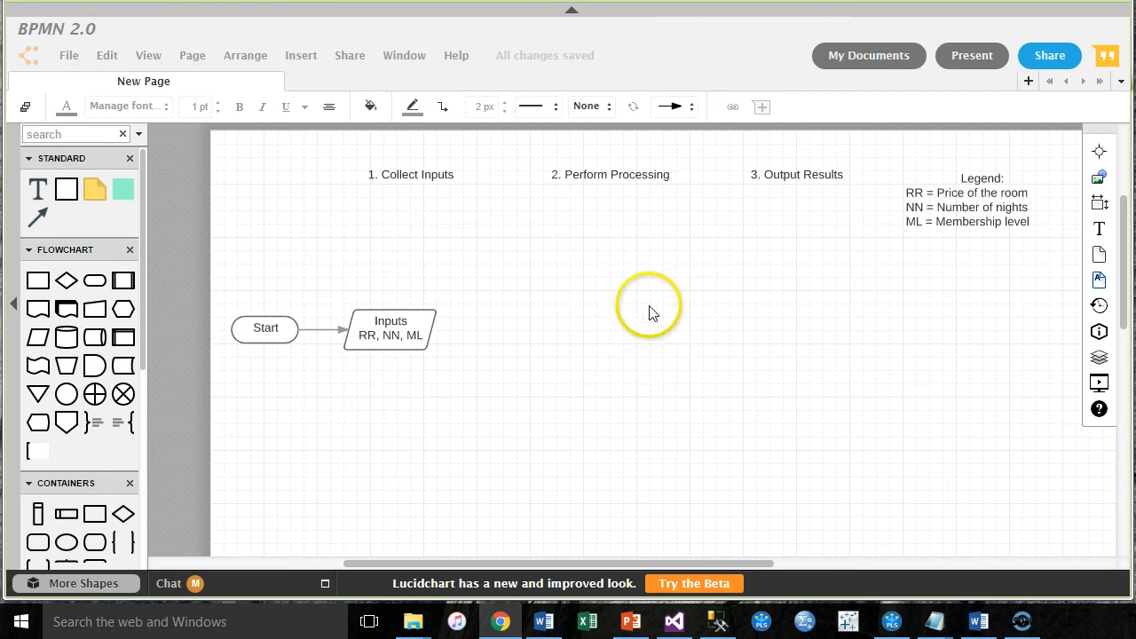
mouse_move(607, 319)
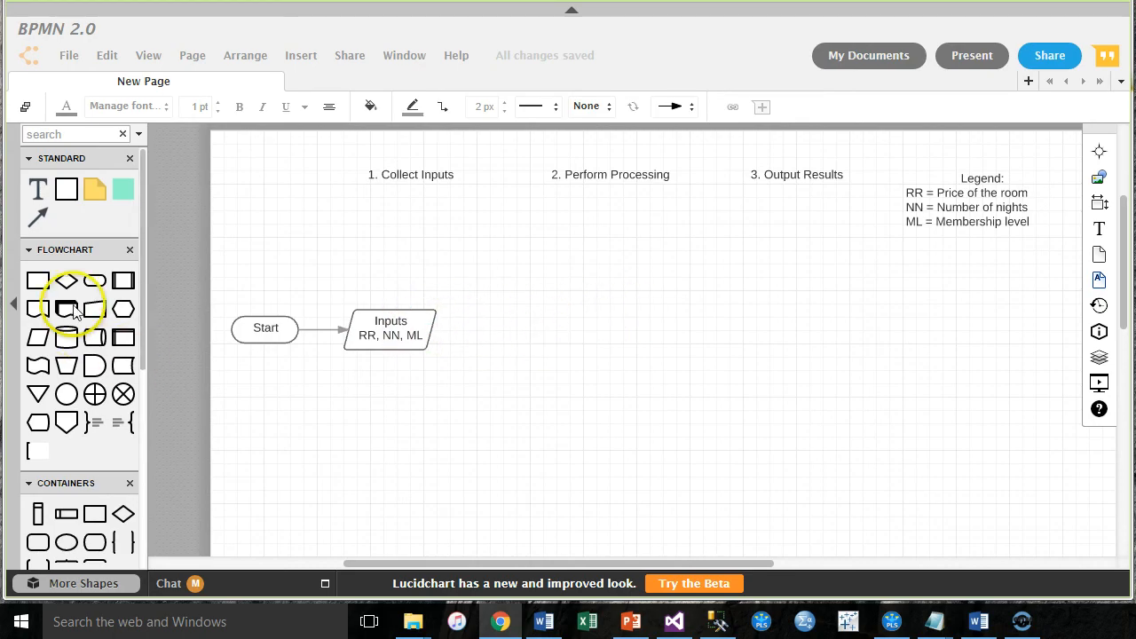
Step: Place a decision diamond to the right of the Inputs shape
drag(67, 280, 516, 328)
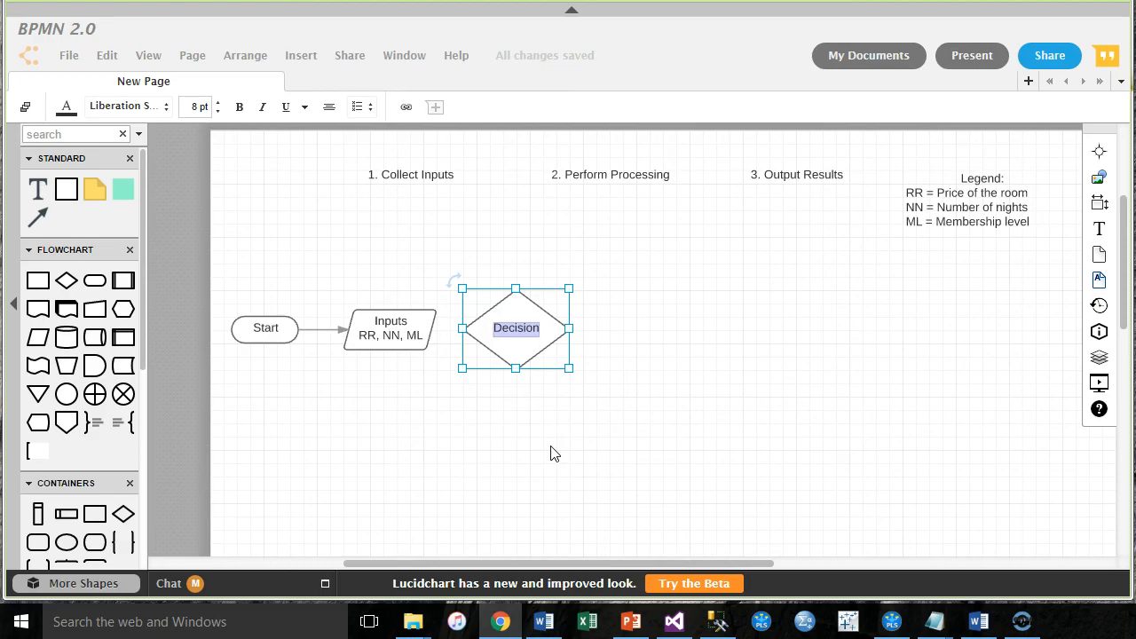
Step: Label the diamond ML = "Non"? and add D = Discount rate to the legend
text(ML)
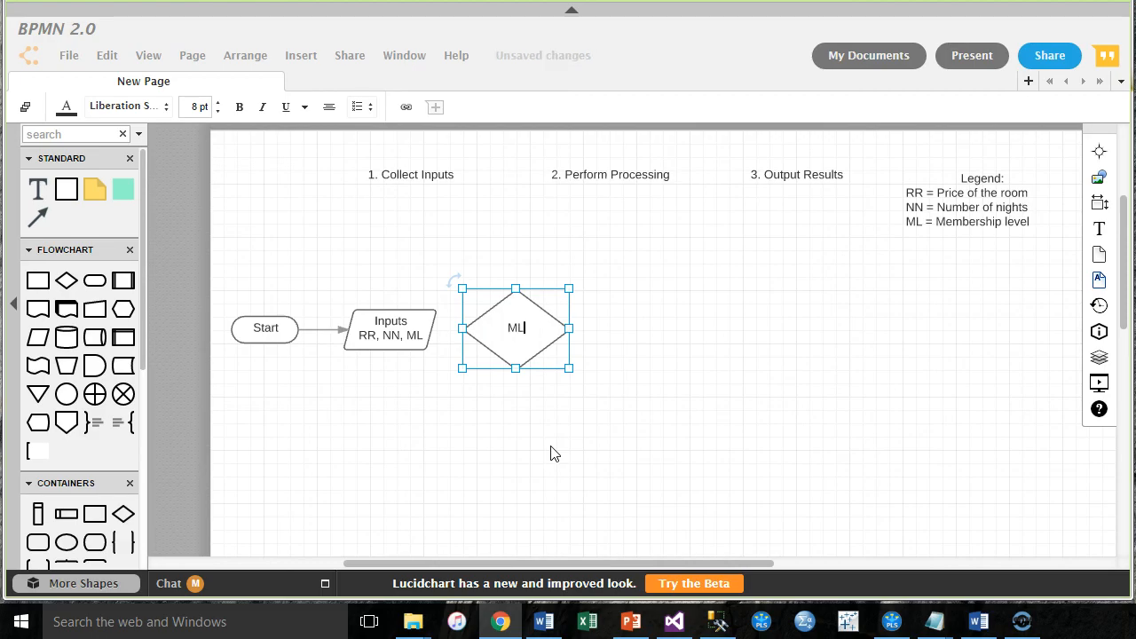
text(= "Nor)
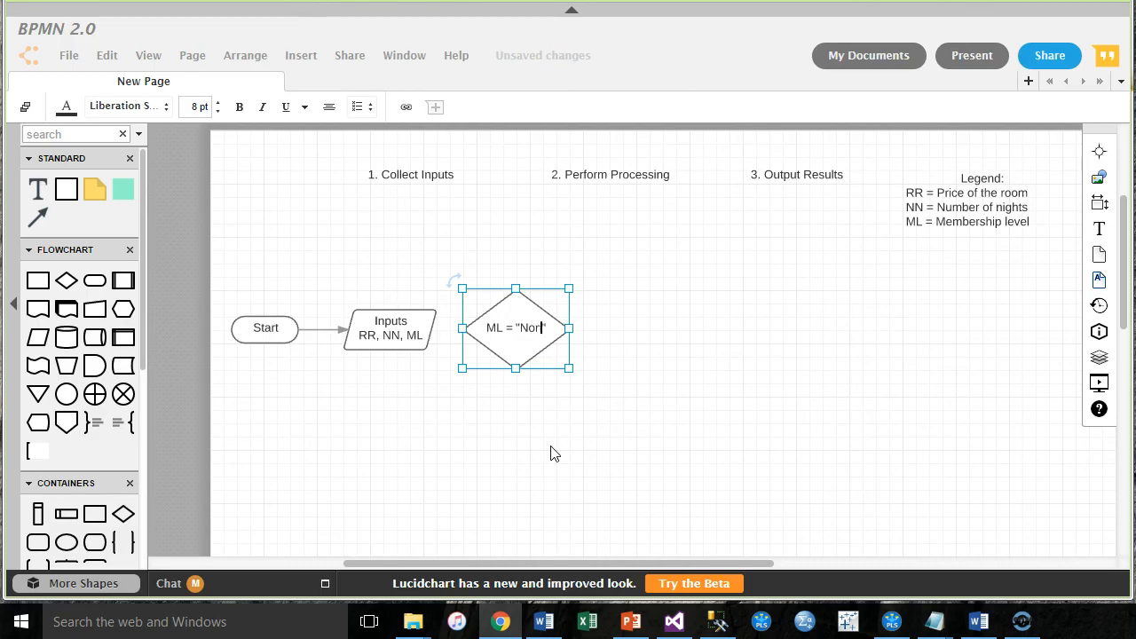
text("?)
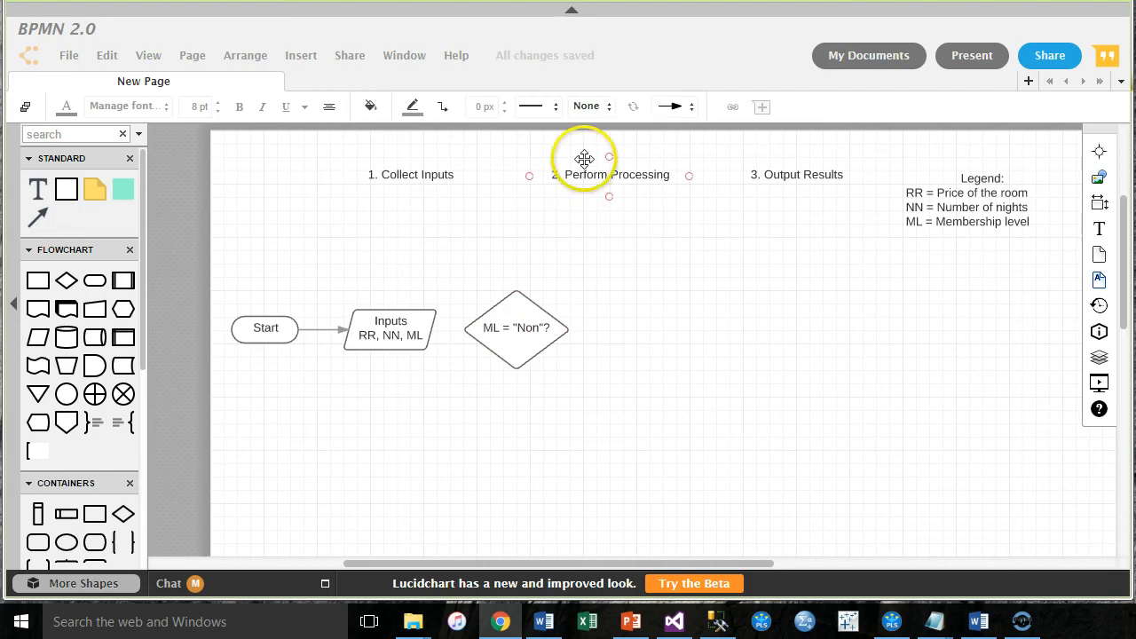
click(390, 328)
text(D = Dis)
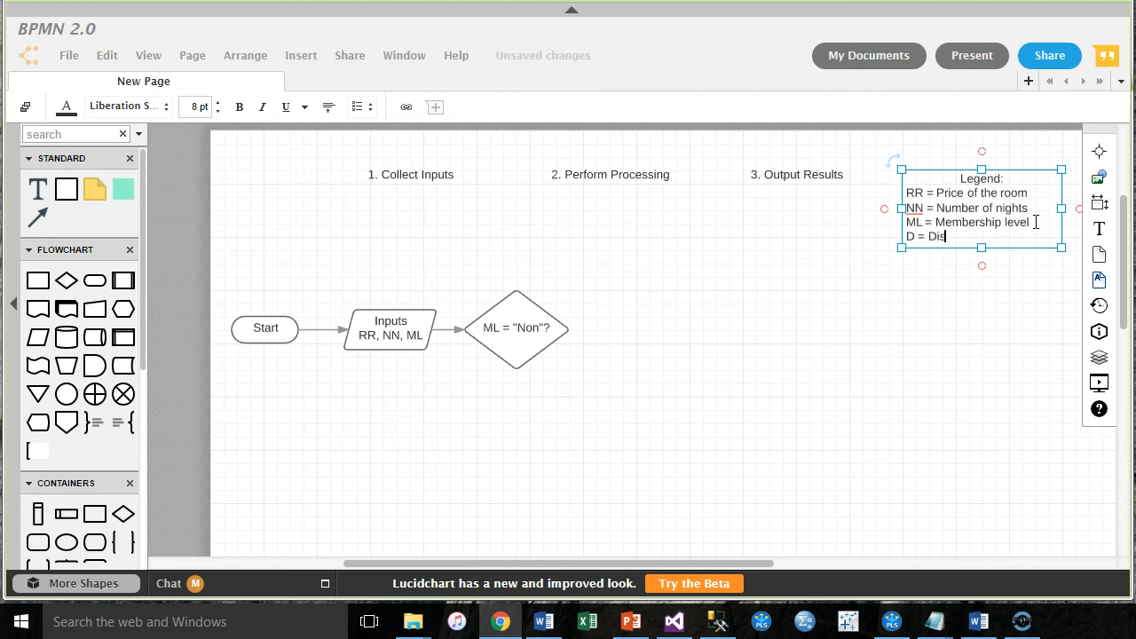
text(count rante)
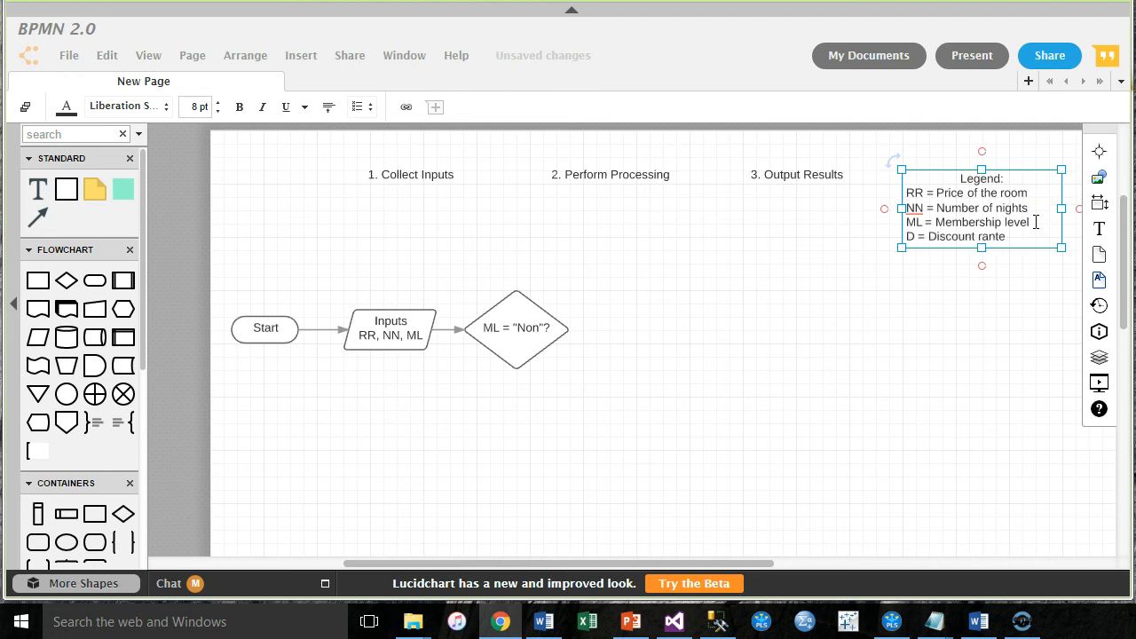
key(BackSpace)
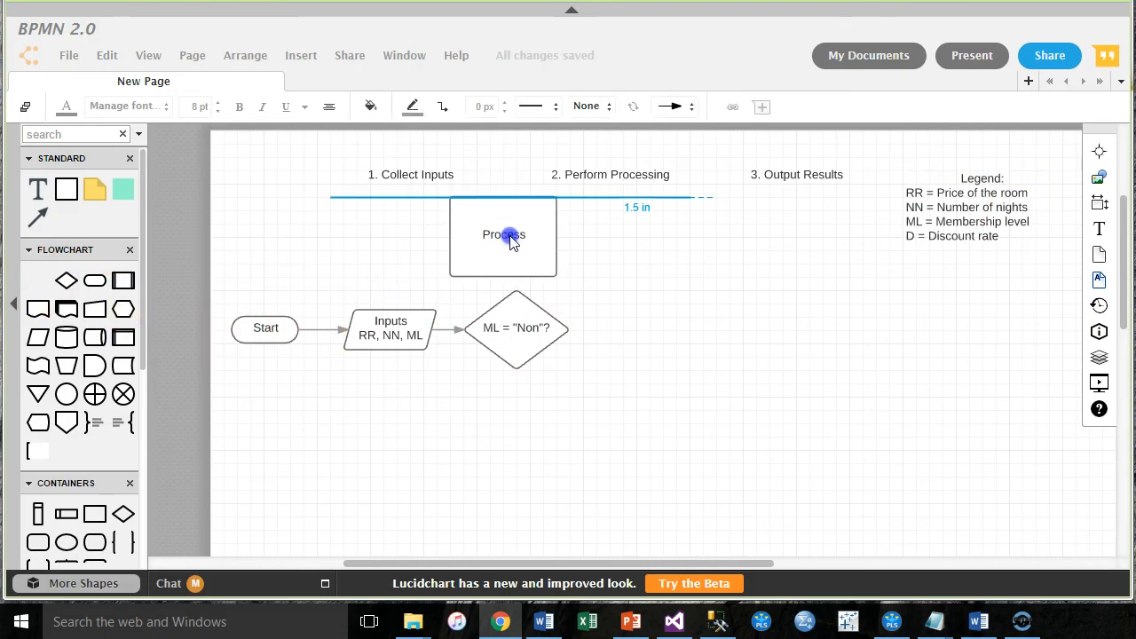
Step: Add a small D = 1.0 process box under the diamond with a Yes connector
drag(504, 235, 517, 448)
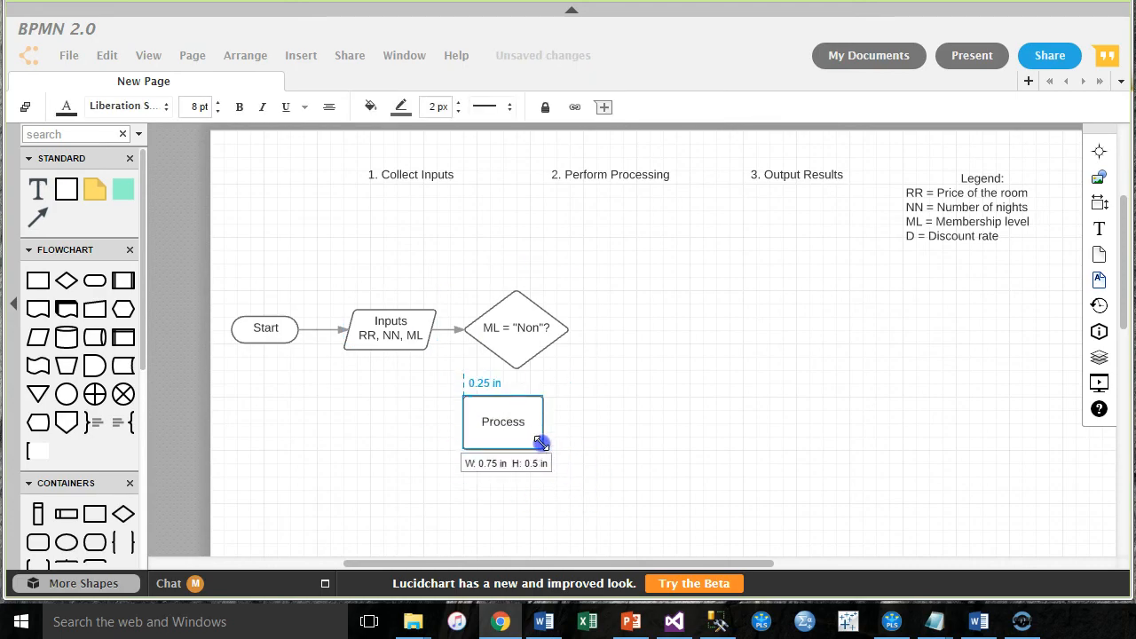
drag(504, 423, 516, 416)
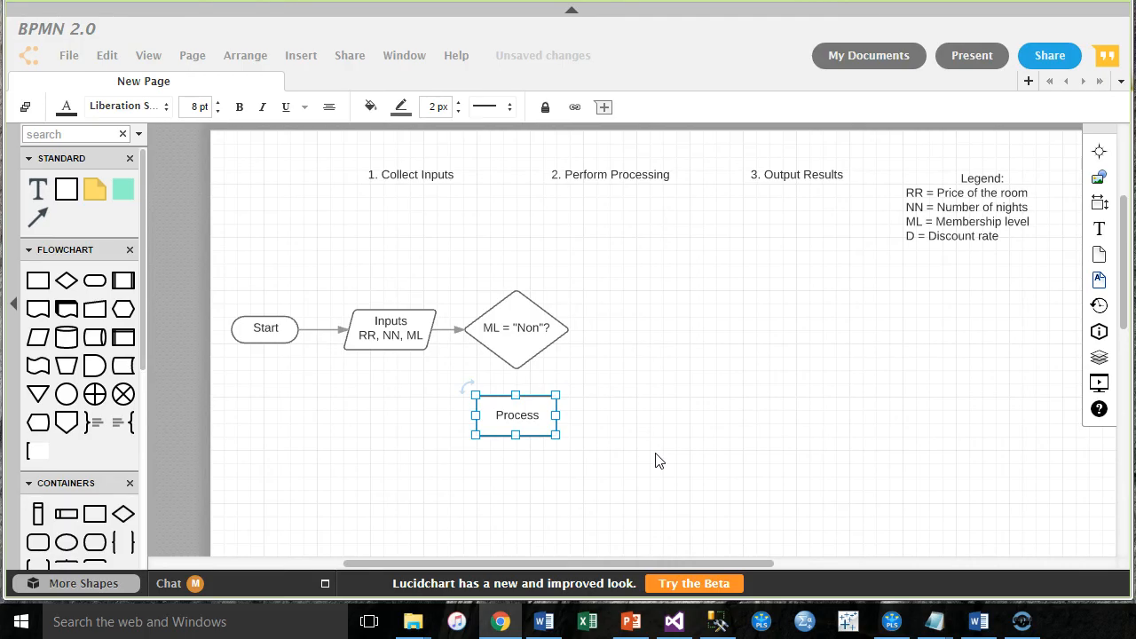
double_click(515, 415)
text(D =)
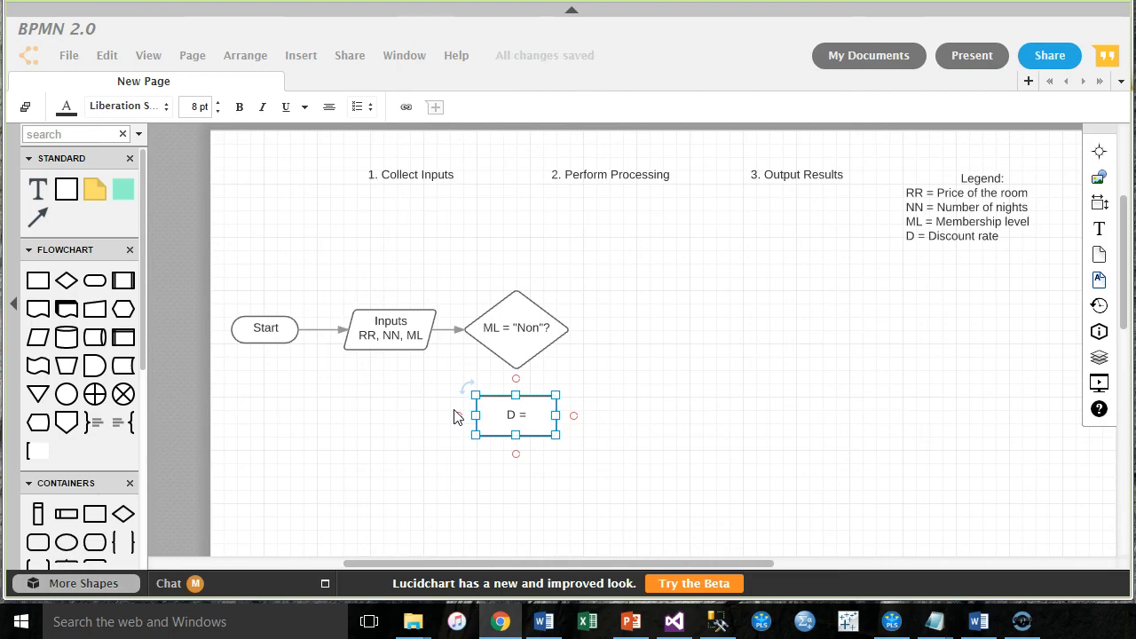
text(1)
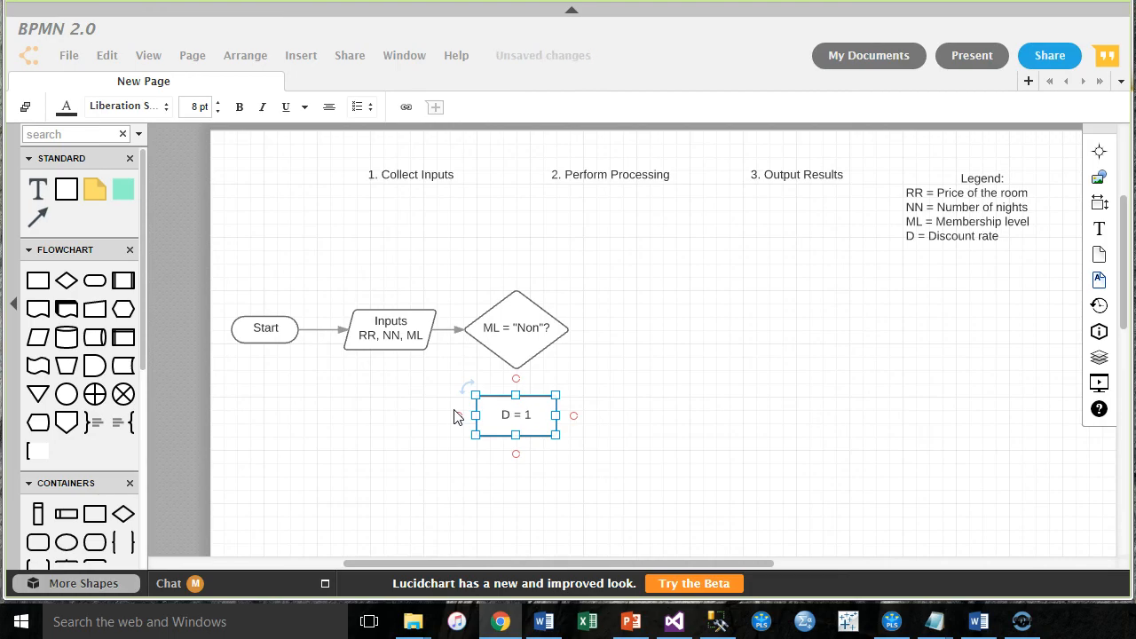
text(.0)
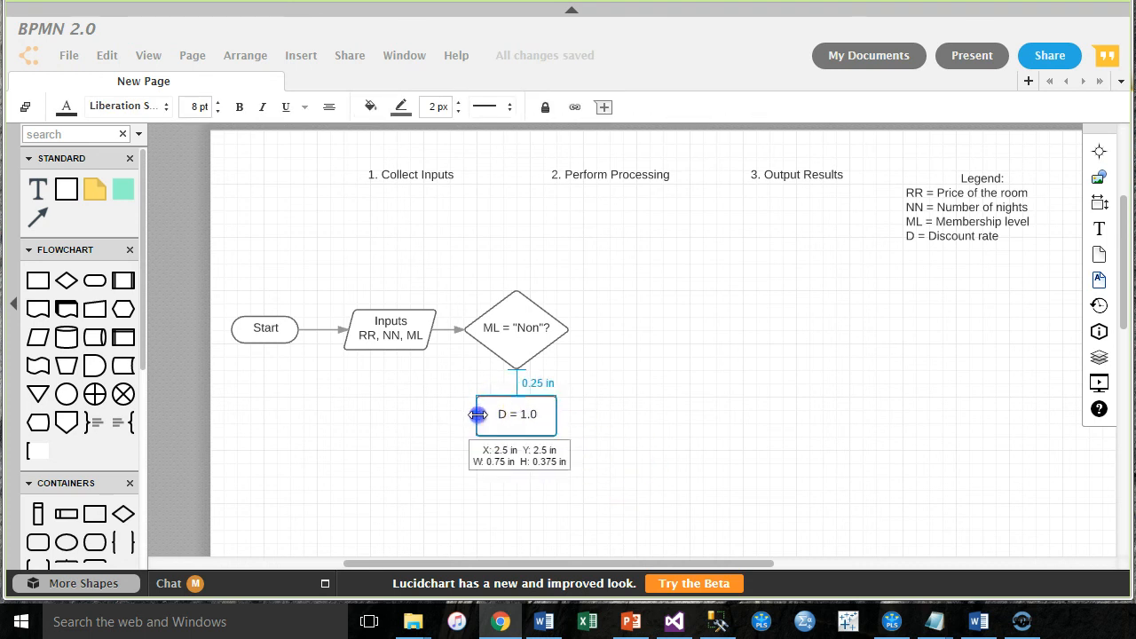
click(485, 107)
text(Yes)
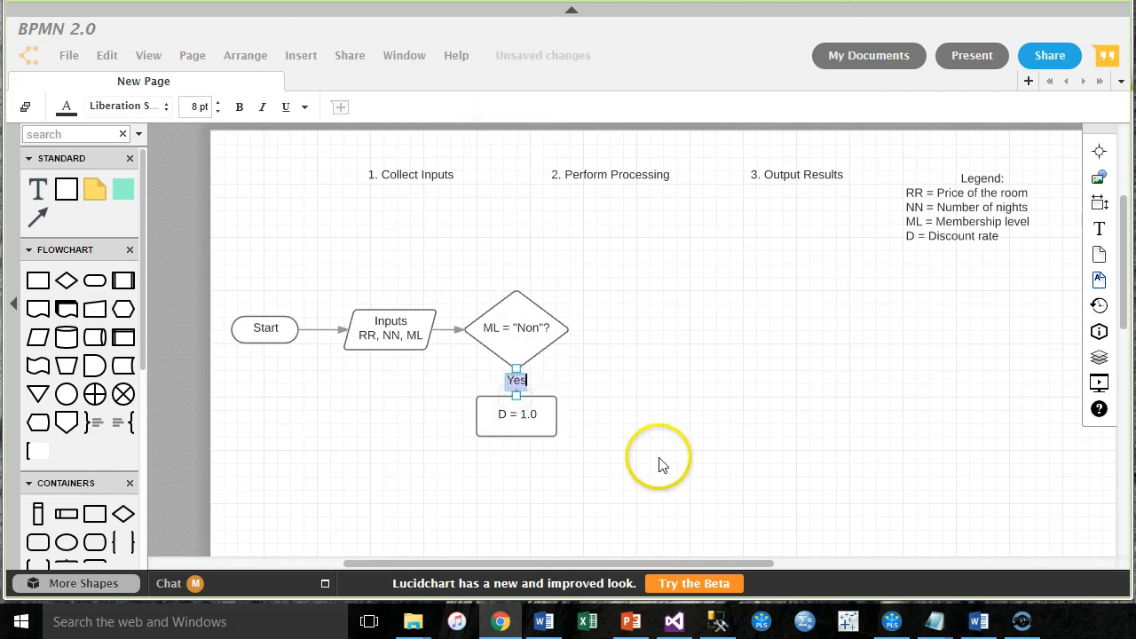
click(517, 416)
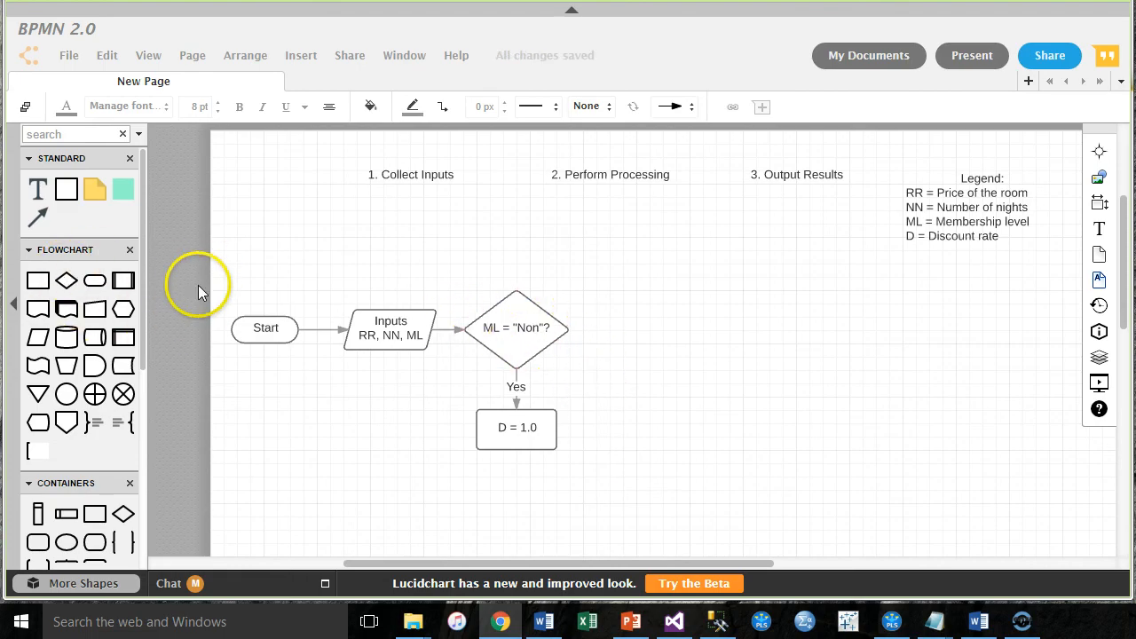
Step: Add a second decision diamond labelled ML = "Dung"? to the right, reached by the No branch
drag(68, 280, 621, 341)
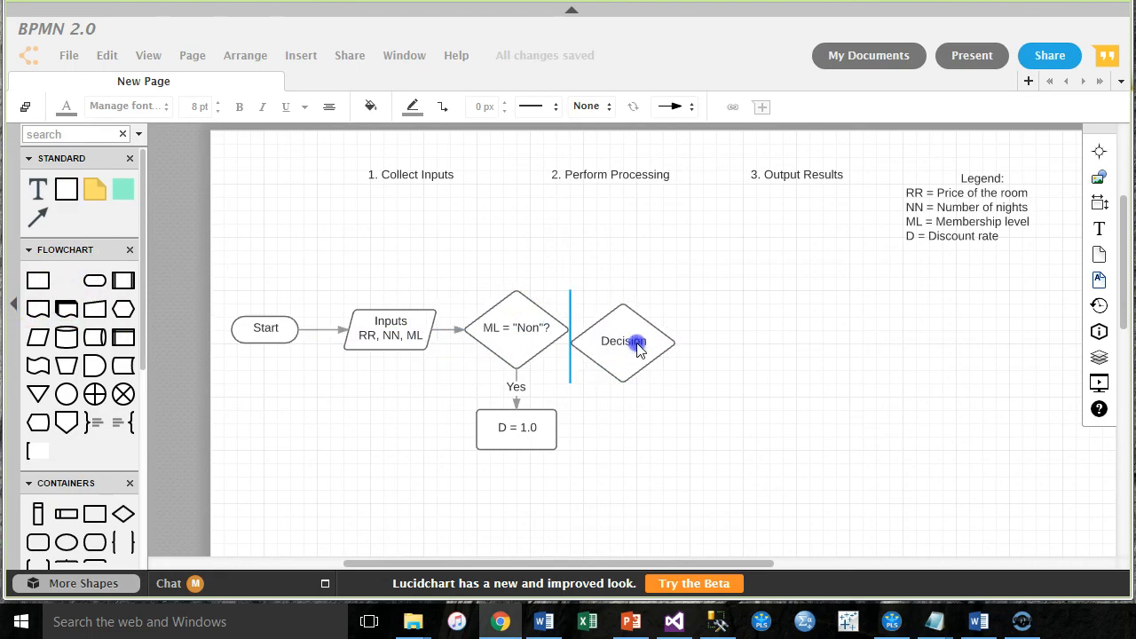
double_click(621, 341)
text(ML = "Dung")
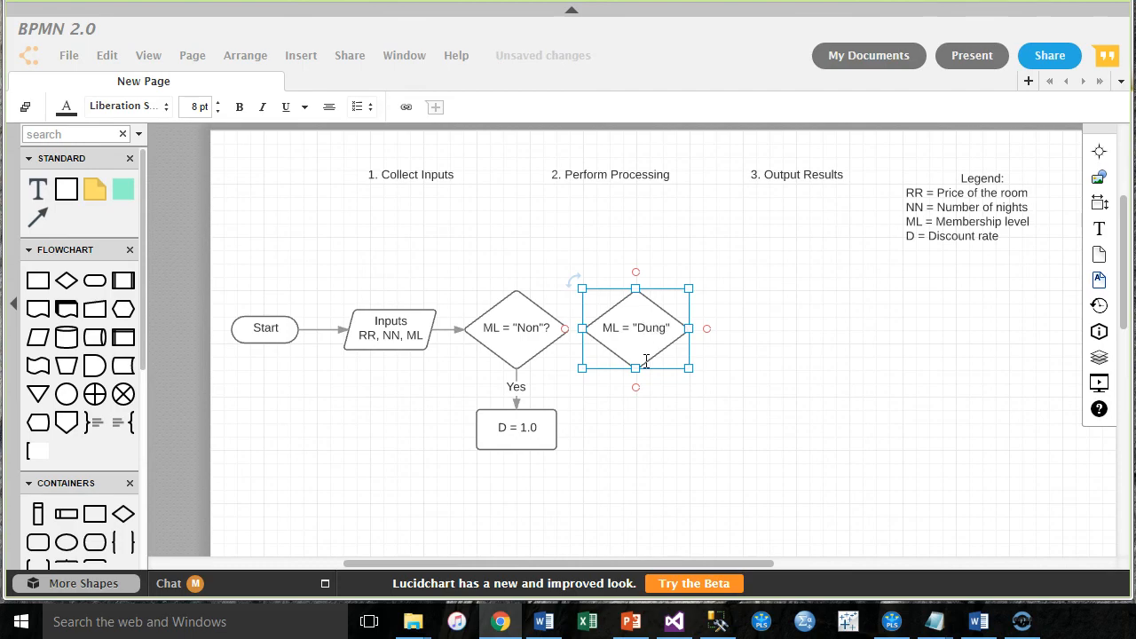
click(327, 360)
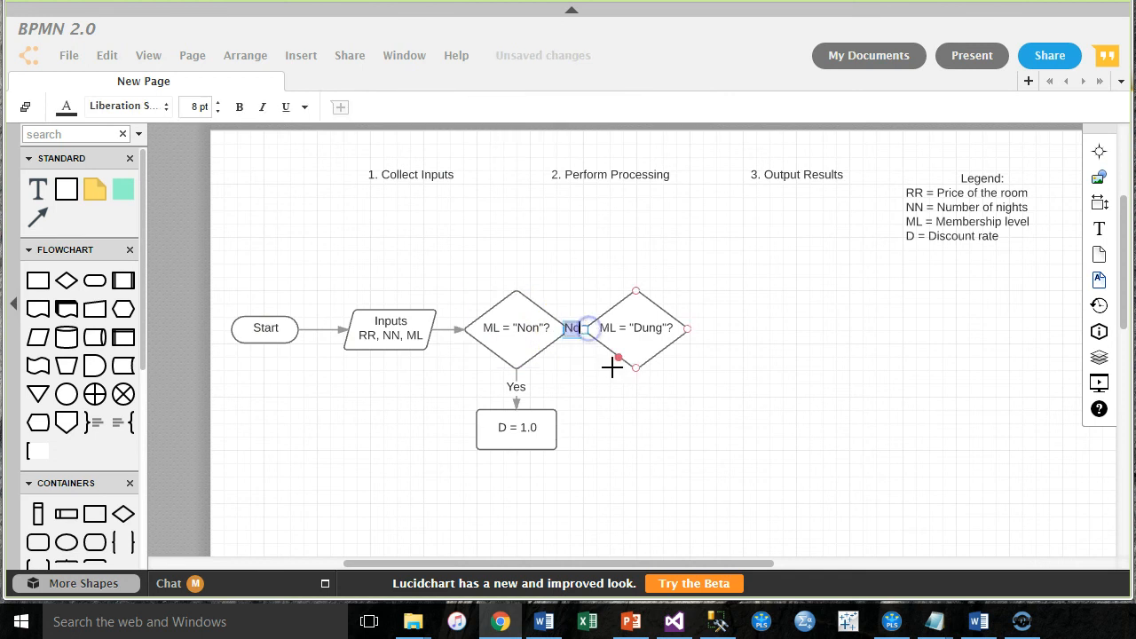
drag(636, 328, 642, 334)
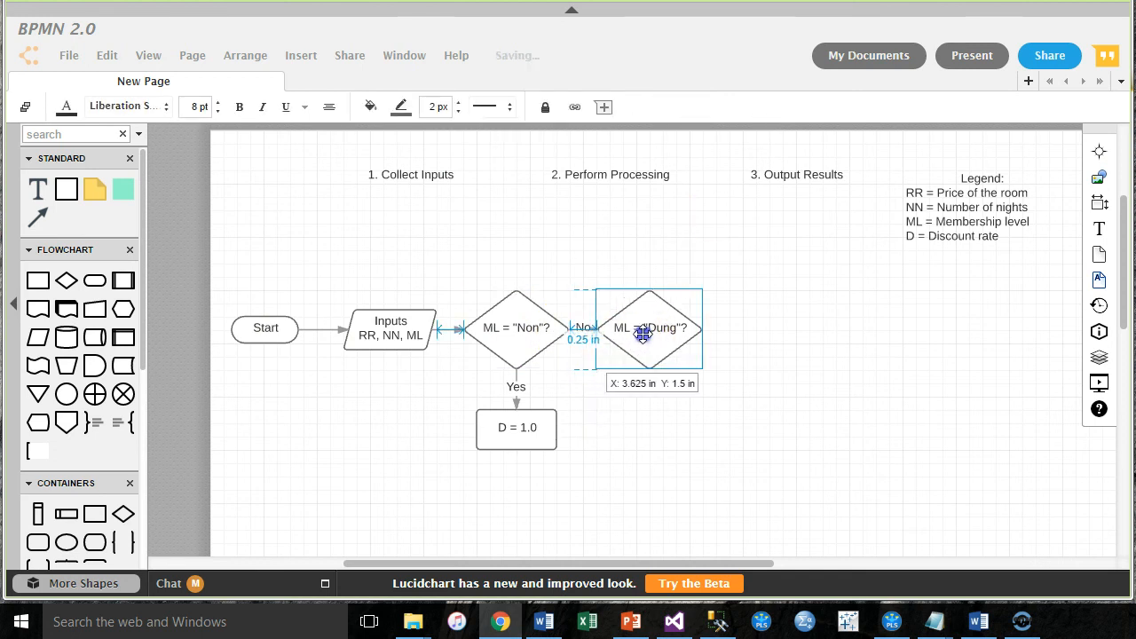
Step: Copy the D = 1.0 box below the Dung decision and link it with a Yes arrow
drag(648, 328, 664, 328)
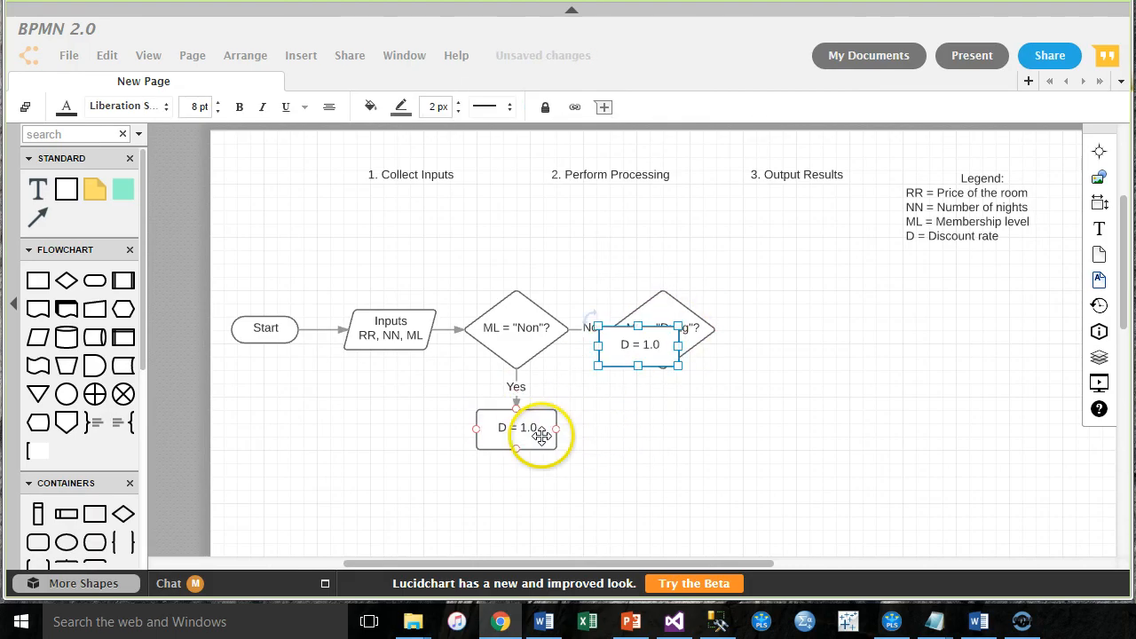
drag(639, 345, 662, 428)
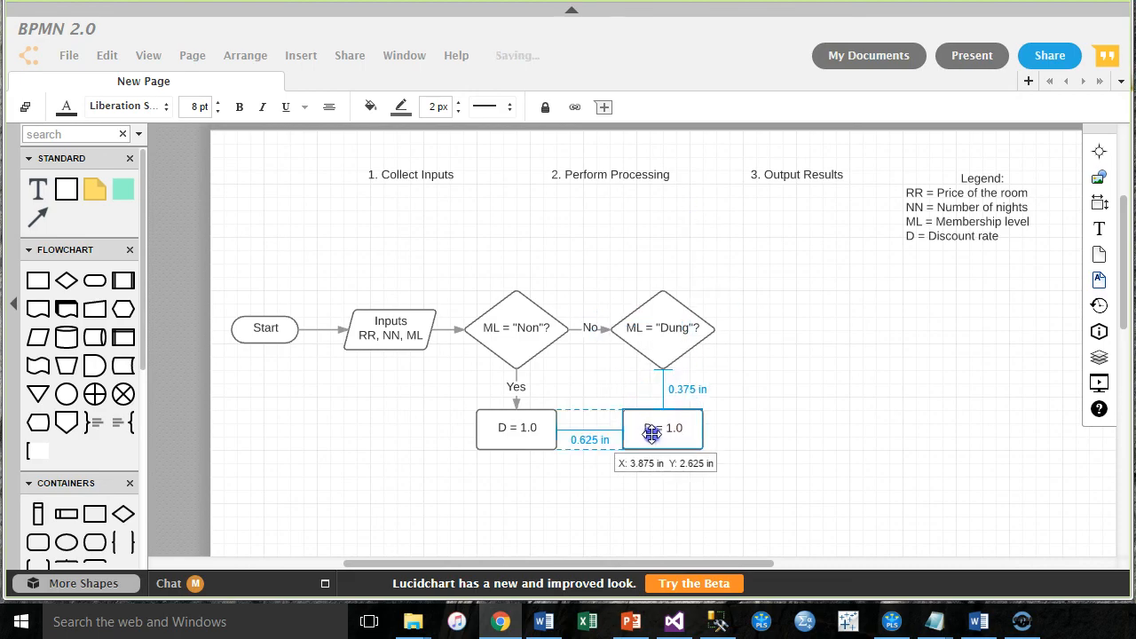
click(485, 107)
text(Yes)
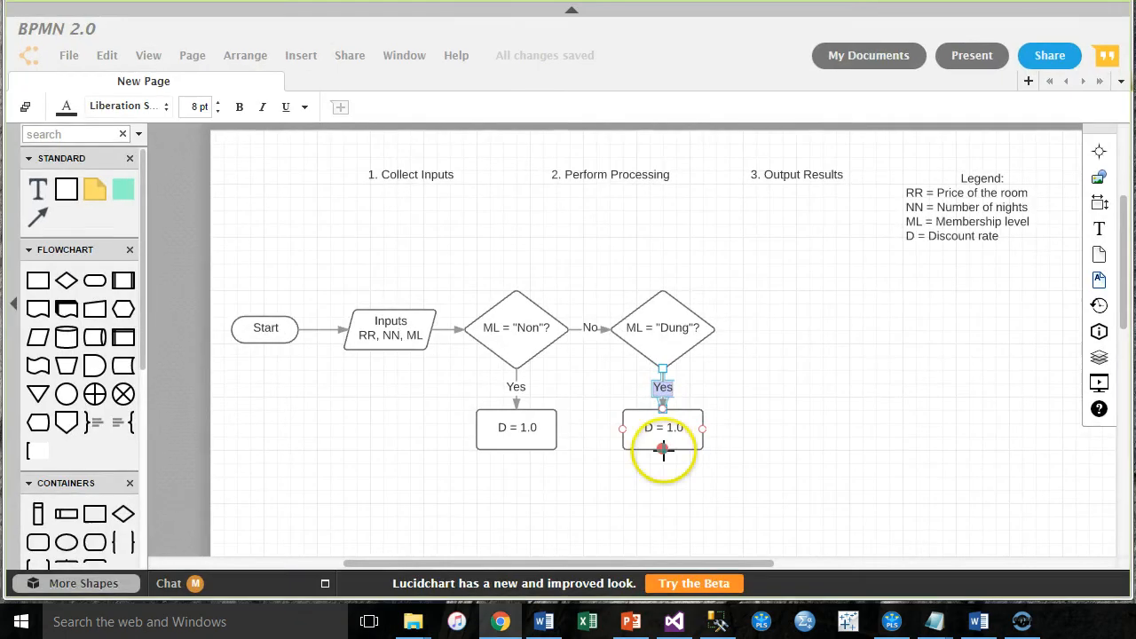
click(369, 621)
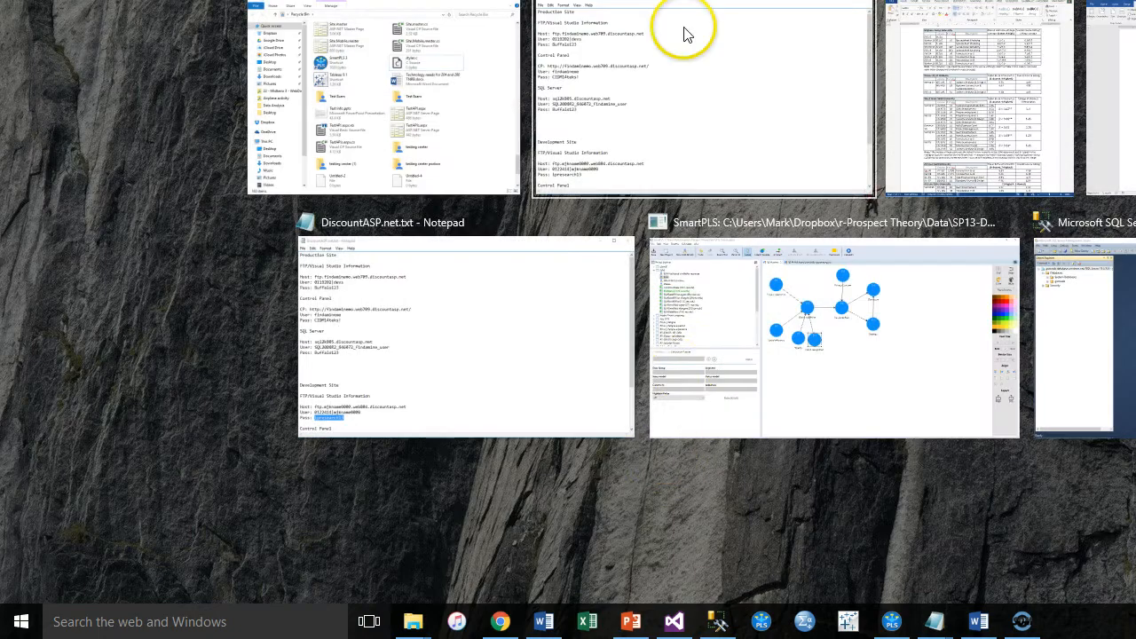
Step: Leave Task View and return to the Lucidchart flowchart
click(632, 621)
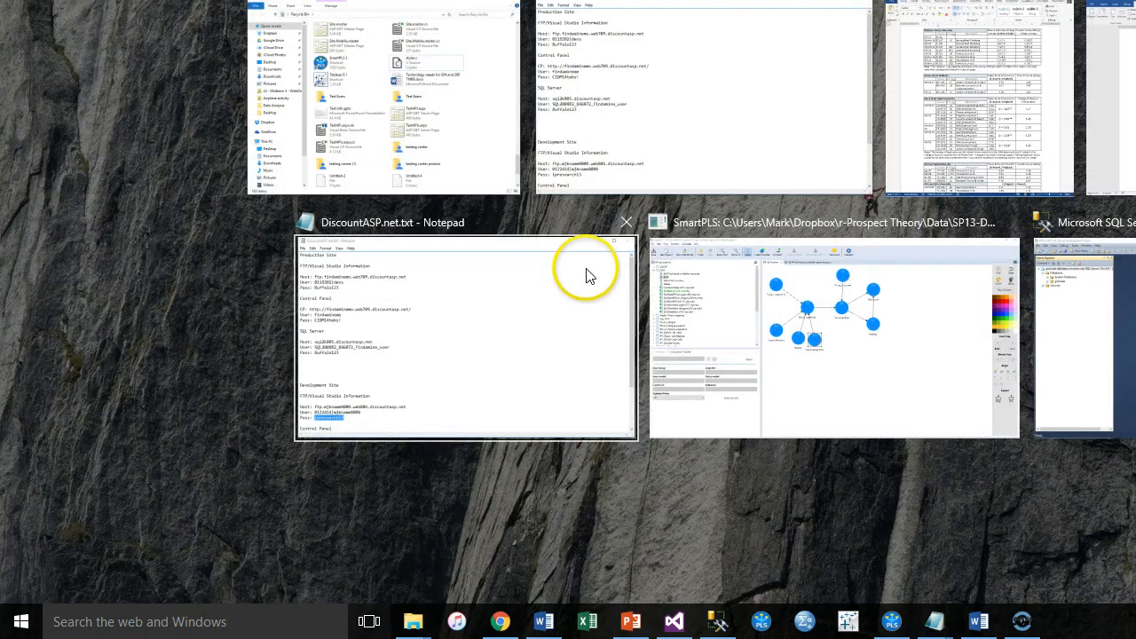
click(632, 621)
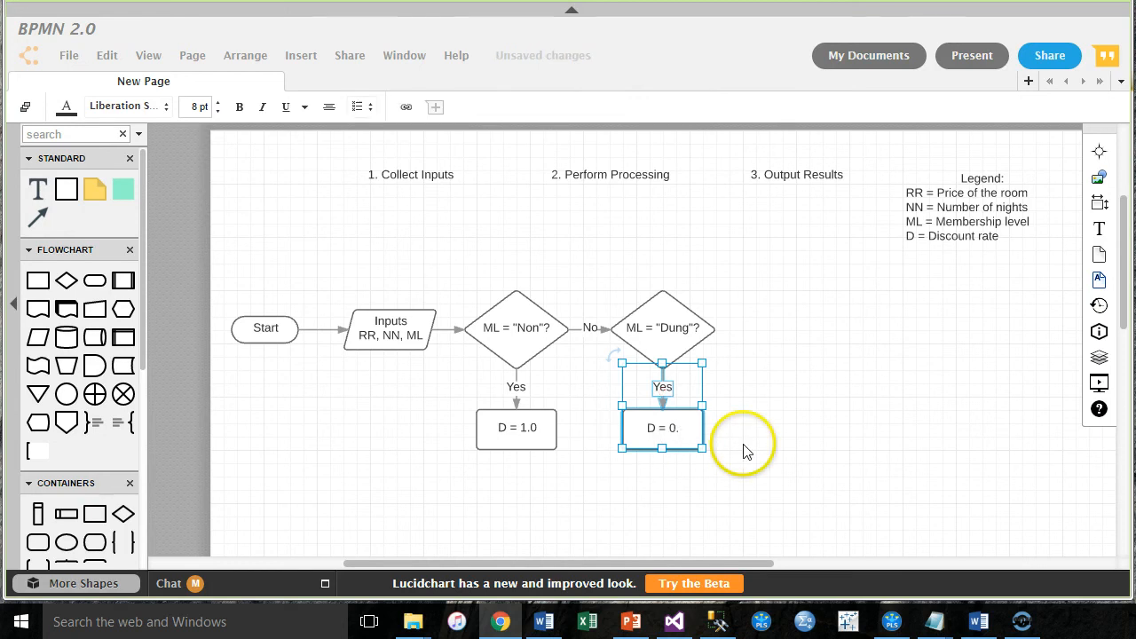
Step: Set the Dung box to D = 0.95, the first box to D = 1.00, and select the Dung diamond for copying
text(95)
click(517, 430)
text(0)
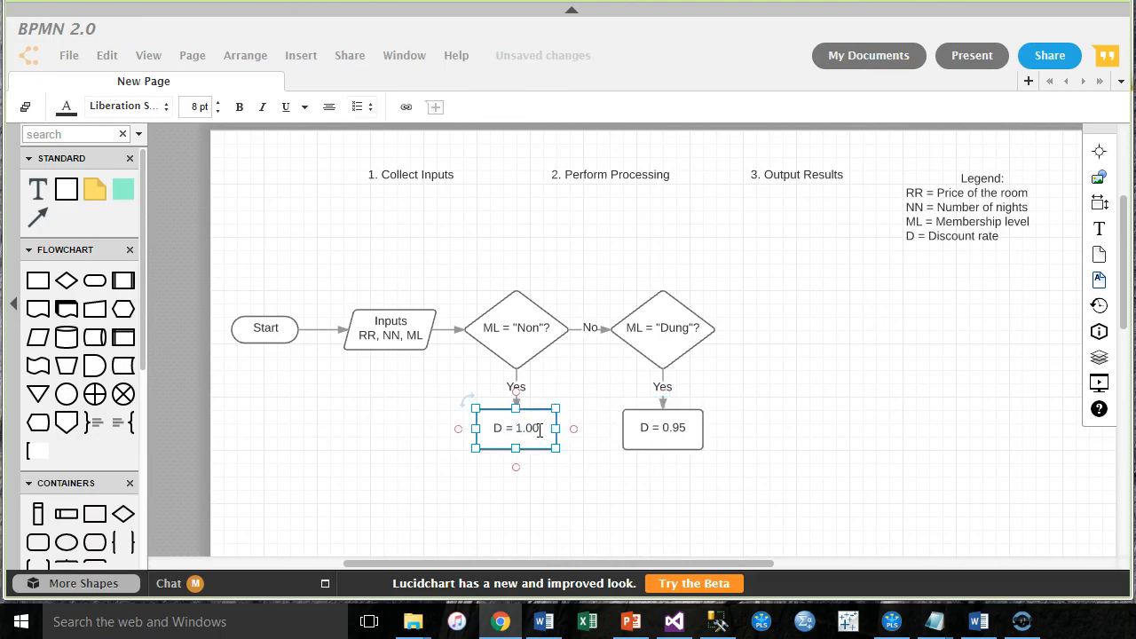
click(689, 327)
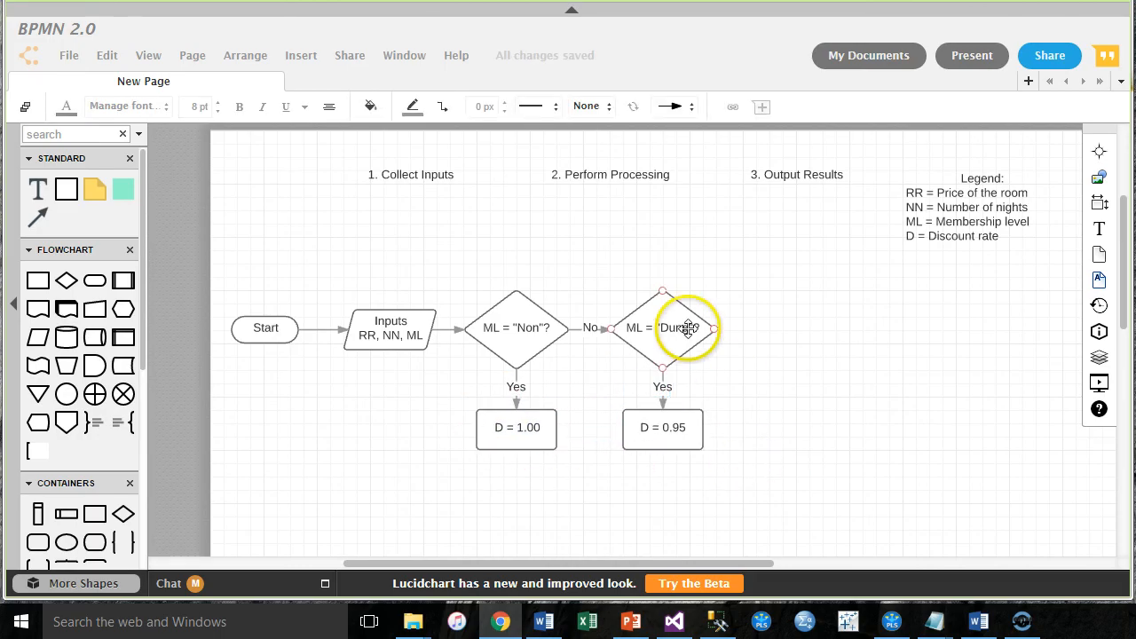
click(662, 327)
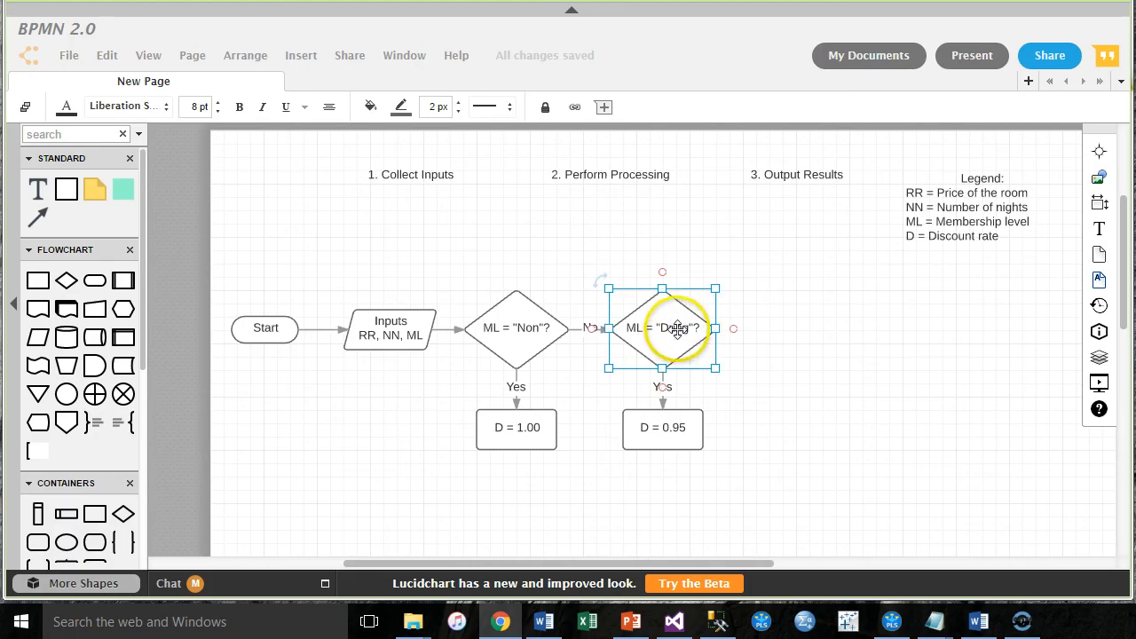
click(514, 327)
text(ML = "Silver"?)
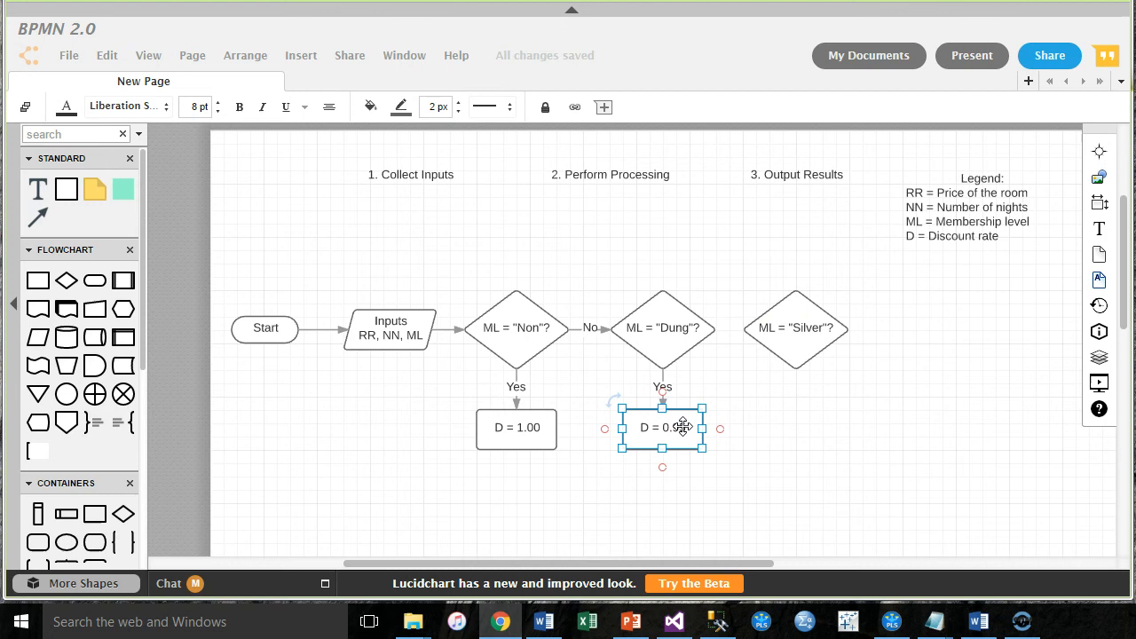
Step: Give the Silver decision a Yes-linked D = 0.85 box and a No arrow from Dung
drag(662, 426, 782, 401)
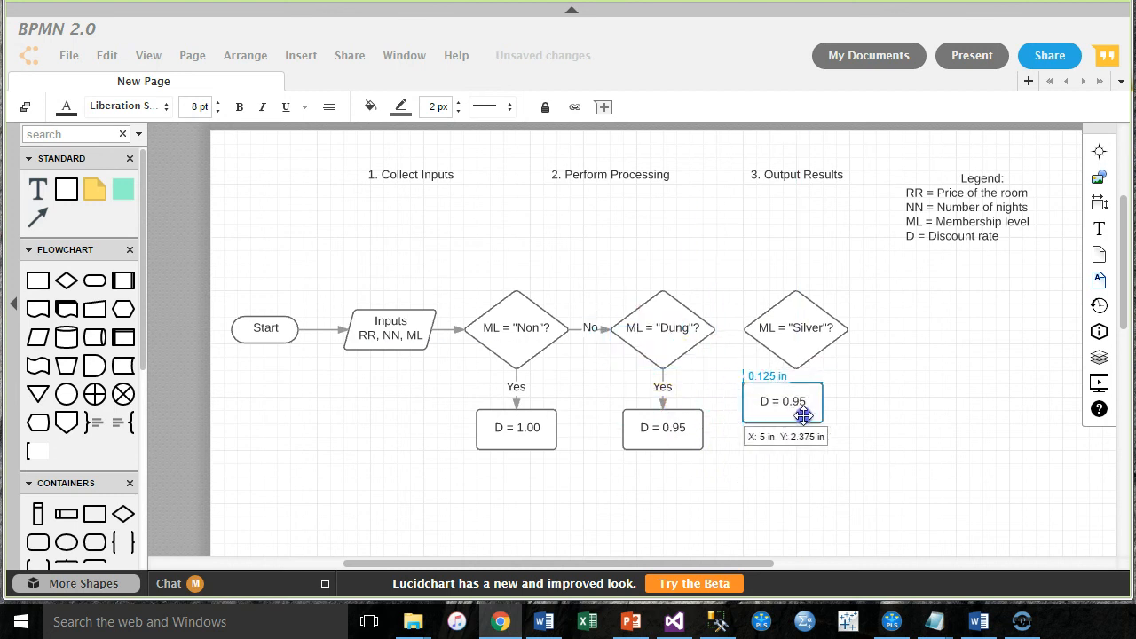
drag(783, 401, 795, 428)
text(Yes)
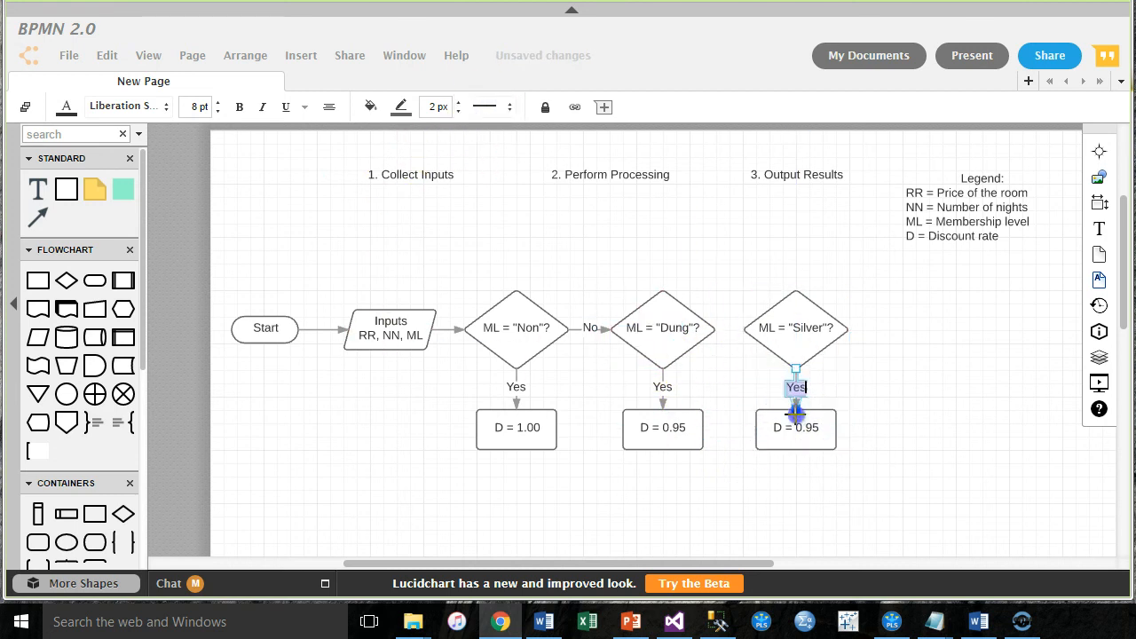
click(795, 428)
text(8)
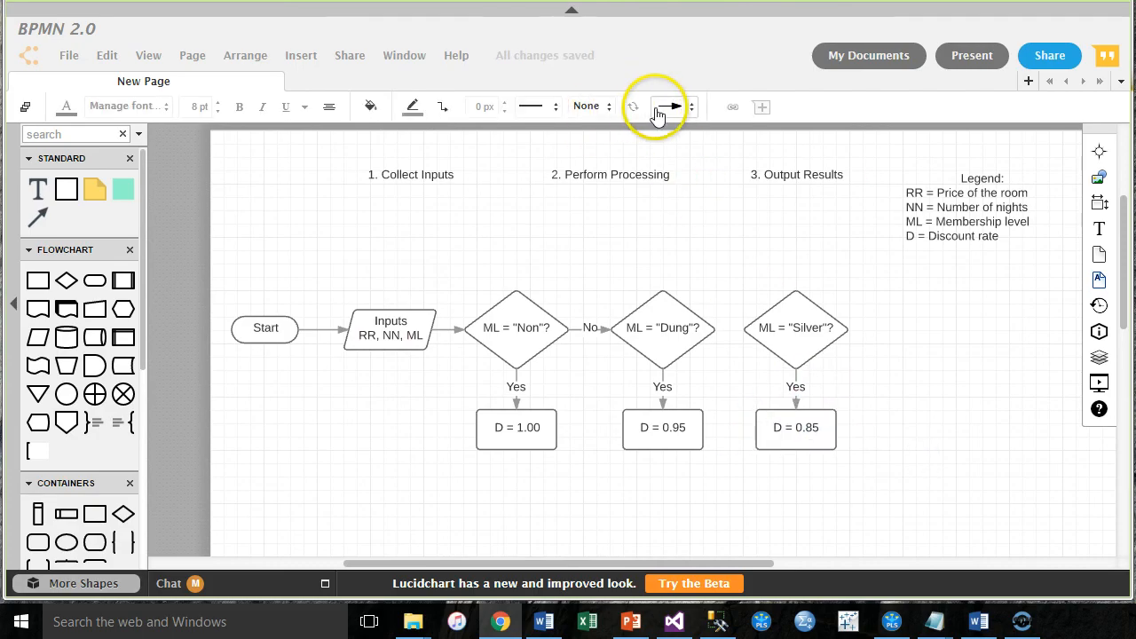
click(531, 106)
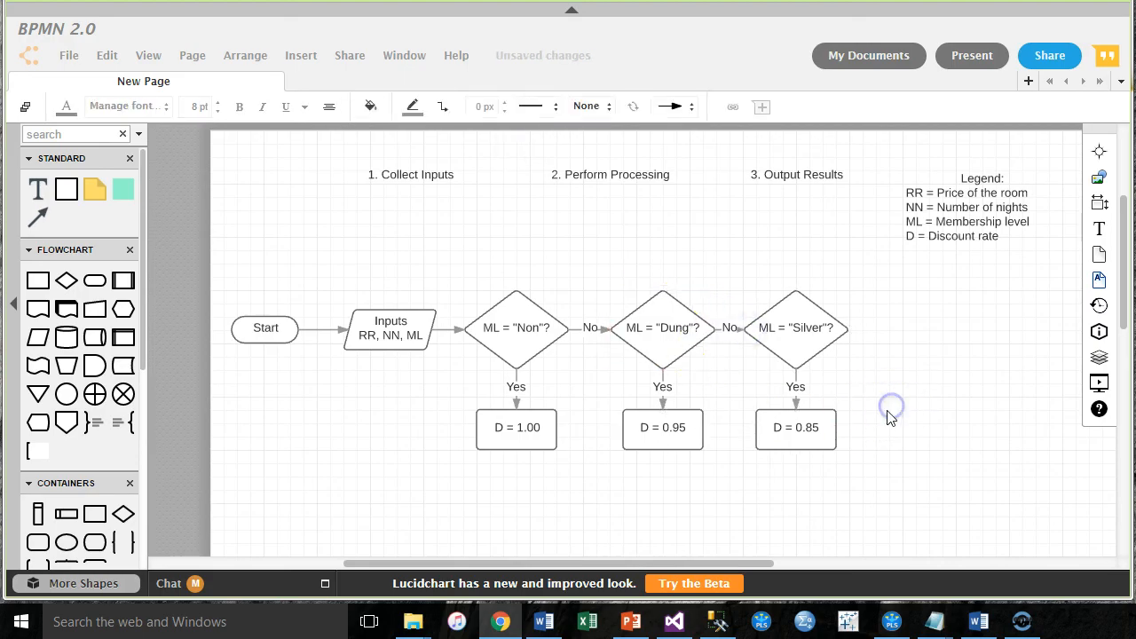
click(795, 327)
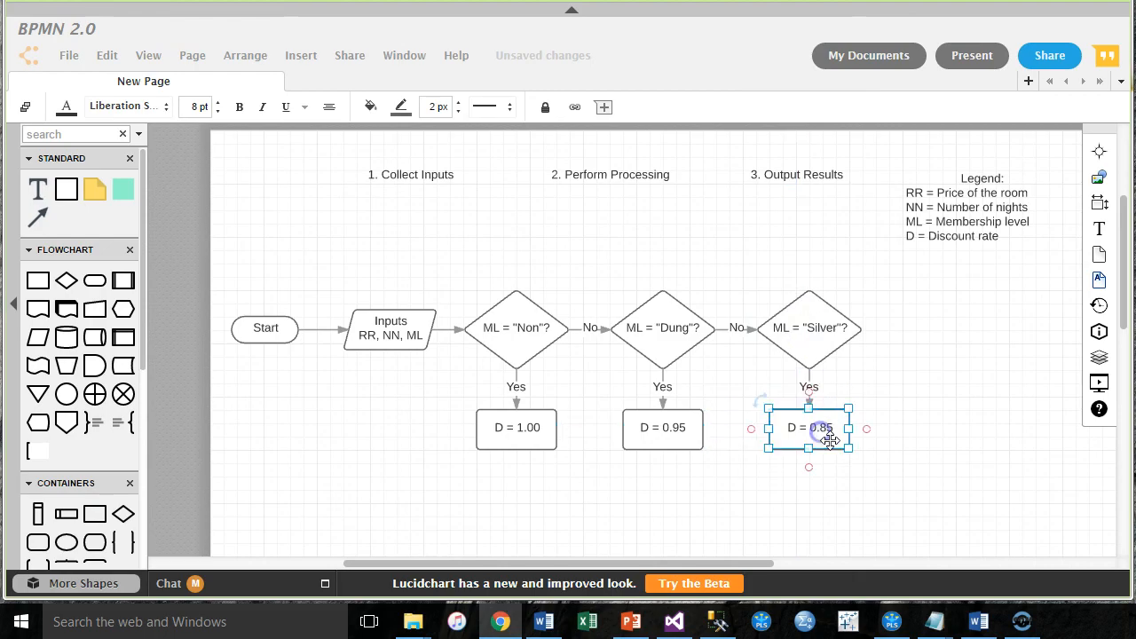
Step: Place a D = 0.75 box right of the Silver decision, joined by a No arrow
click(662, 327)
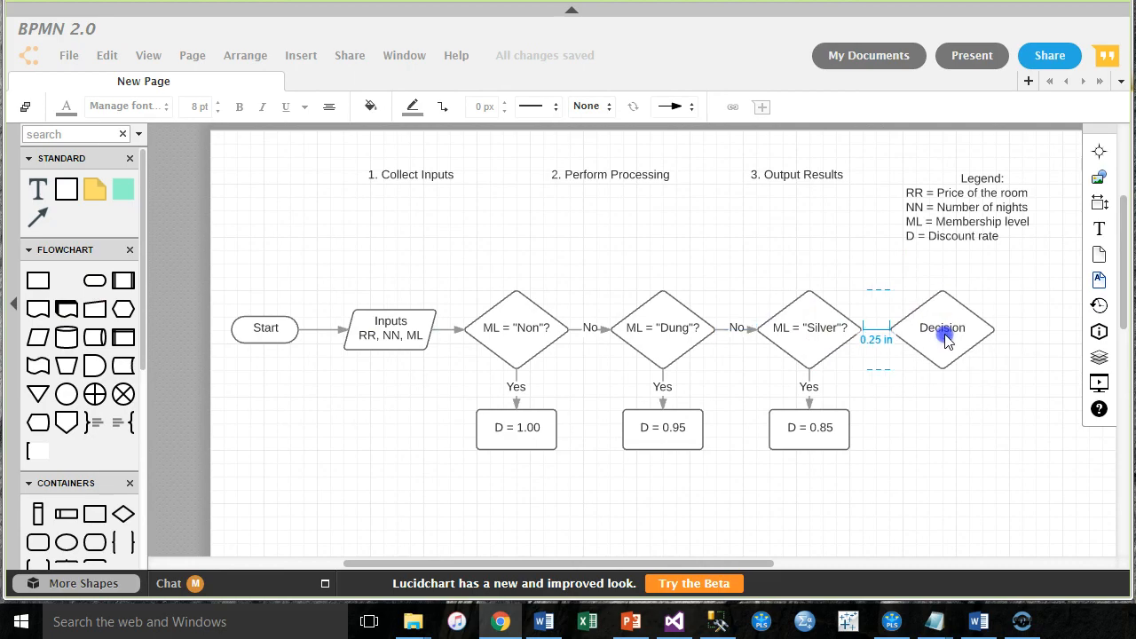
double_click(940, 327)
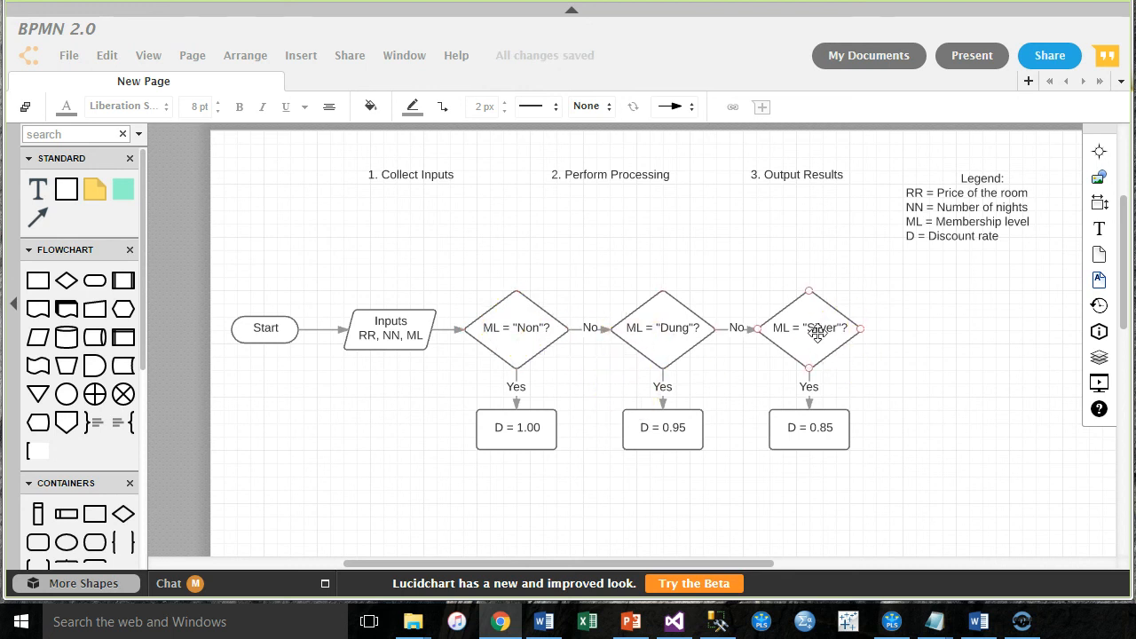
click(856, 475)
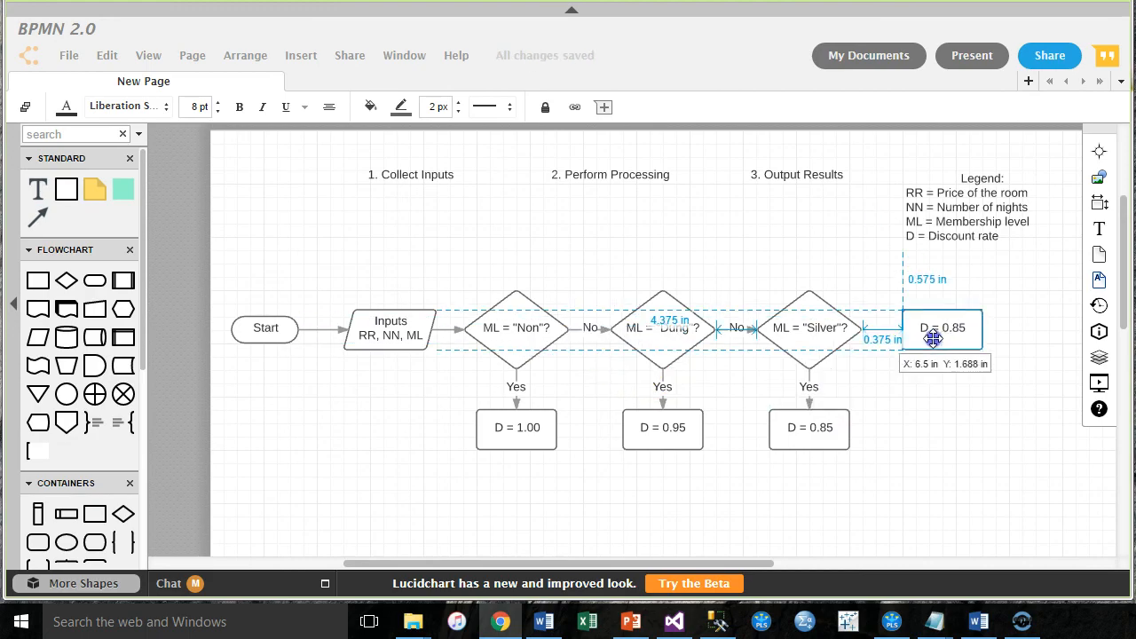
click(508, 107)
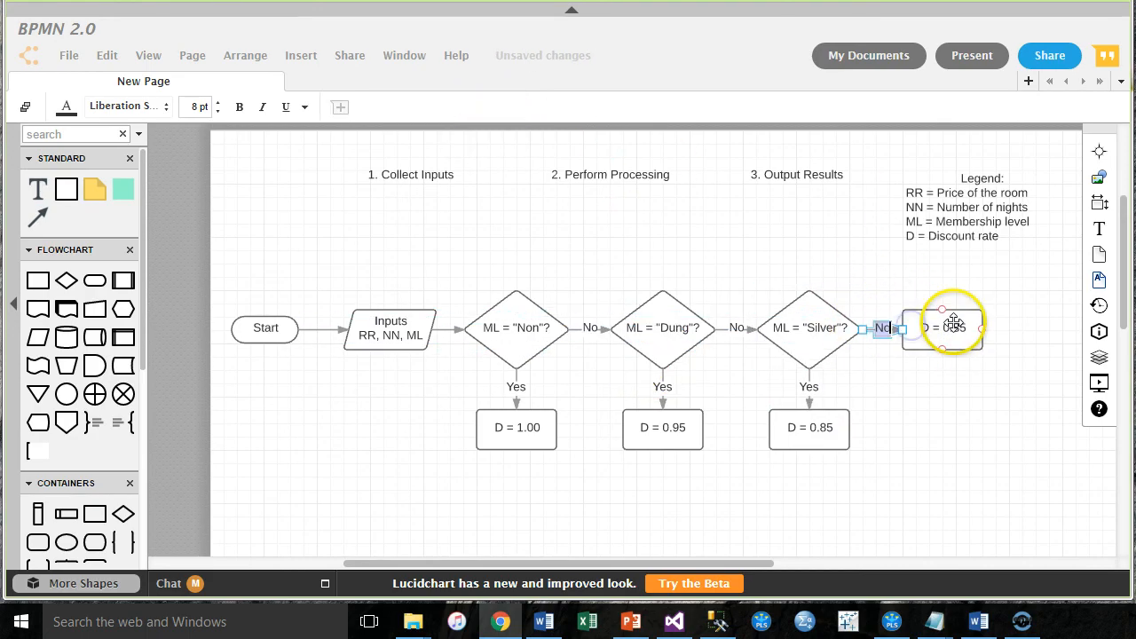
click(950, 326)
text(7)
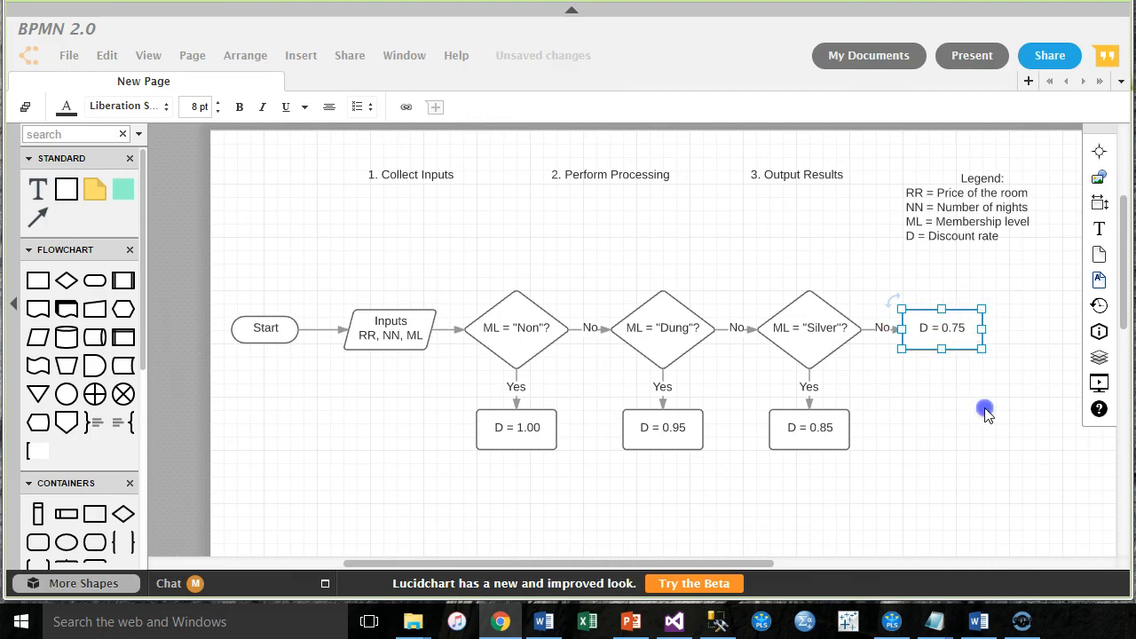
Step: Drop a blank Process box below D = 0.75 and begin editing the legend
click(943, 326)
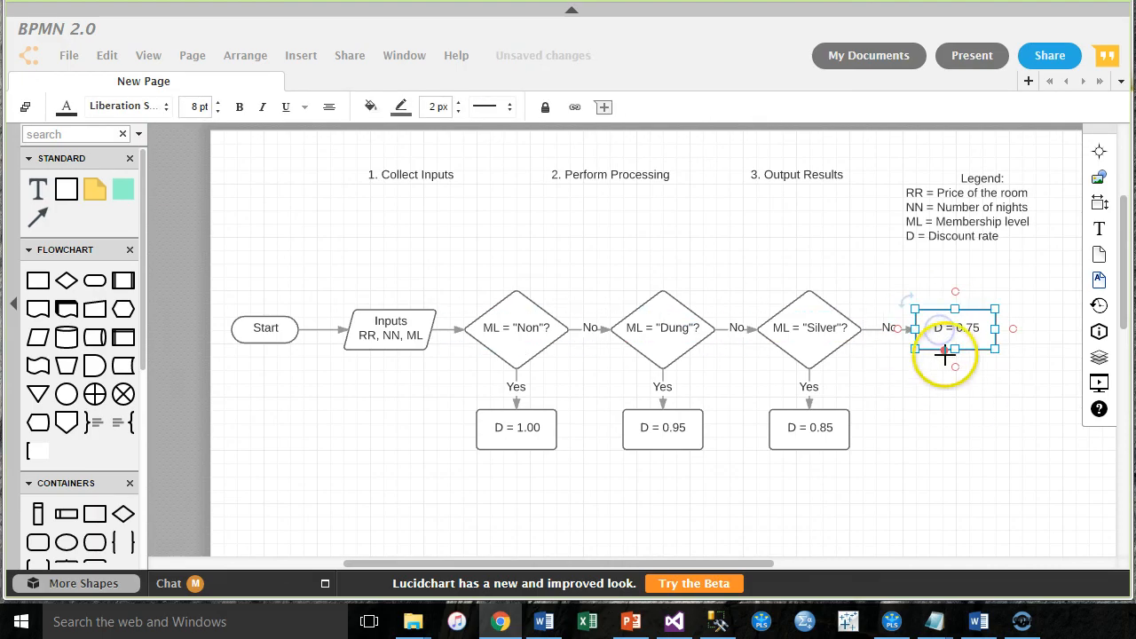
scroll(up, 3)
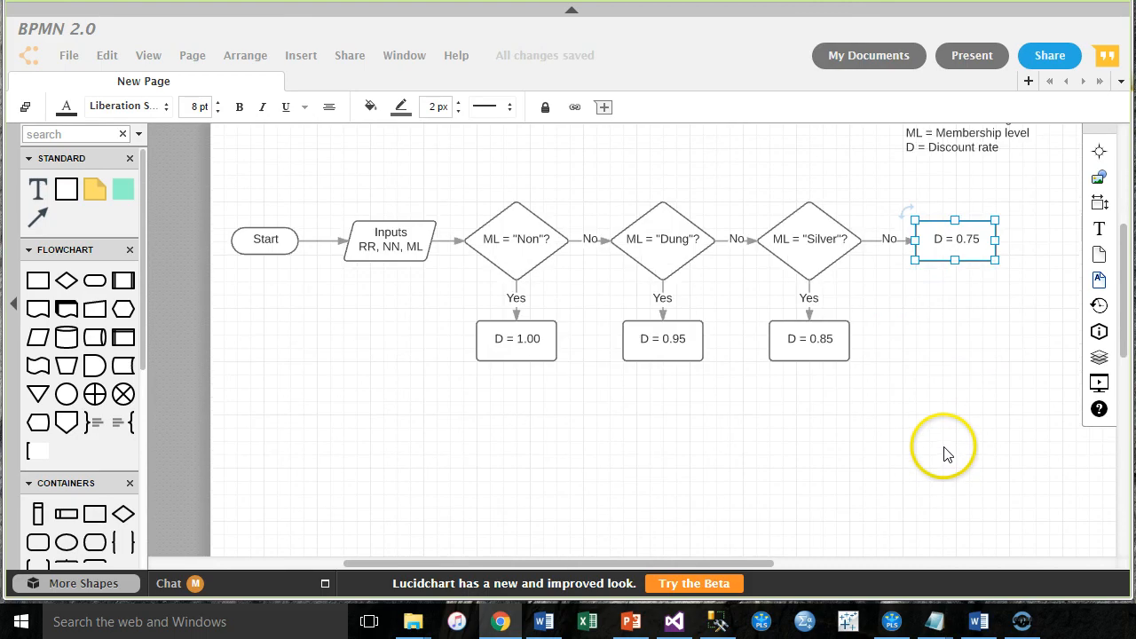
mouse_move(639, 376)
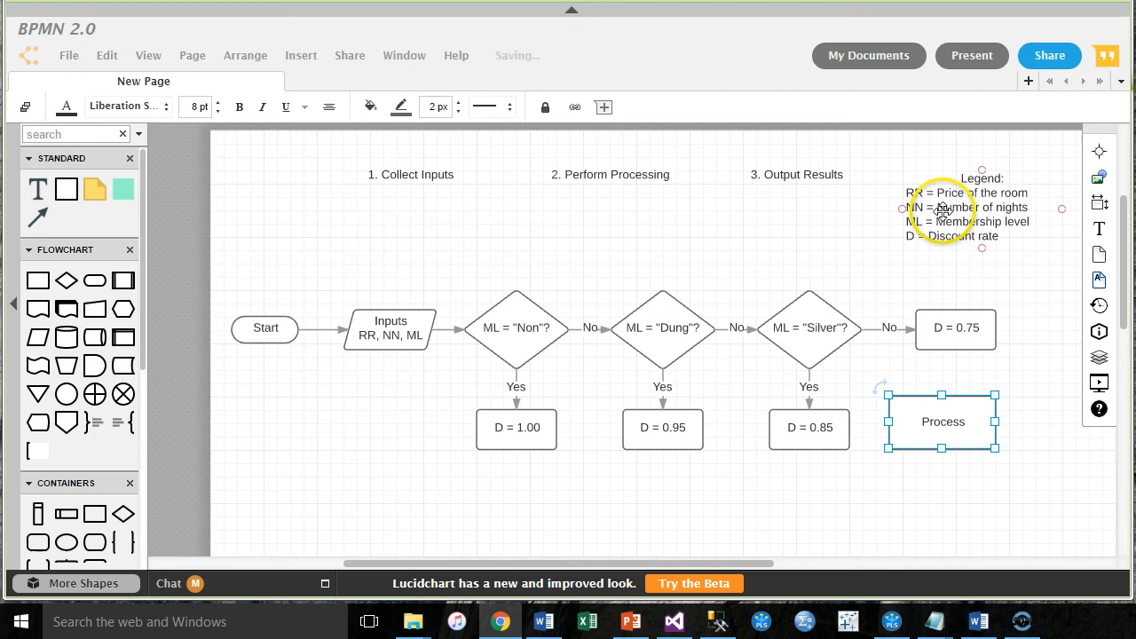
click(967, 213)
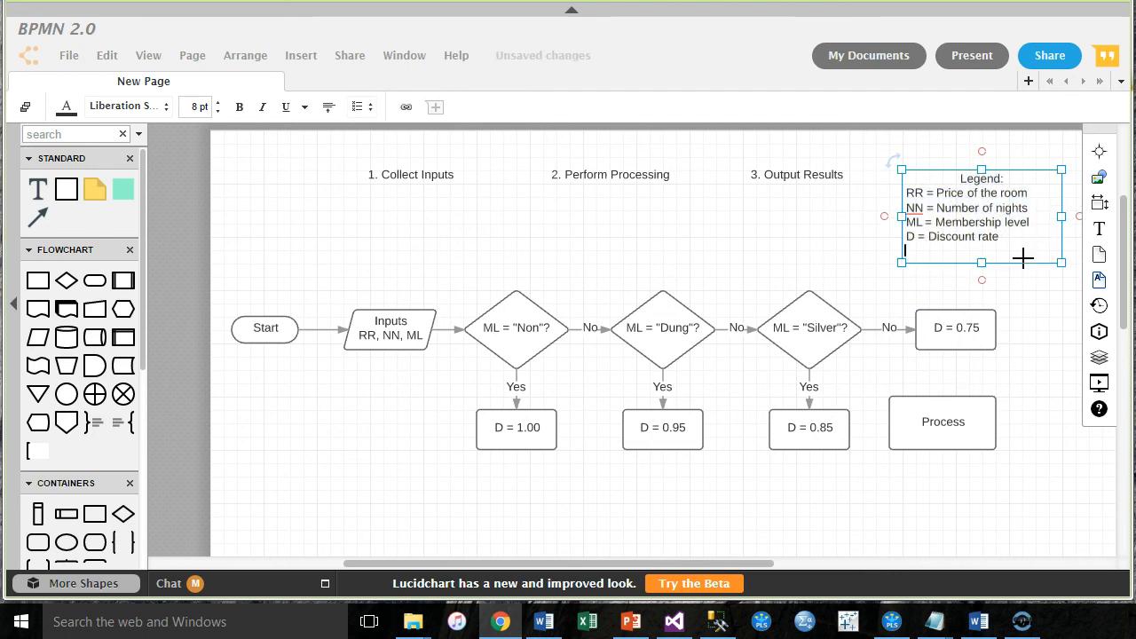
Step: Add B = Balance due to the legend and label the new box B = RR * NN * D
text(B = Balance due)
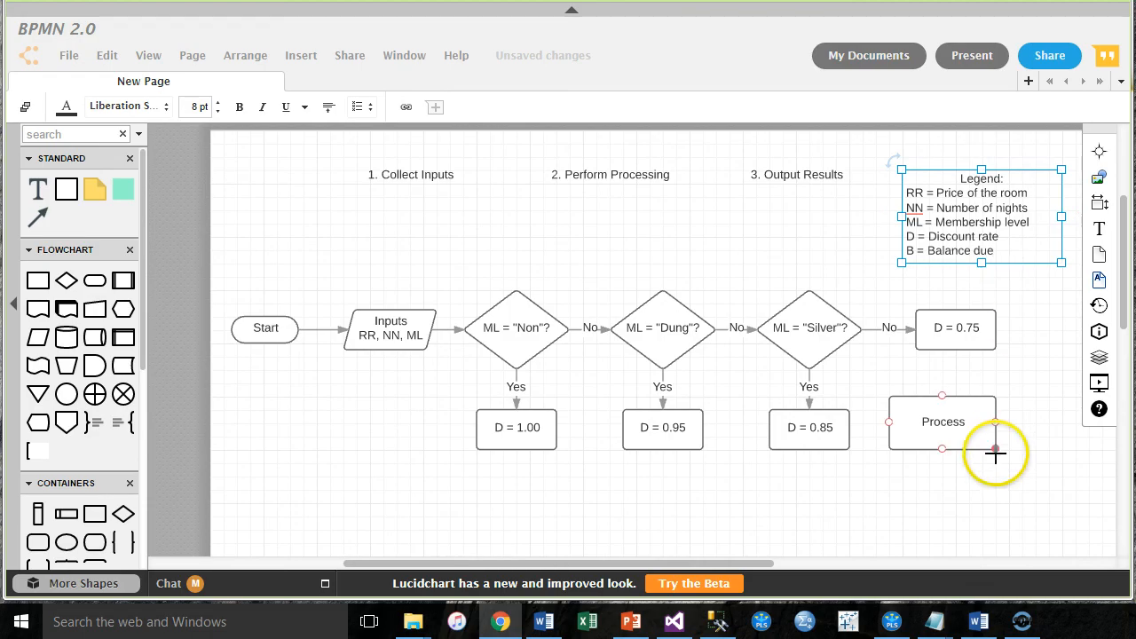
double_click(943, 423)
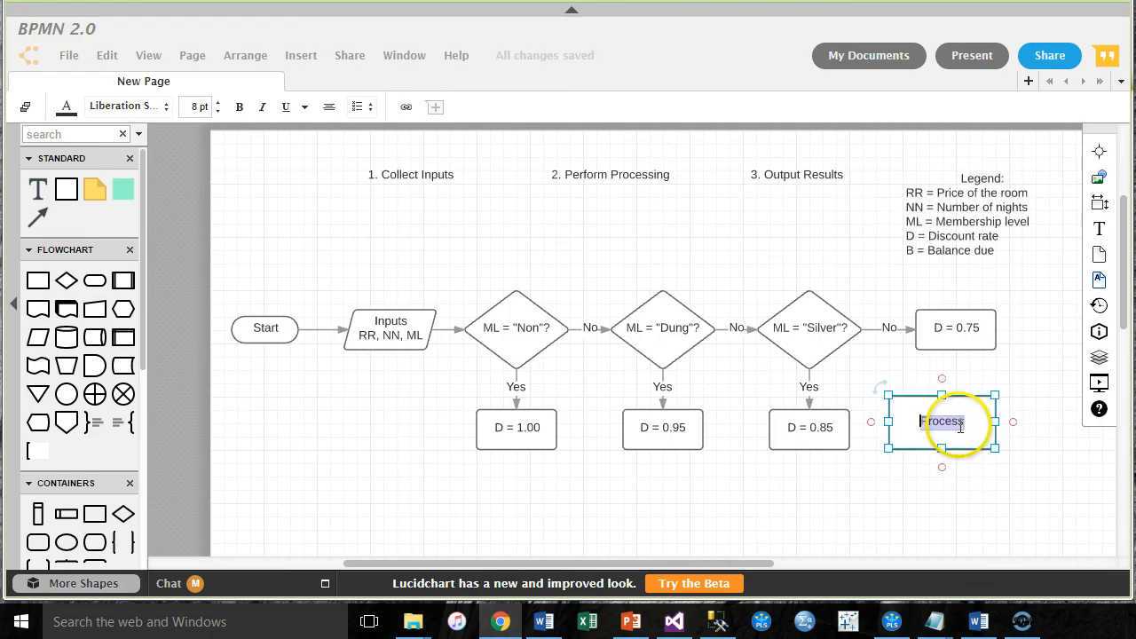
text(B =)
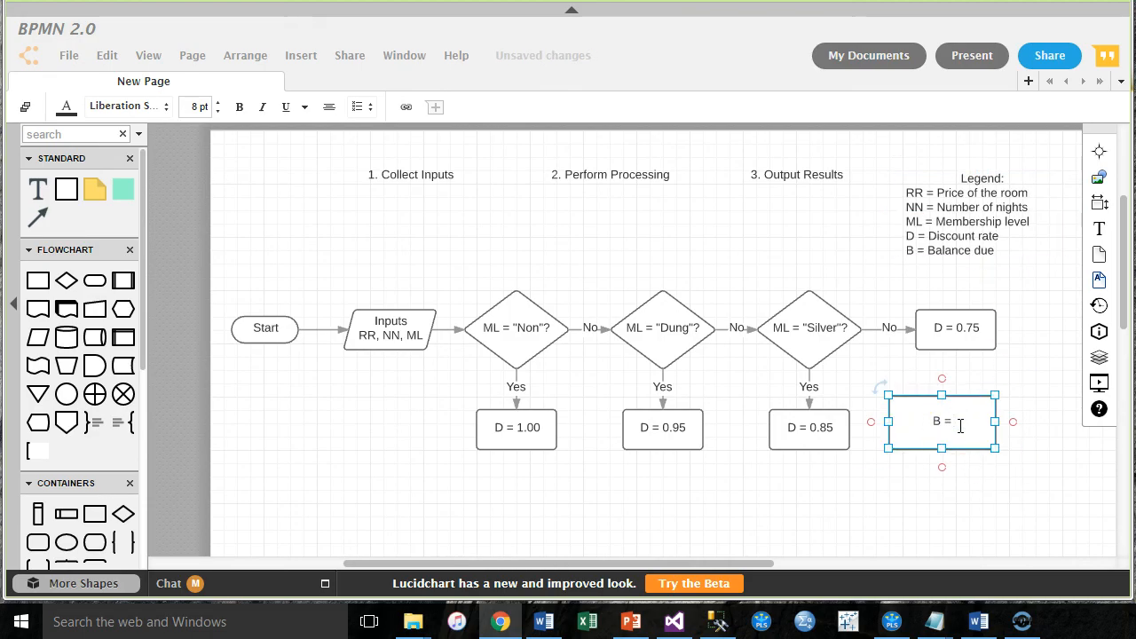
text(RR)
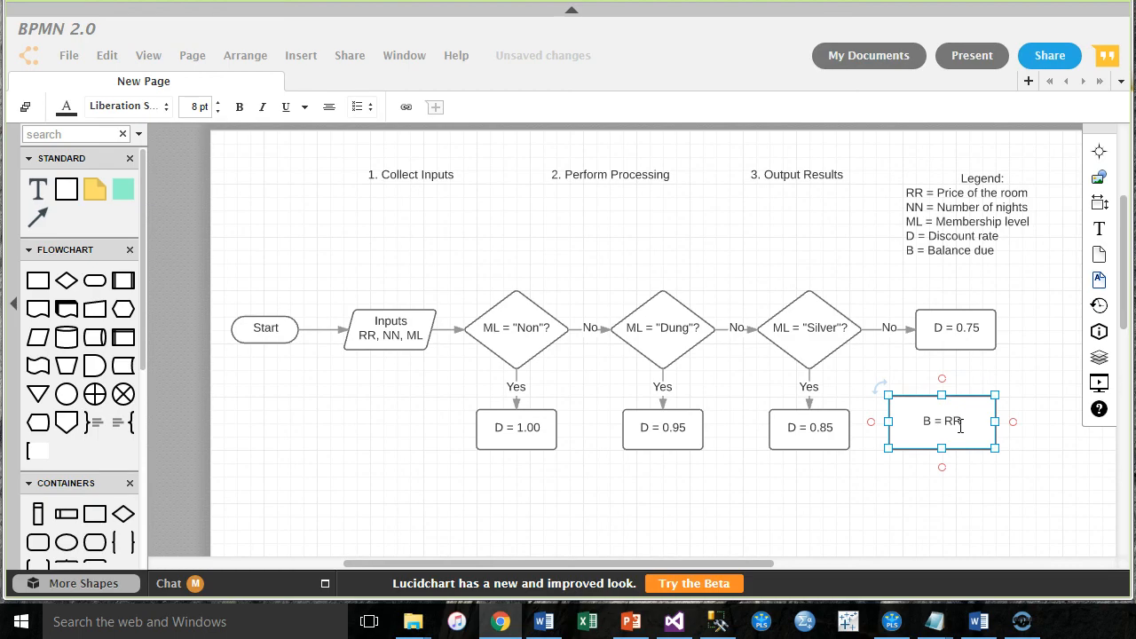
text(* NN)
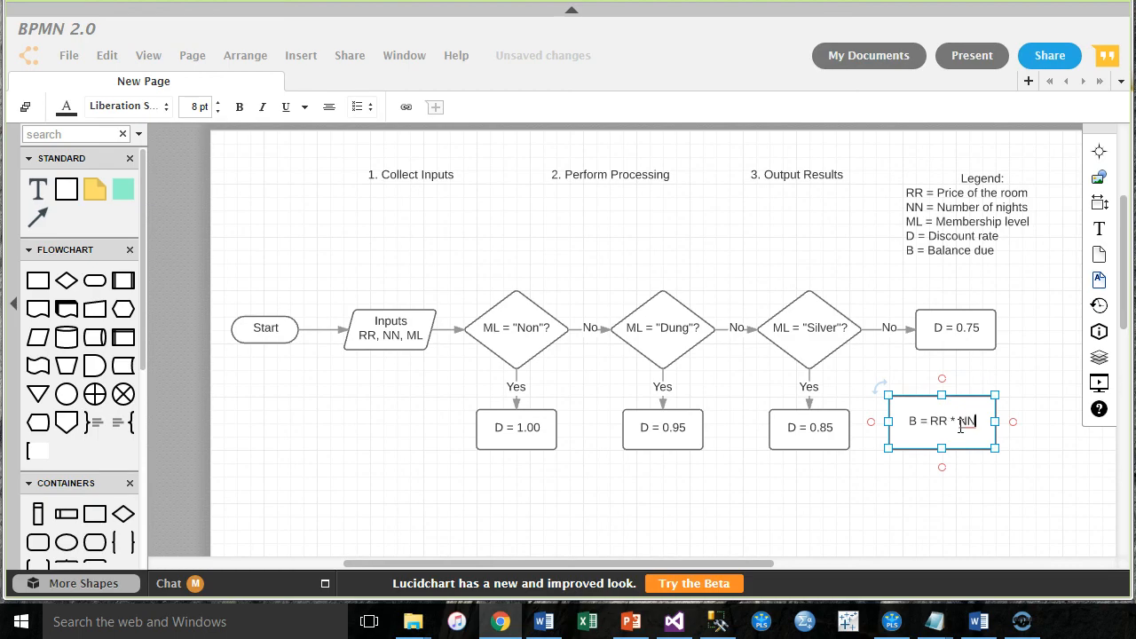
text(* D)
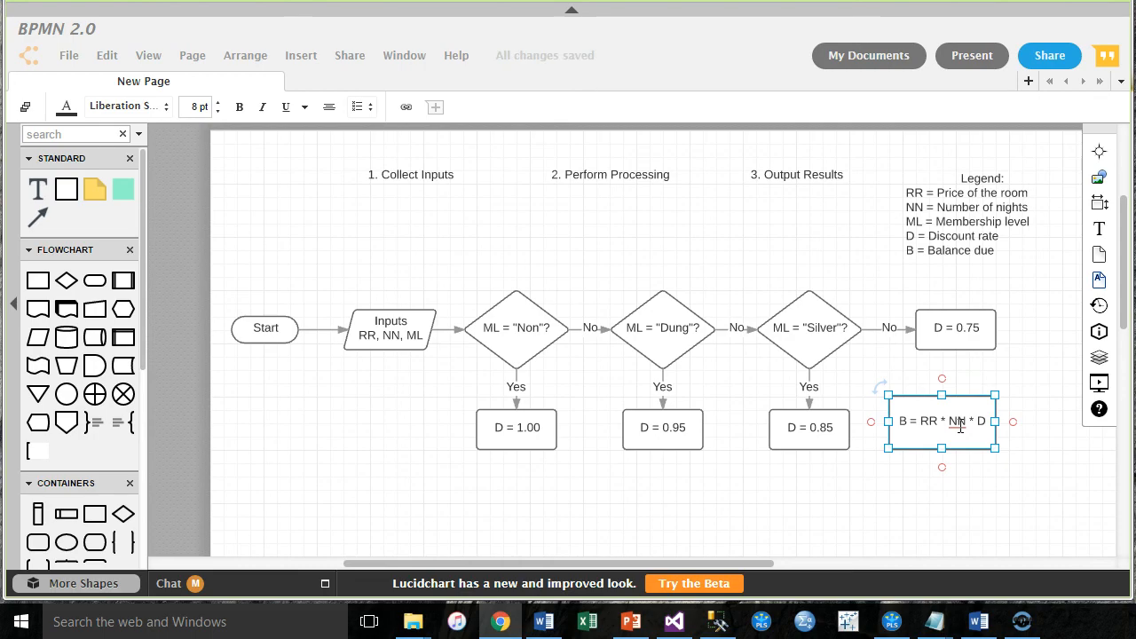
click(589, 443)
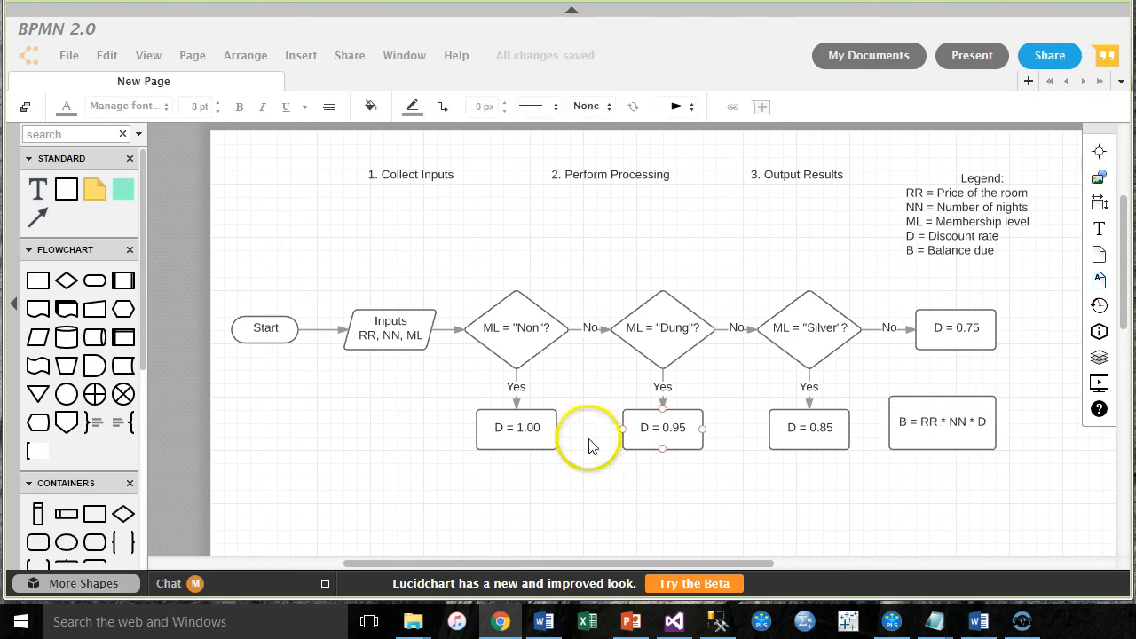
Step: Reposition the B = RR * NN * D box lower on the canvas, leaving room for a junction above
click(941, 422)
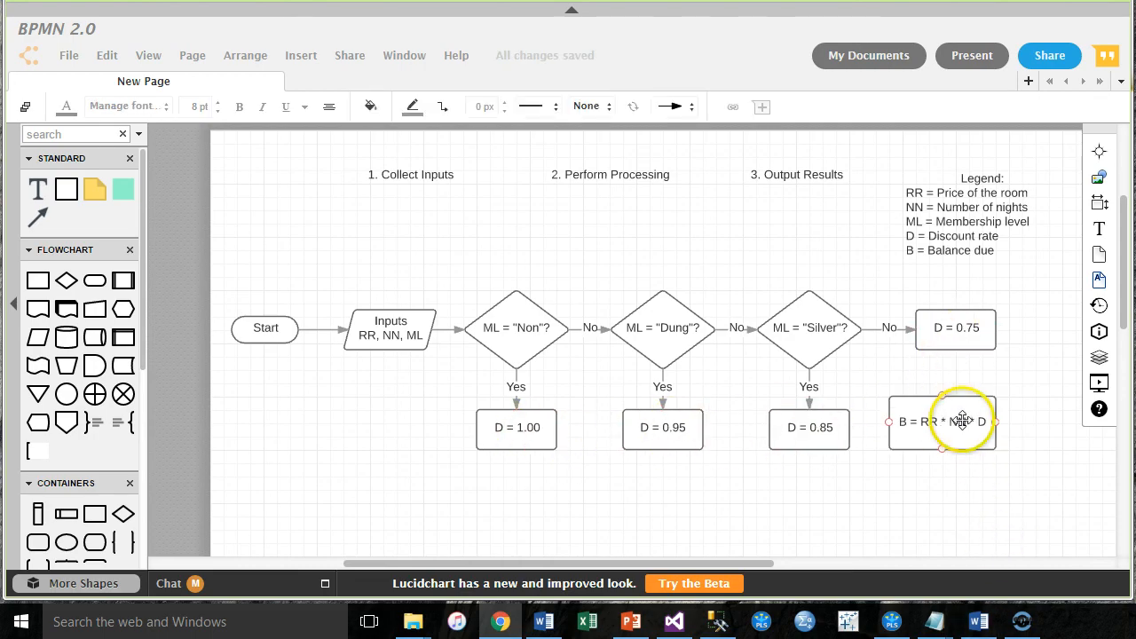
drag(962, 421, 673, 507)
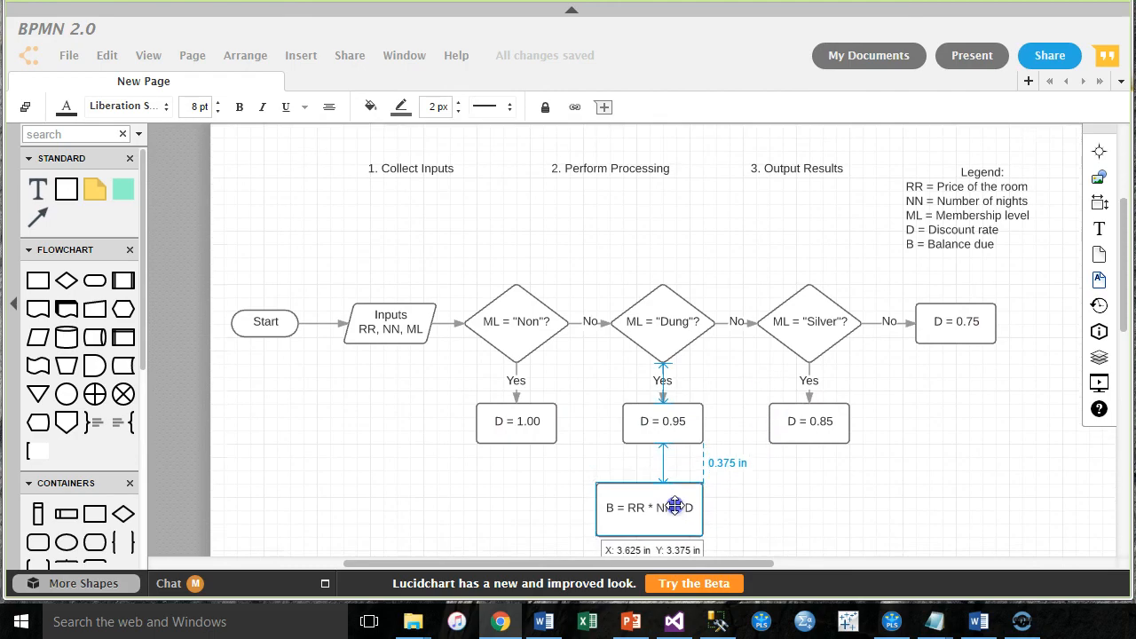
drag(650, 507, 941, 451)
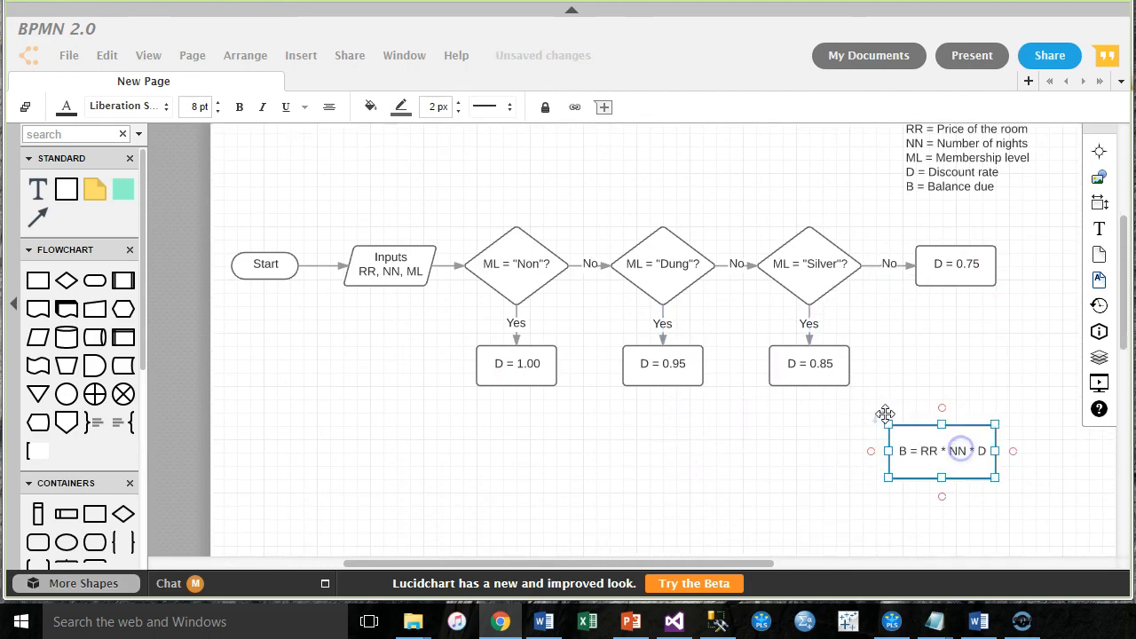
drag(940, 451, 941, 477)
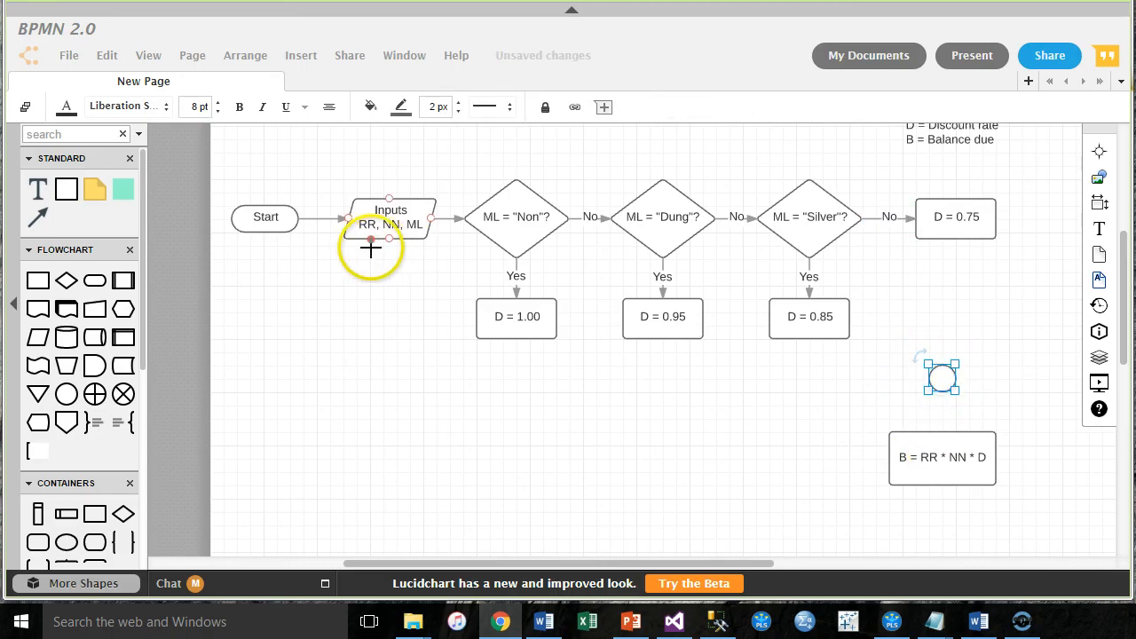
Step: Connect the discount boxes into the merge circle and the circle down to B = RR * NN * D
click(486, 106)
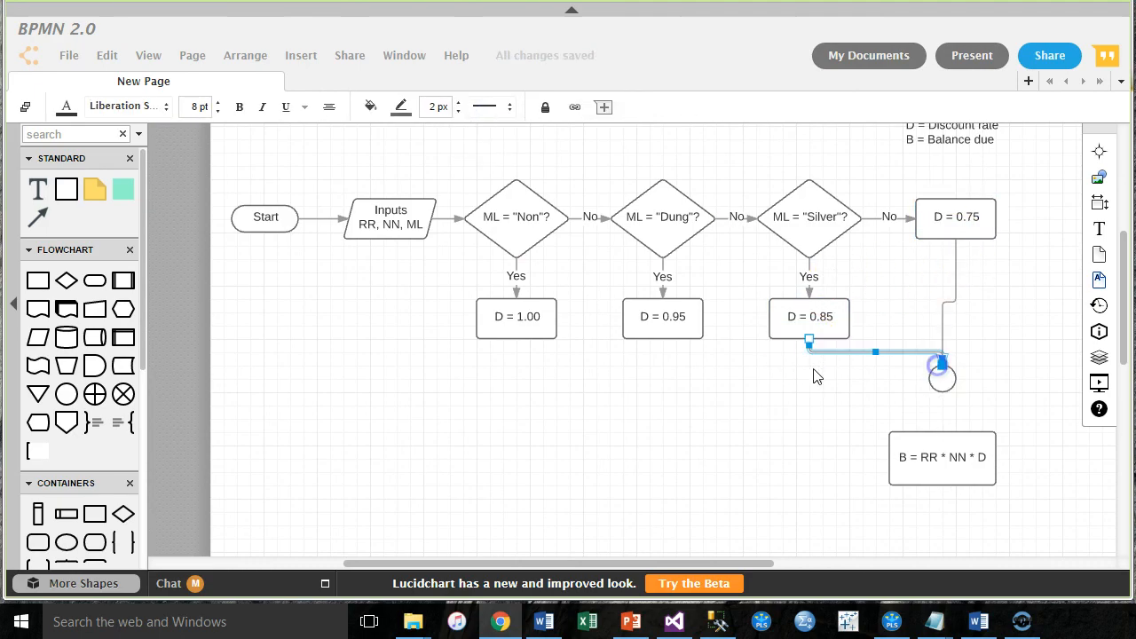
drag(941, 364, 923, 381)
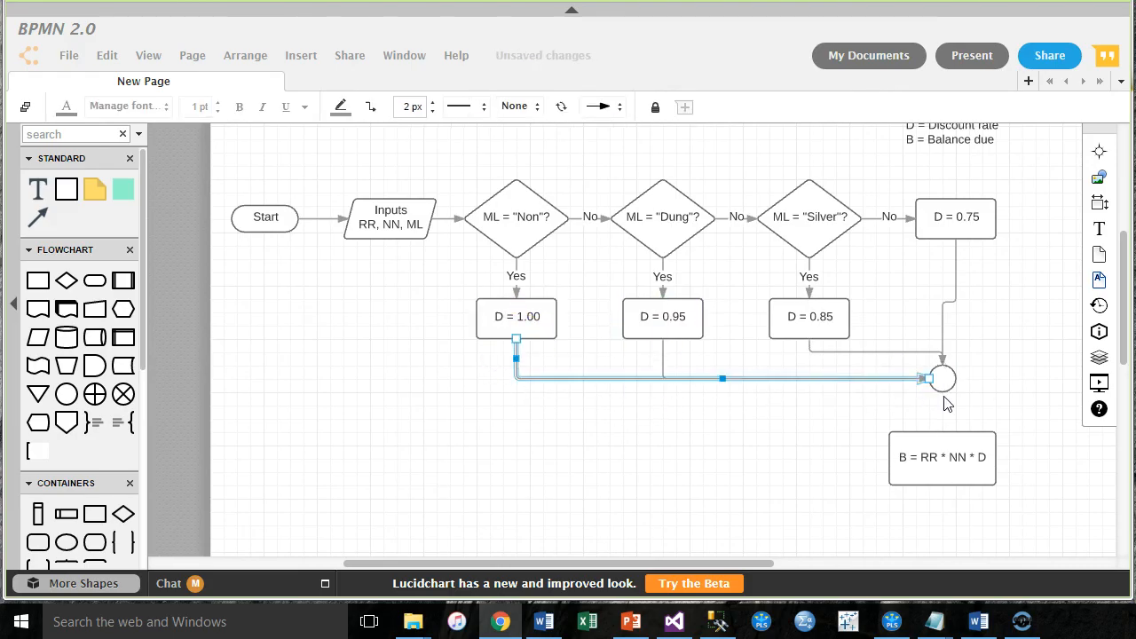
click(941, 380)
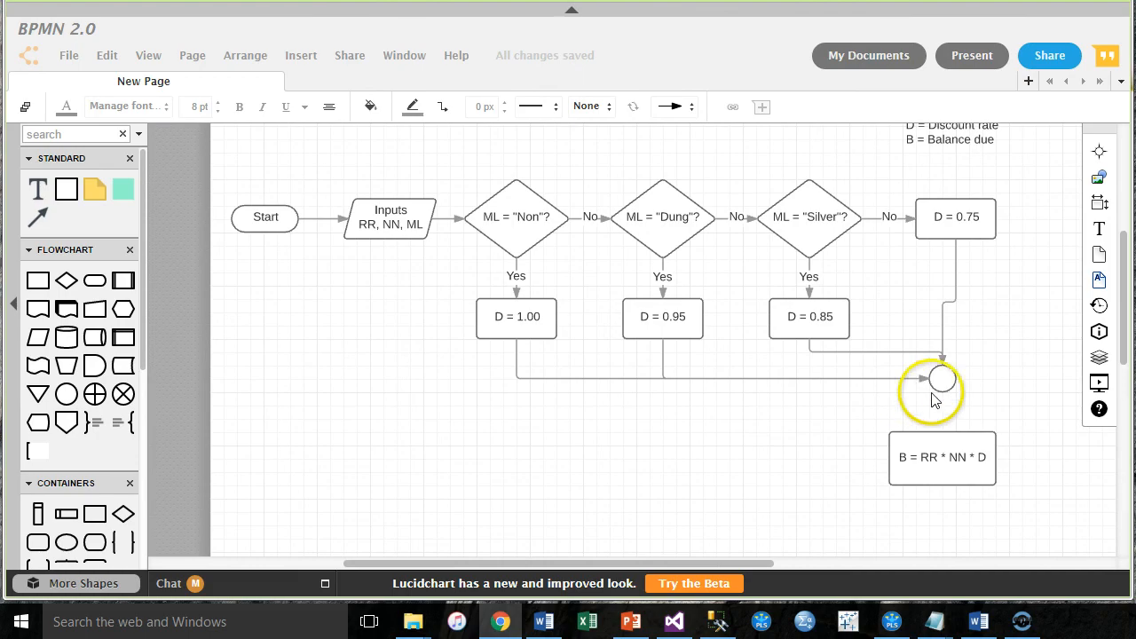
mouse_move(497, 121)
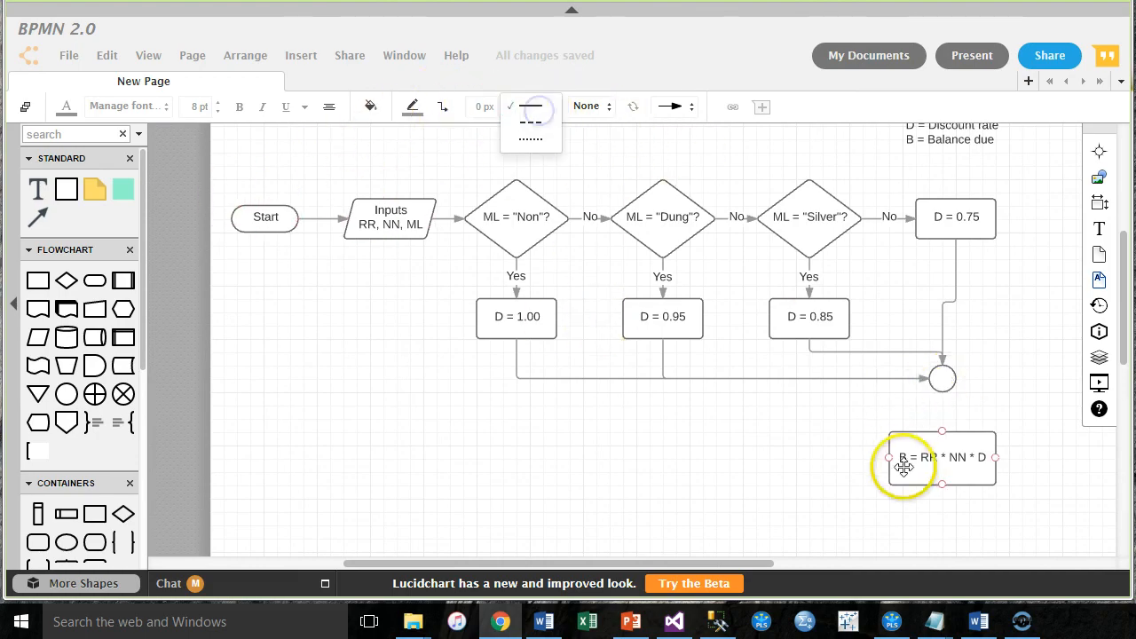
scroll(down, 3)
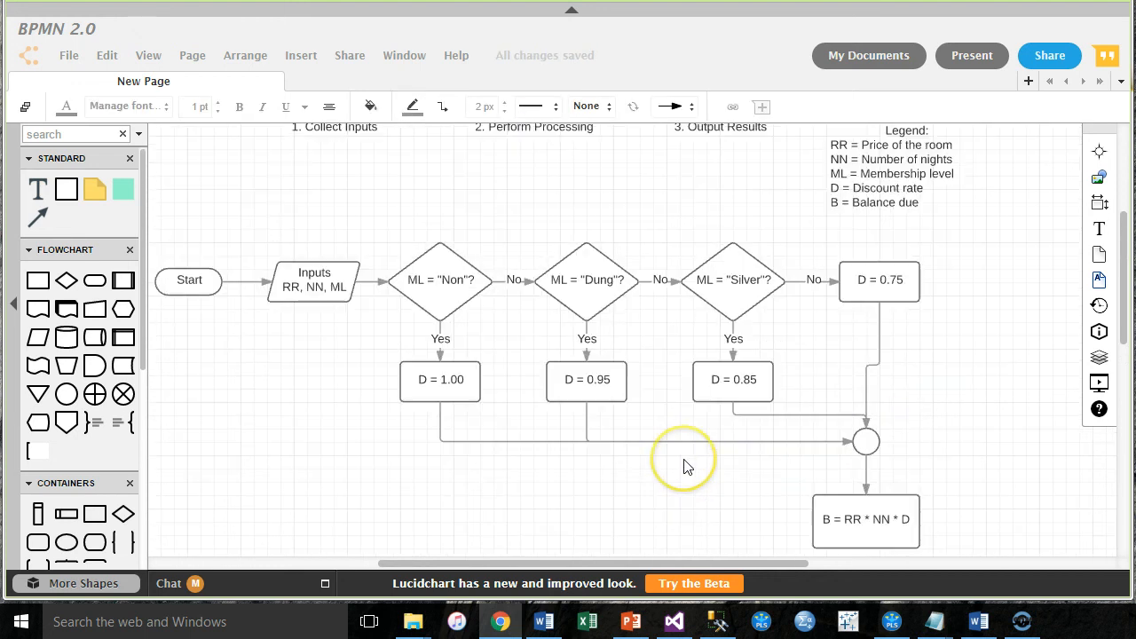
Step: Review the merged branches around the formula box, adjusting the line beneath D = 0.95
click(188, 280)
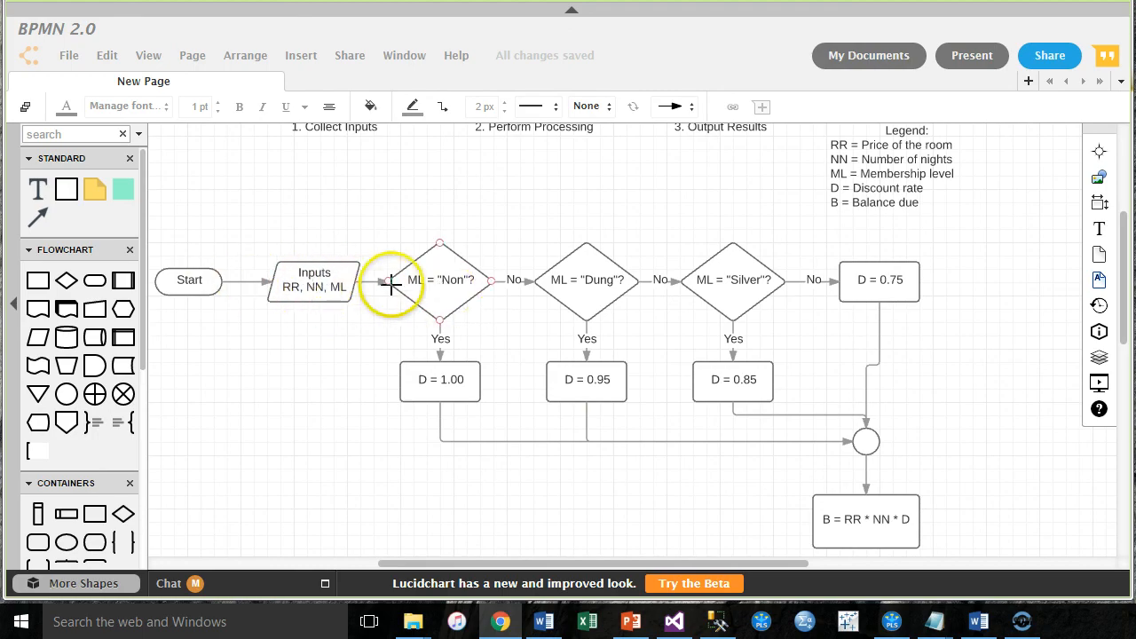
scroll(up, 3)
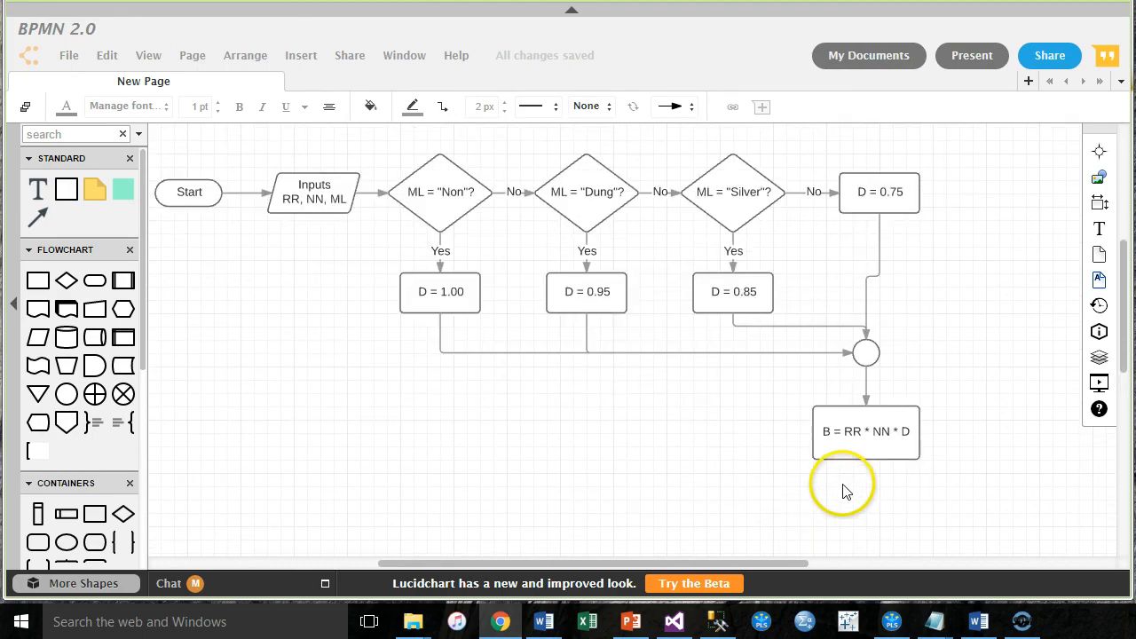
click(440, 191)
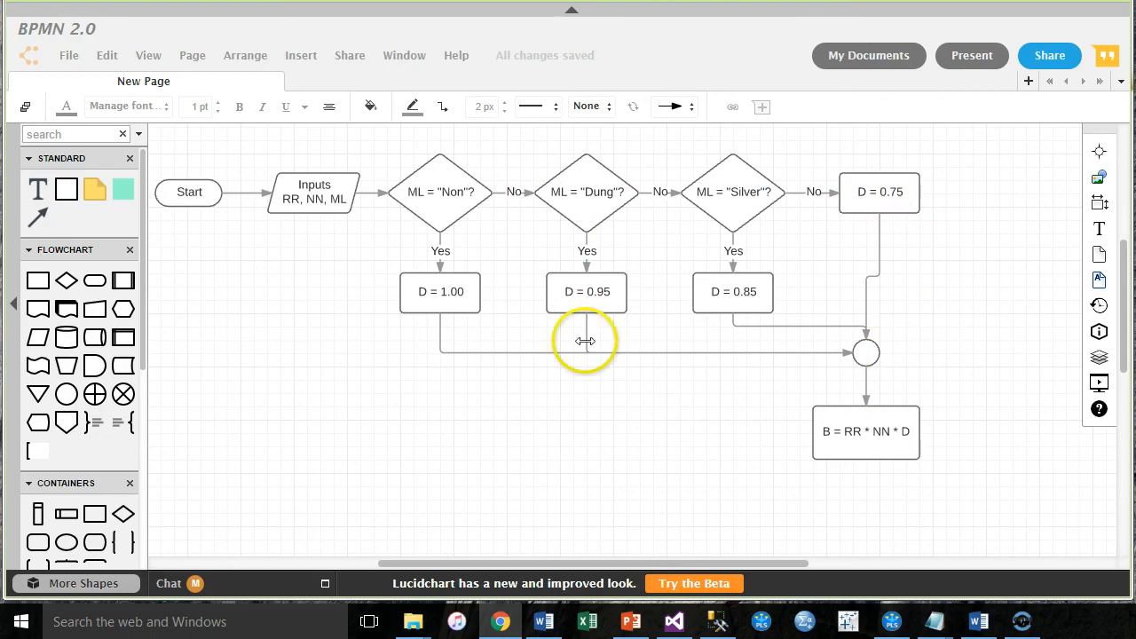
click(866, 433)
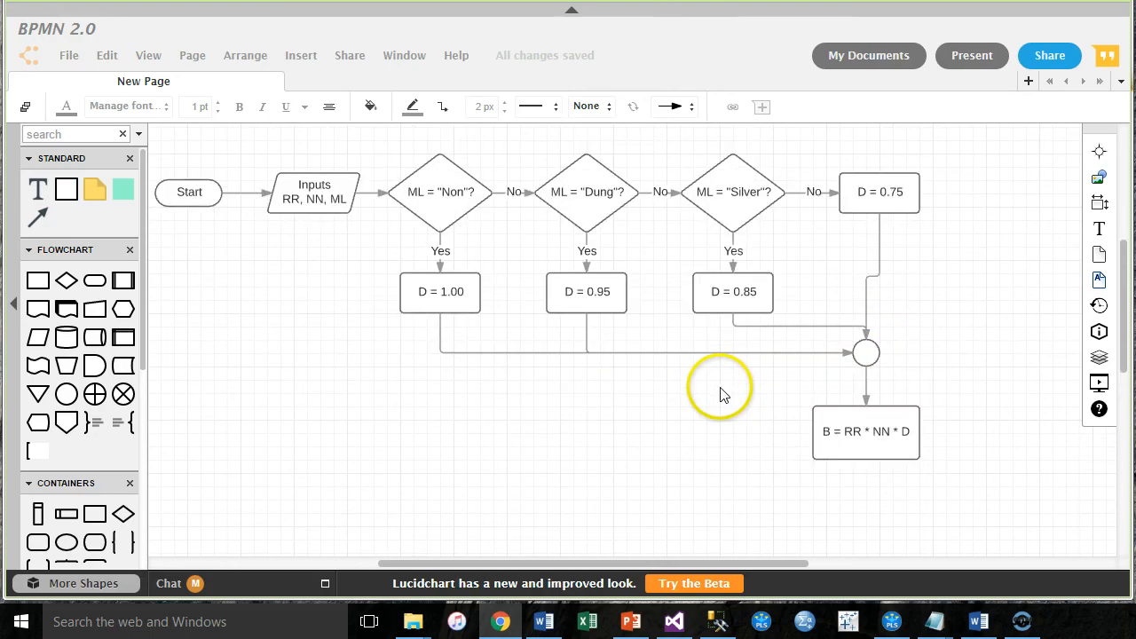
click(440, 292)
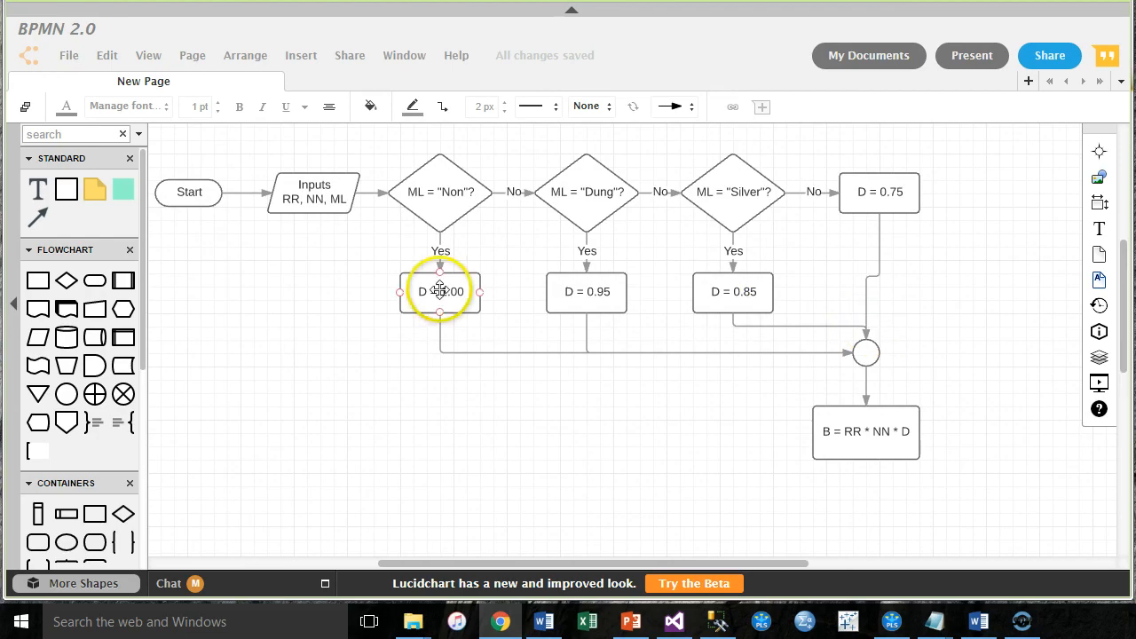
scroll(down, 3)
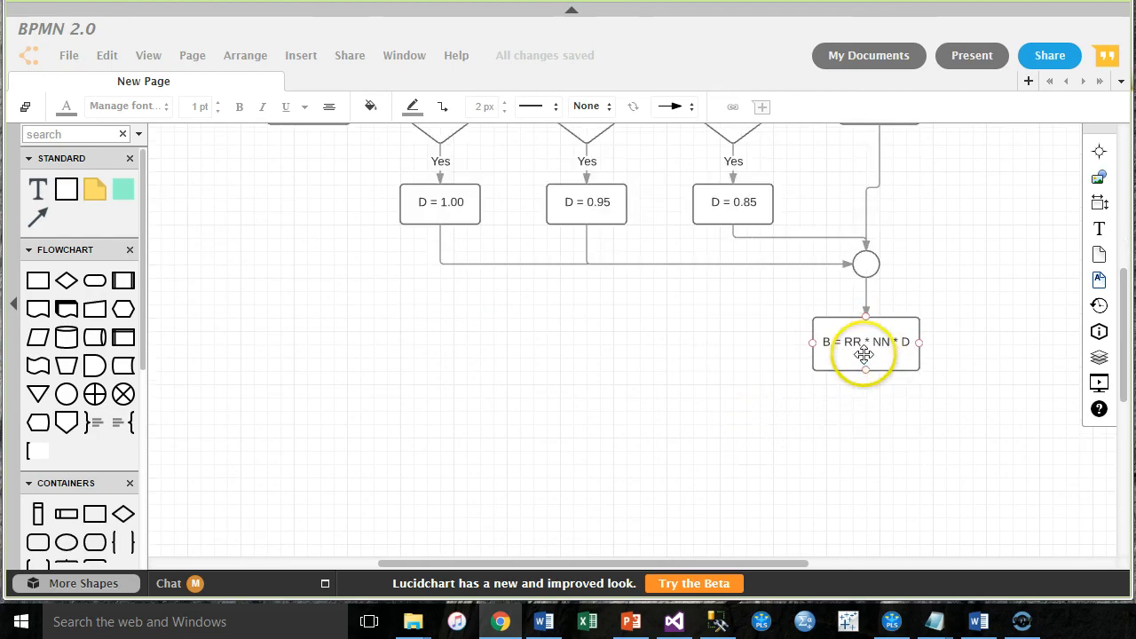
click(865, 341)
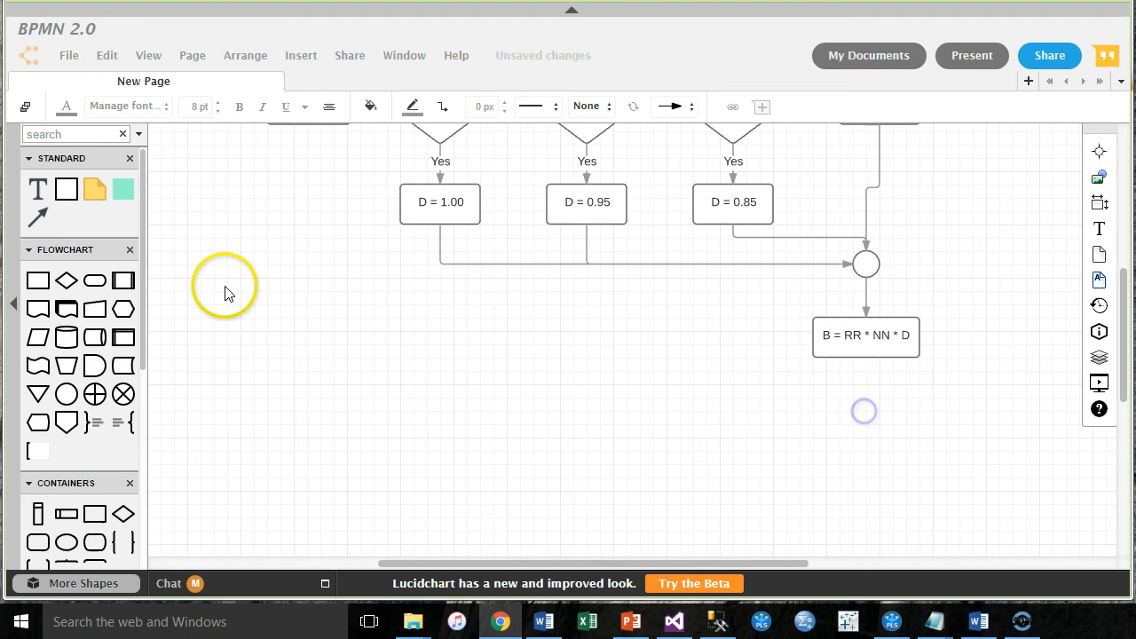
mouse_move(37, 328)
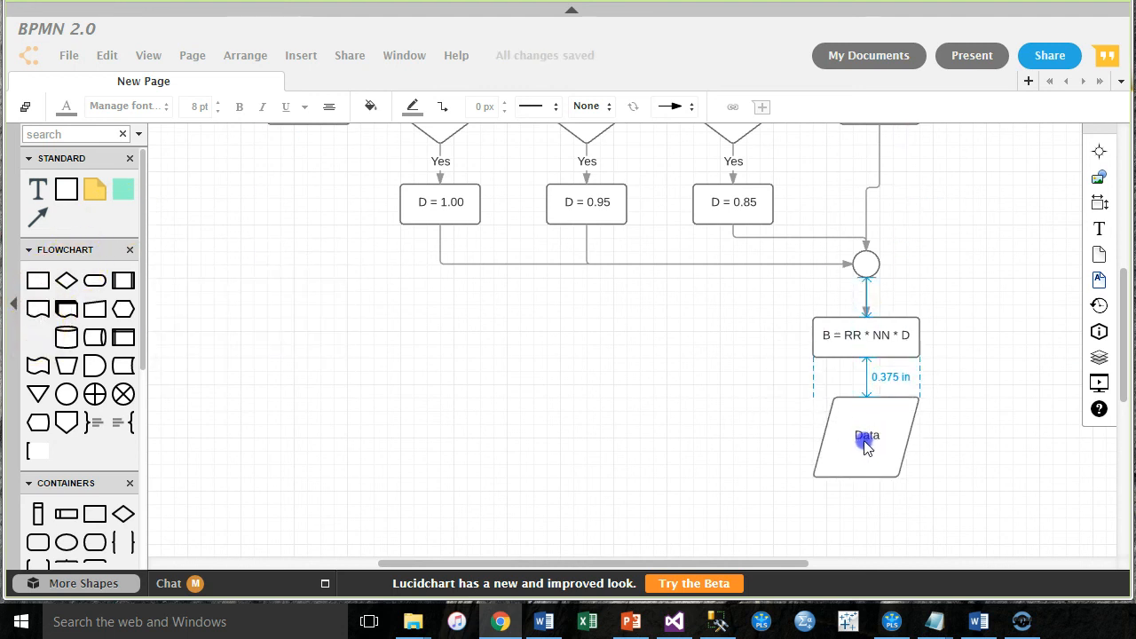
Step: Shorten the new data shape and start its label with 'Prompt'
click(866, 435)
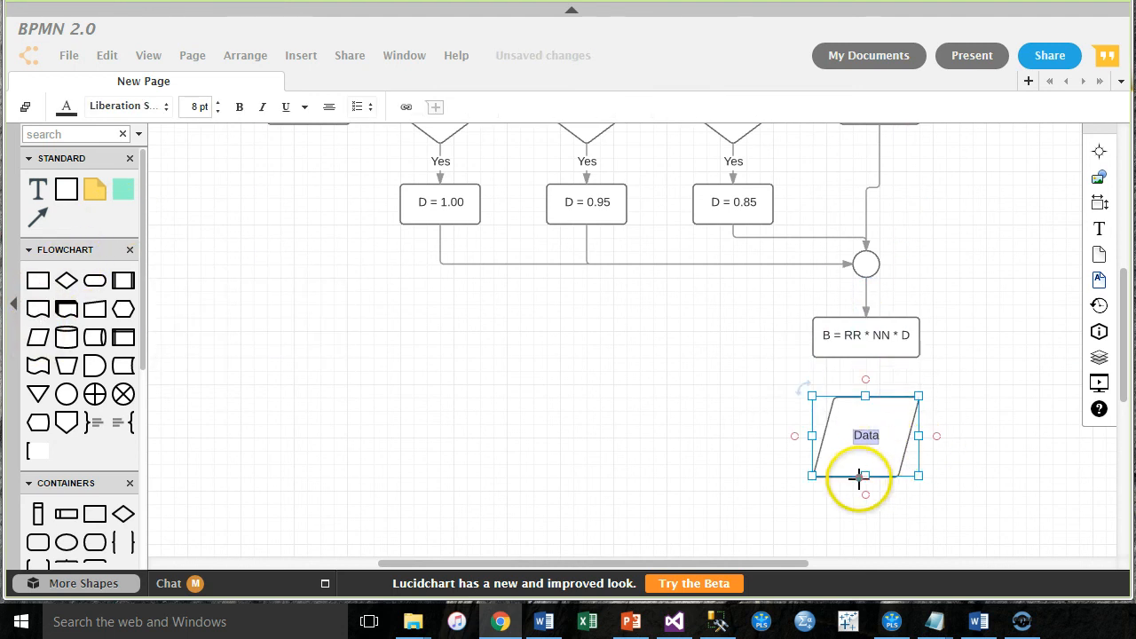
drag(866, 479, 866, 435)
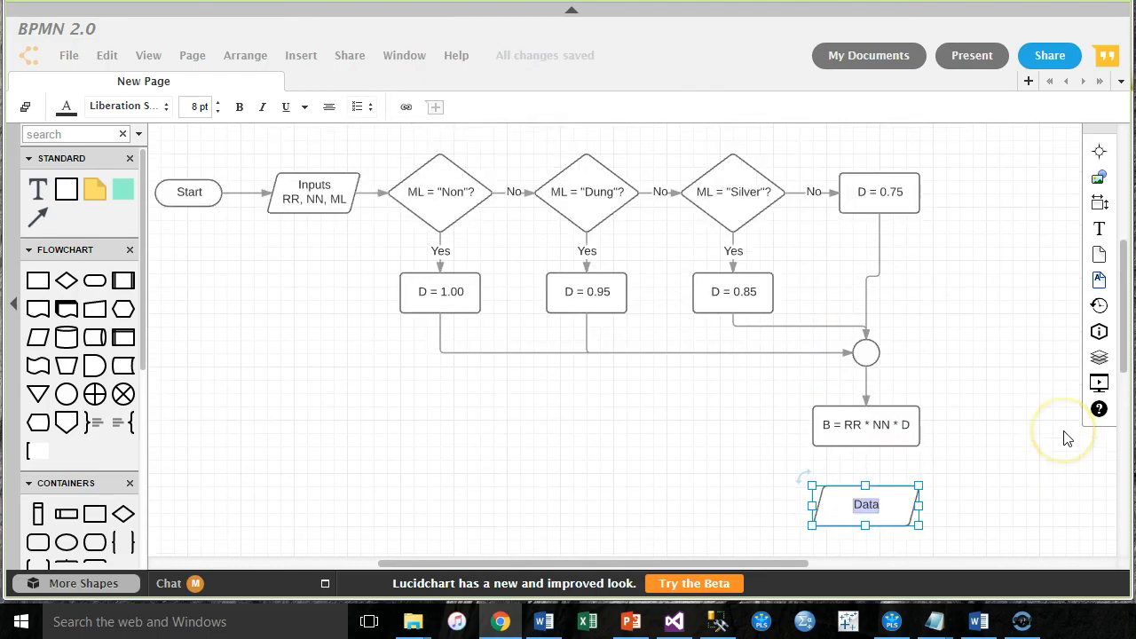
text(Pl)
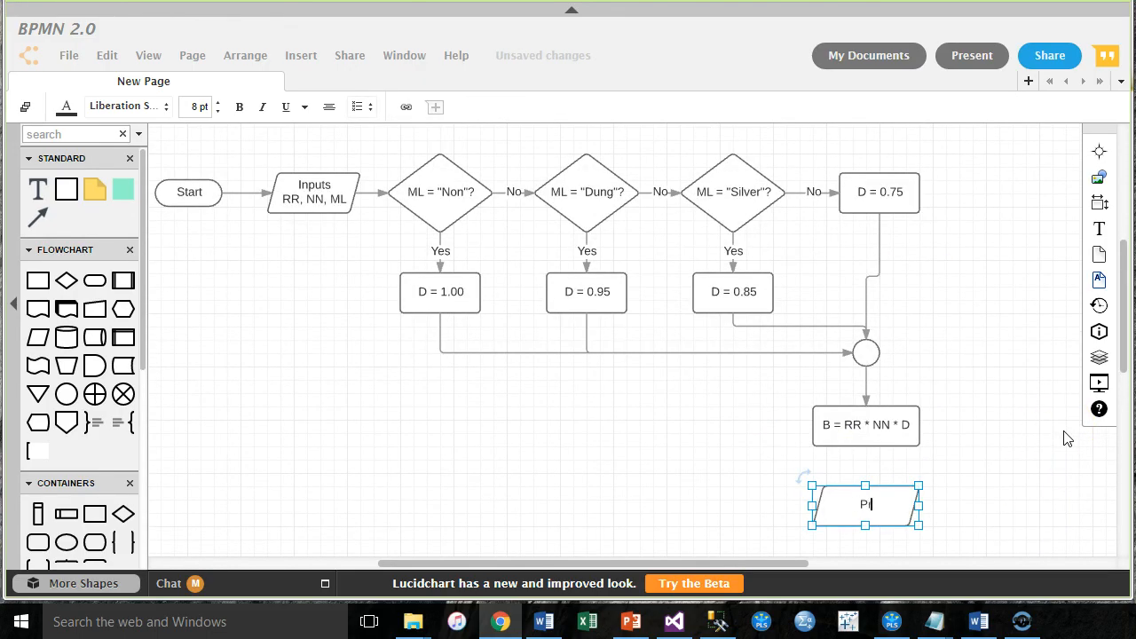
text(rompt)
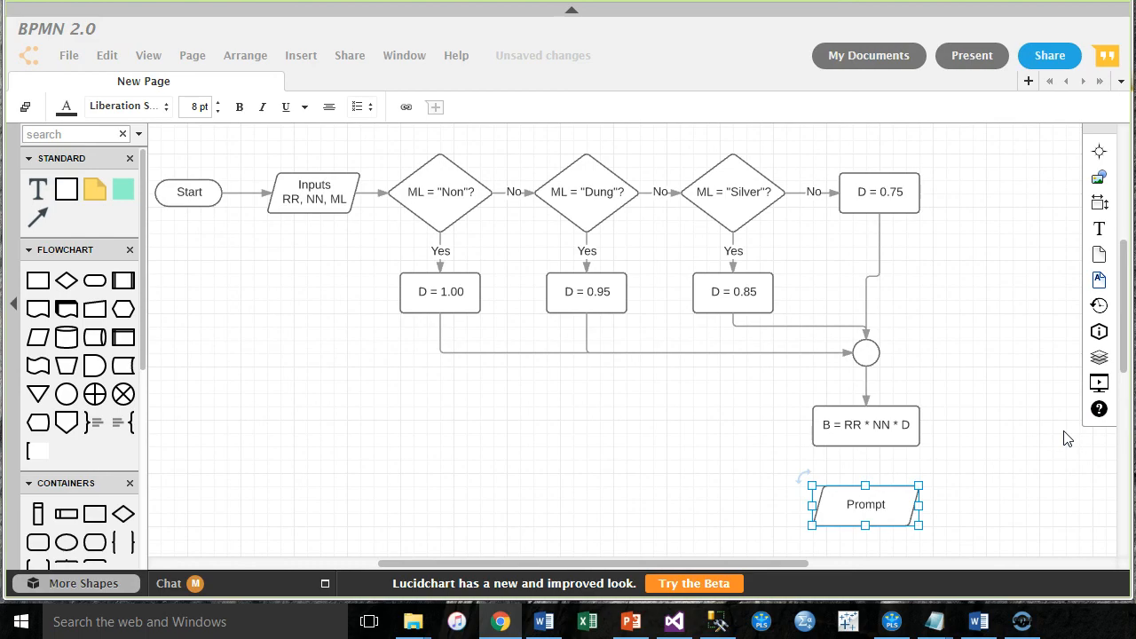
Step: Add 'B, (RR, NN, D)' to the Prompt shape's label and finish editing
double_click(866, 504)
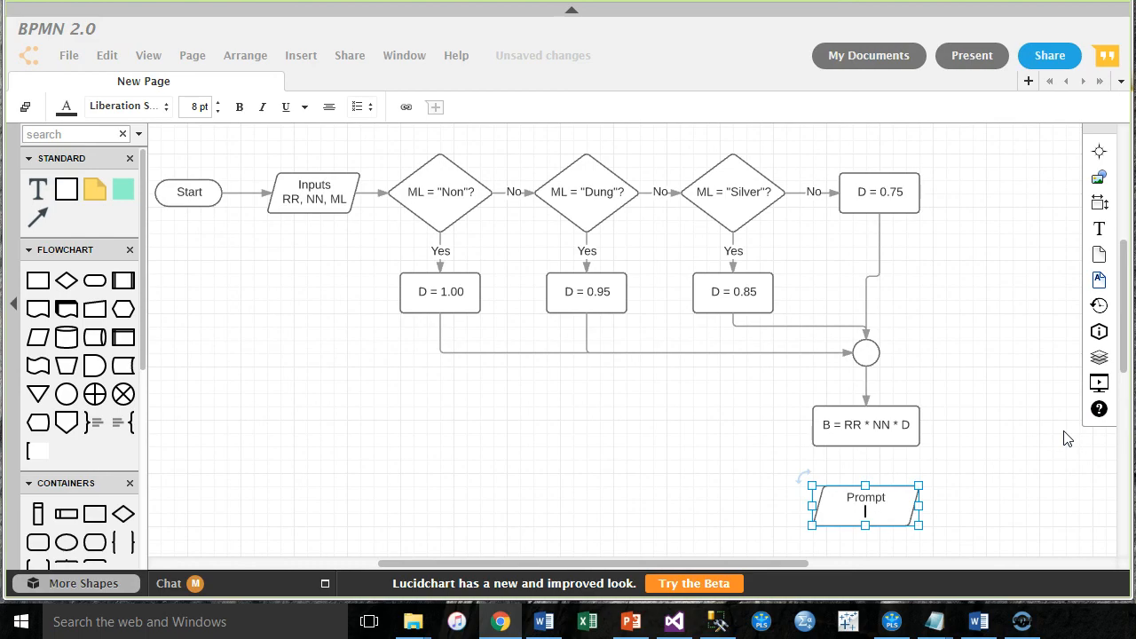
text(B,)
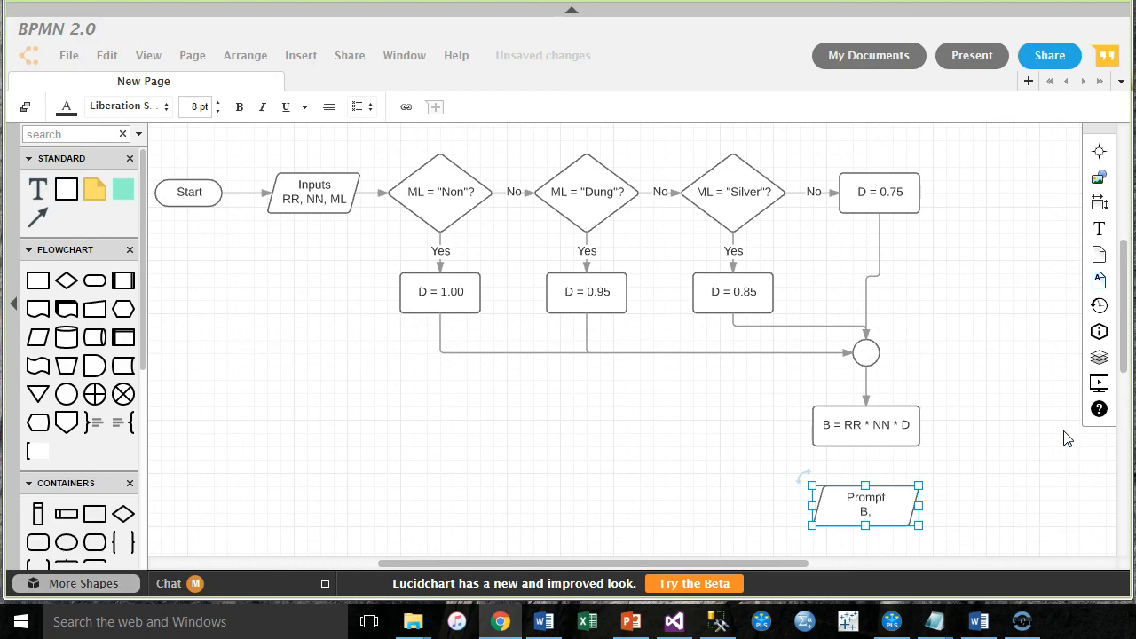
text((RR,)
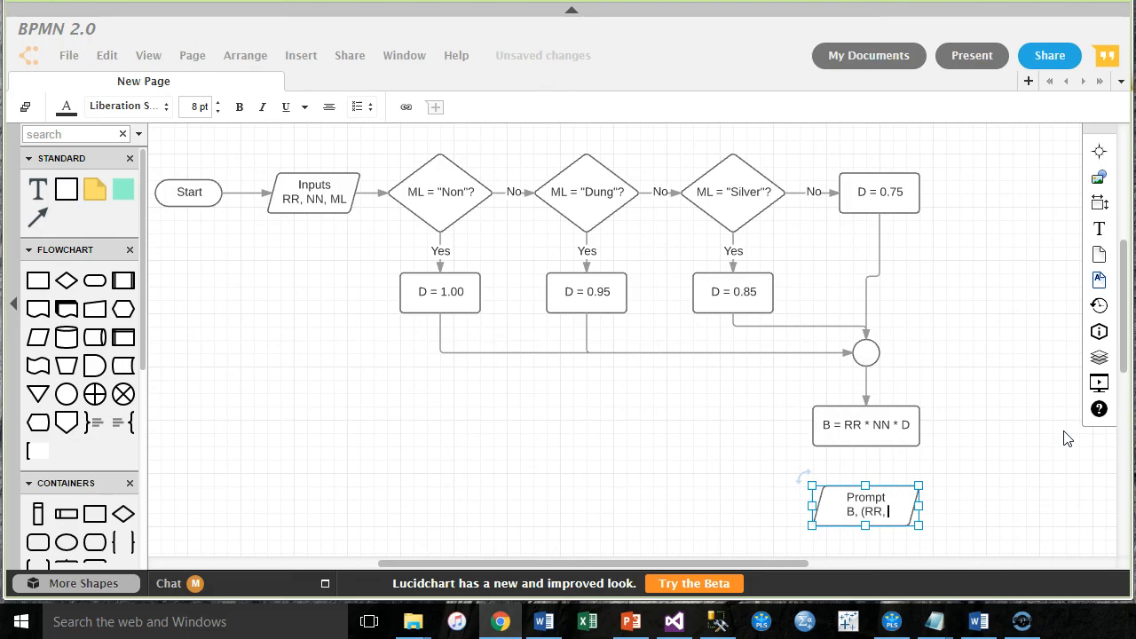
text(NN, D)
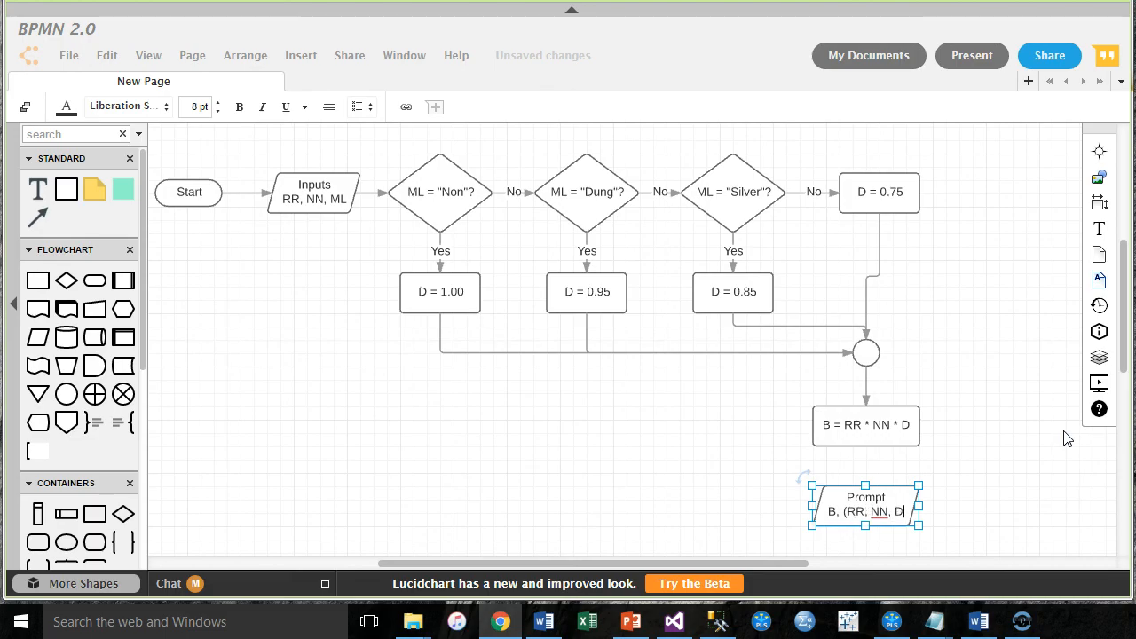
mouse_move(1065, 447)
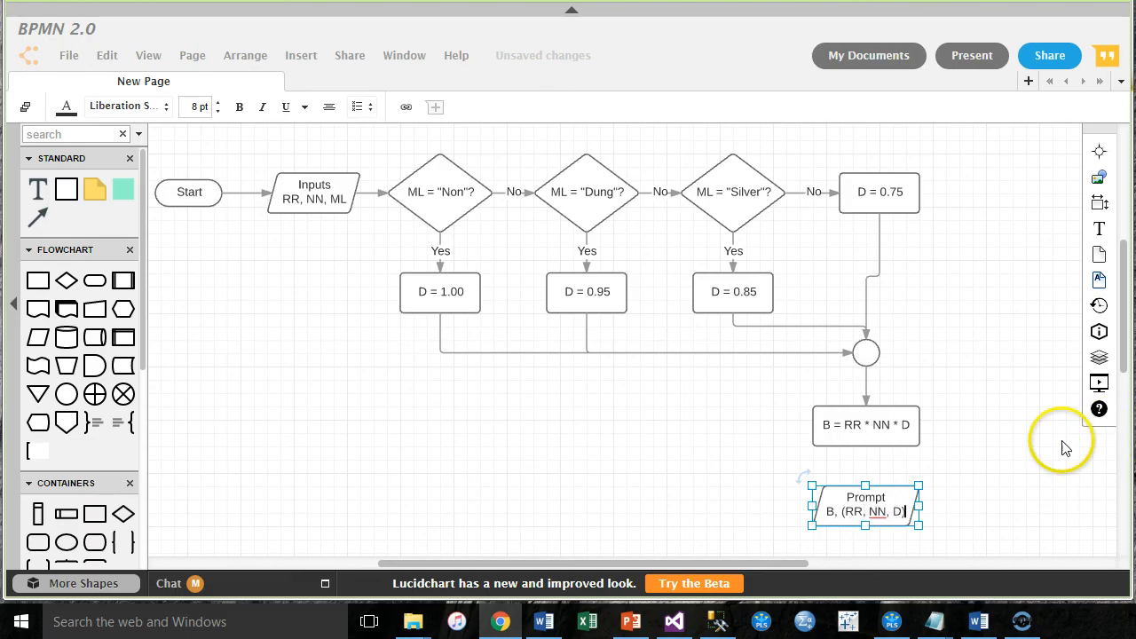
click(188, 192)
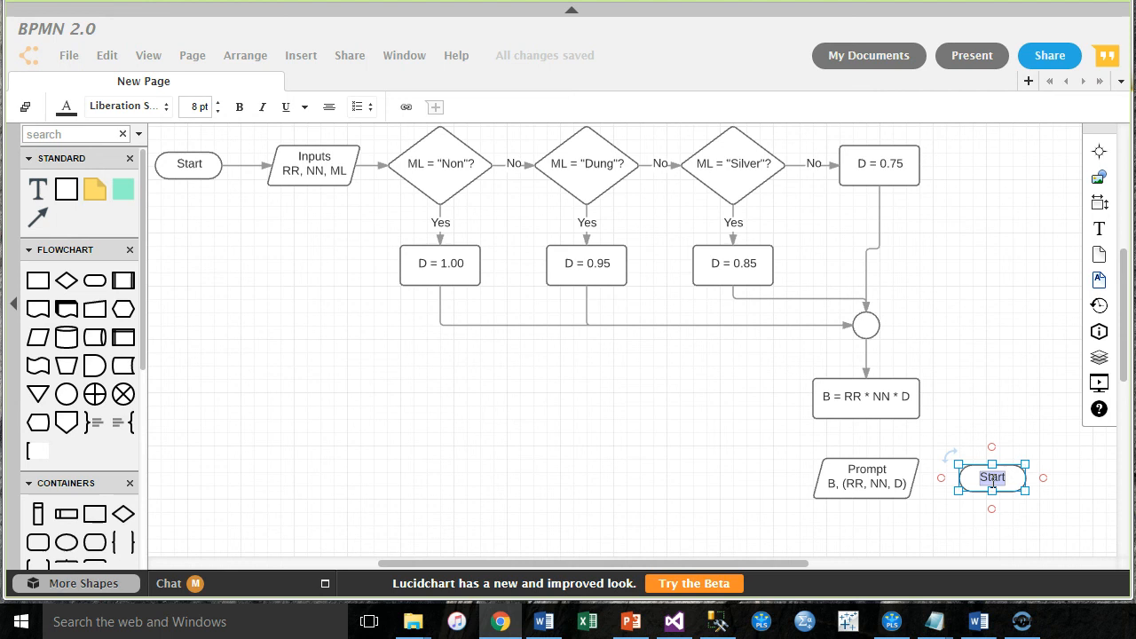
Step: Label the terminator 'End' and connect it after Prompt, completing the flowchart
text(End)
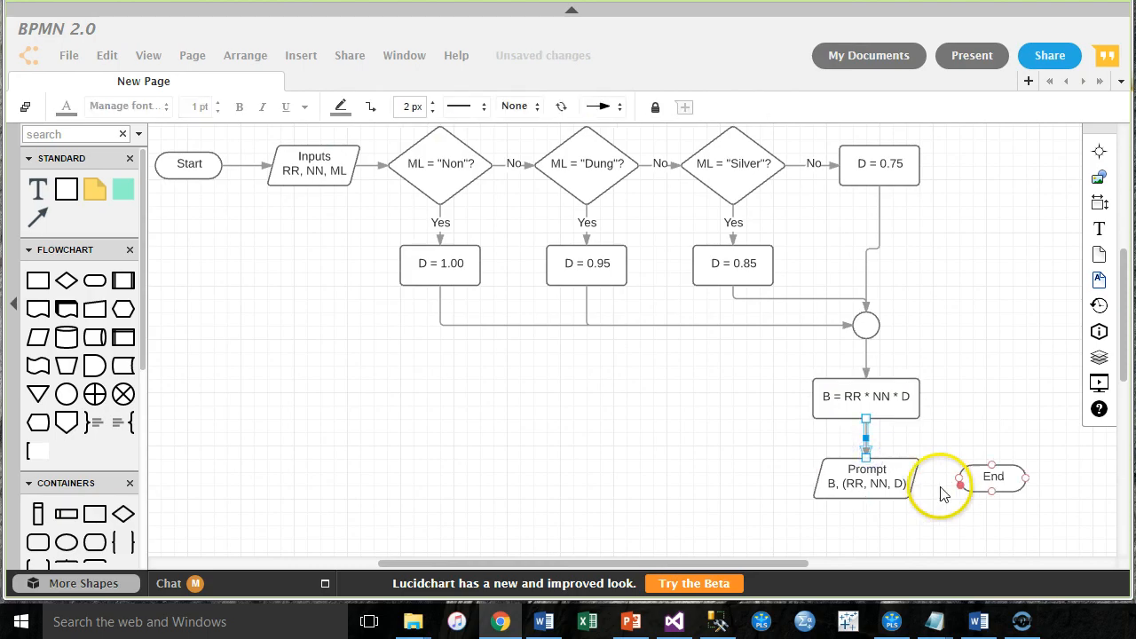
click(964, 531)
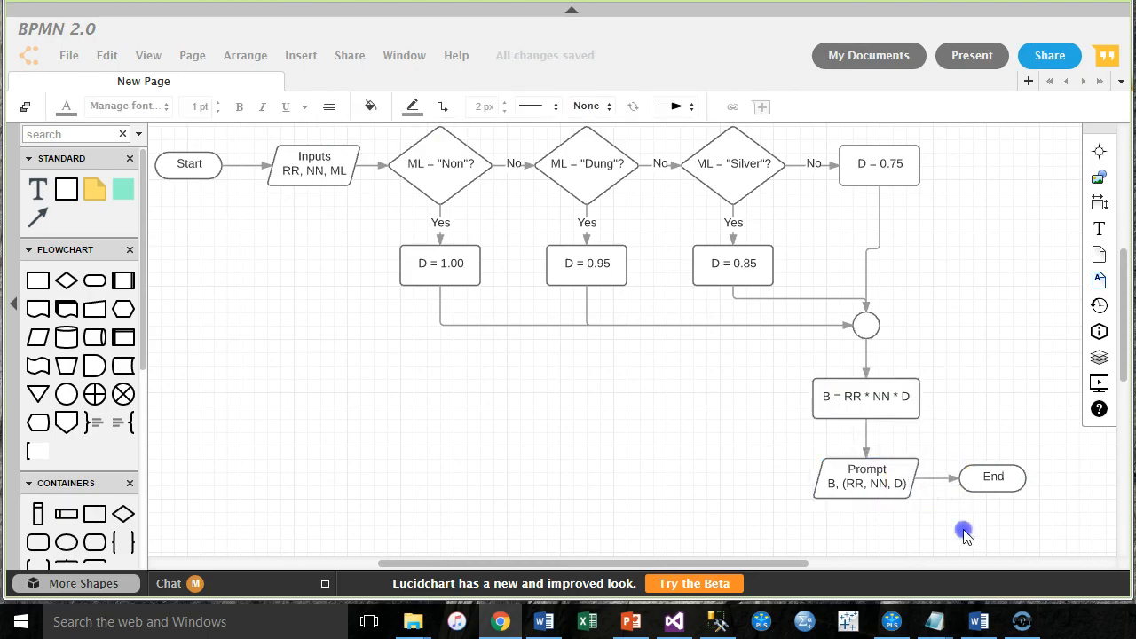
mouse_move(1127, 359)
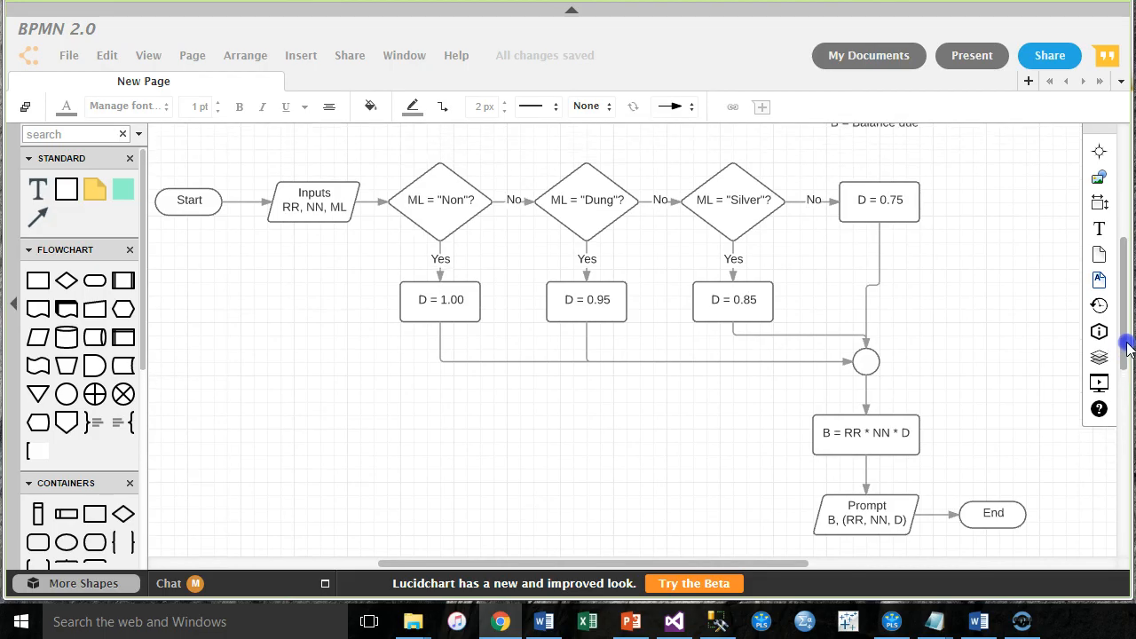
scroll(up, 3)
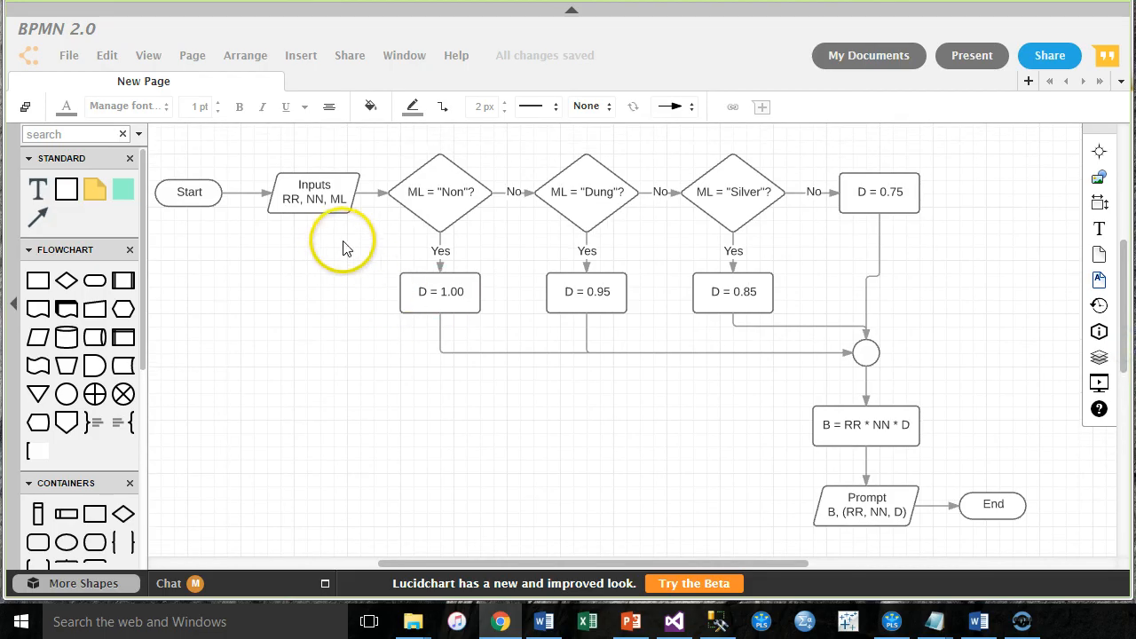
mouse_move(806, 187)
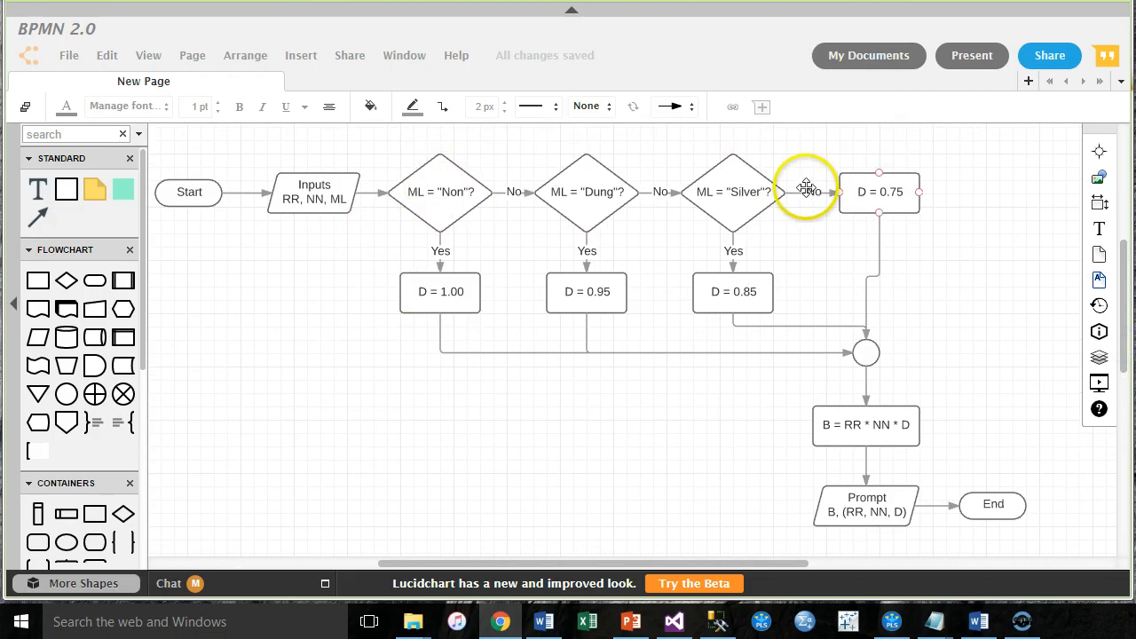